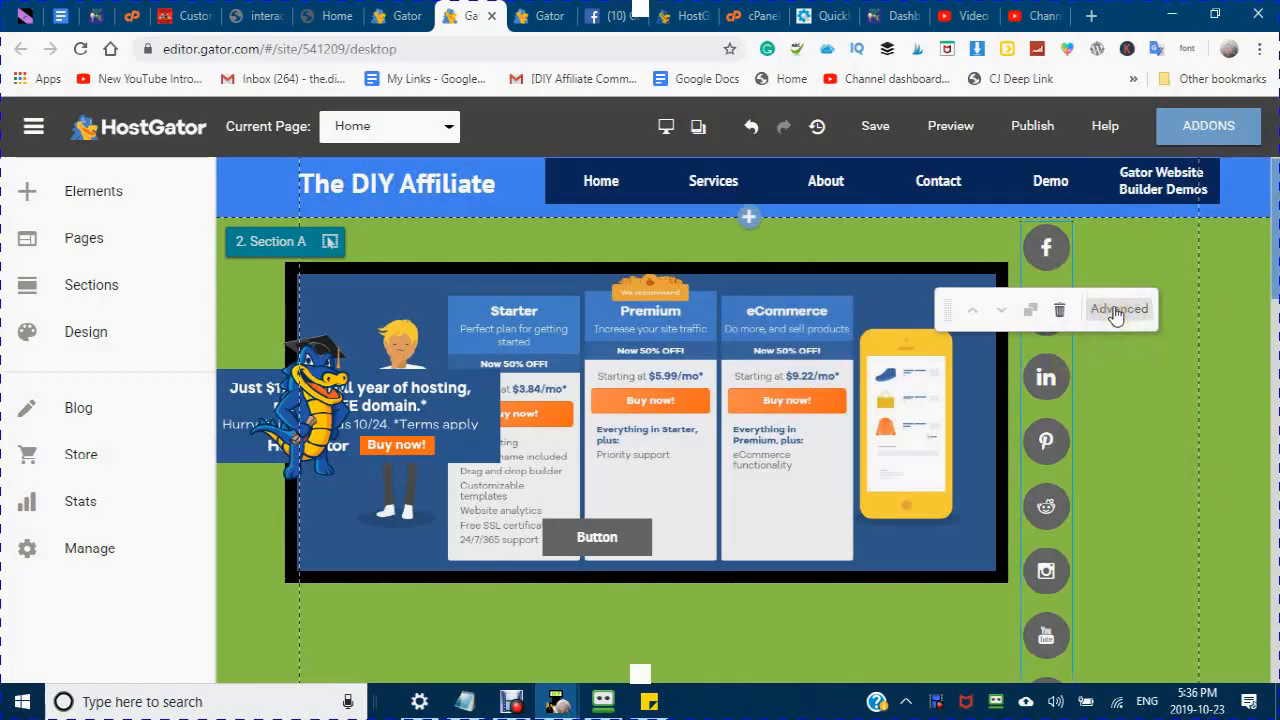
# Step: Leave the editor for the my.gator.com Home dashboard showing the Gator Website Builder site card
pyautogui.click(1118, 308)
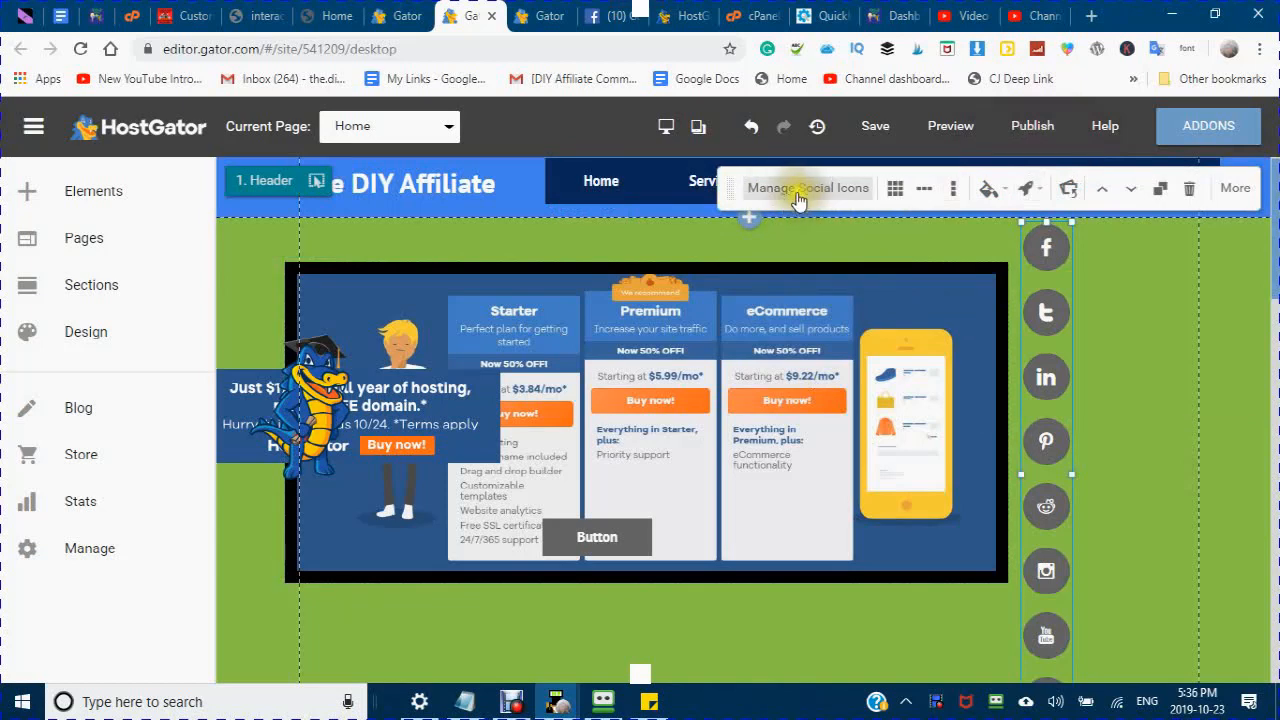
pyautogui.click(1235, 188)
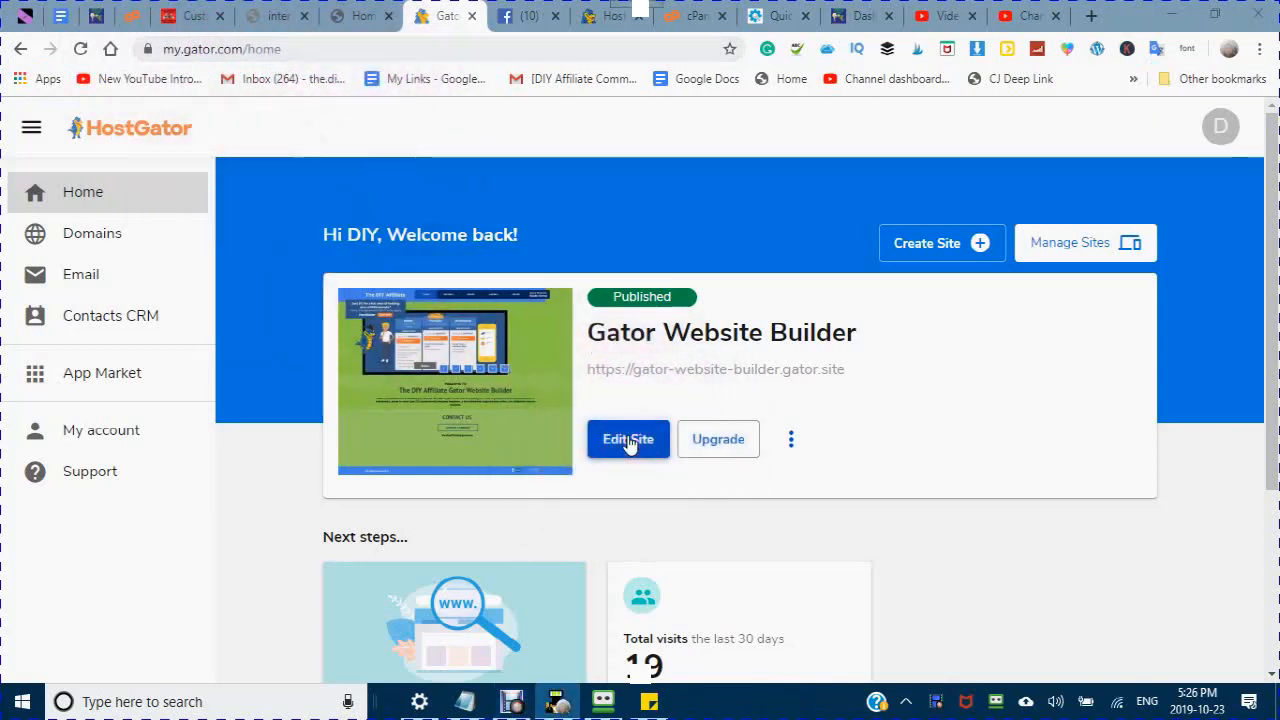
# Step: Launch the website editor for the Gator Website Builder site via Edit Site
pyautogui.click(627, 439)
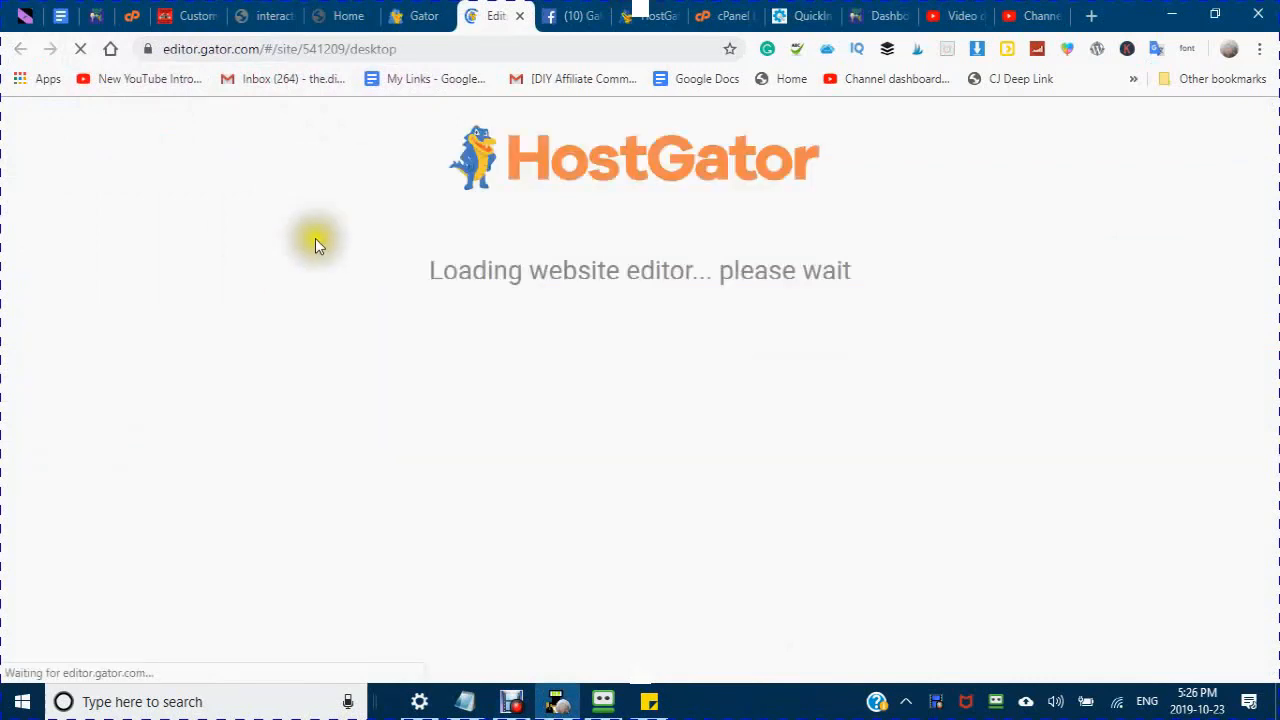
pyautogui.moveTo(658, 330)
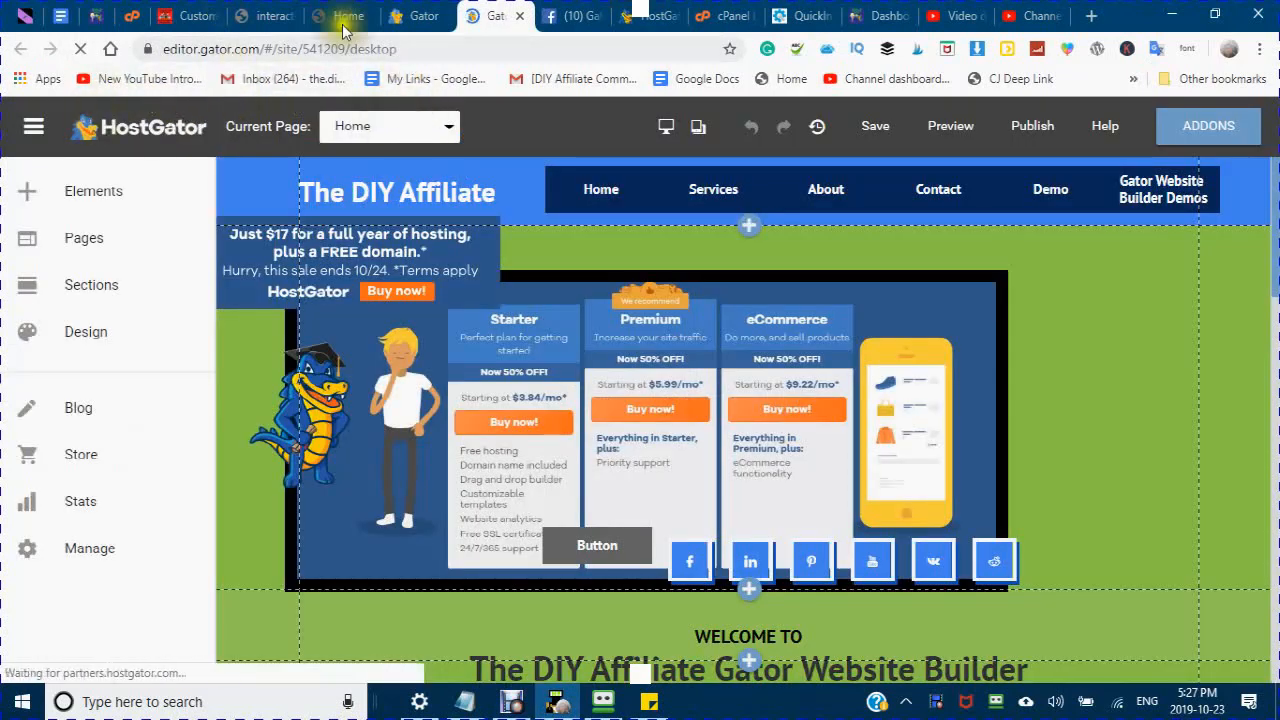
pyautogui.moveTo(410, 78)
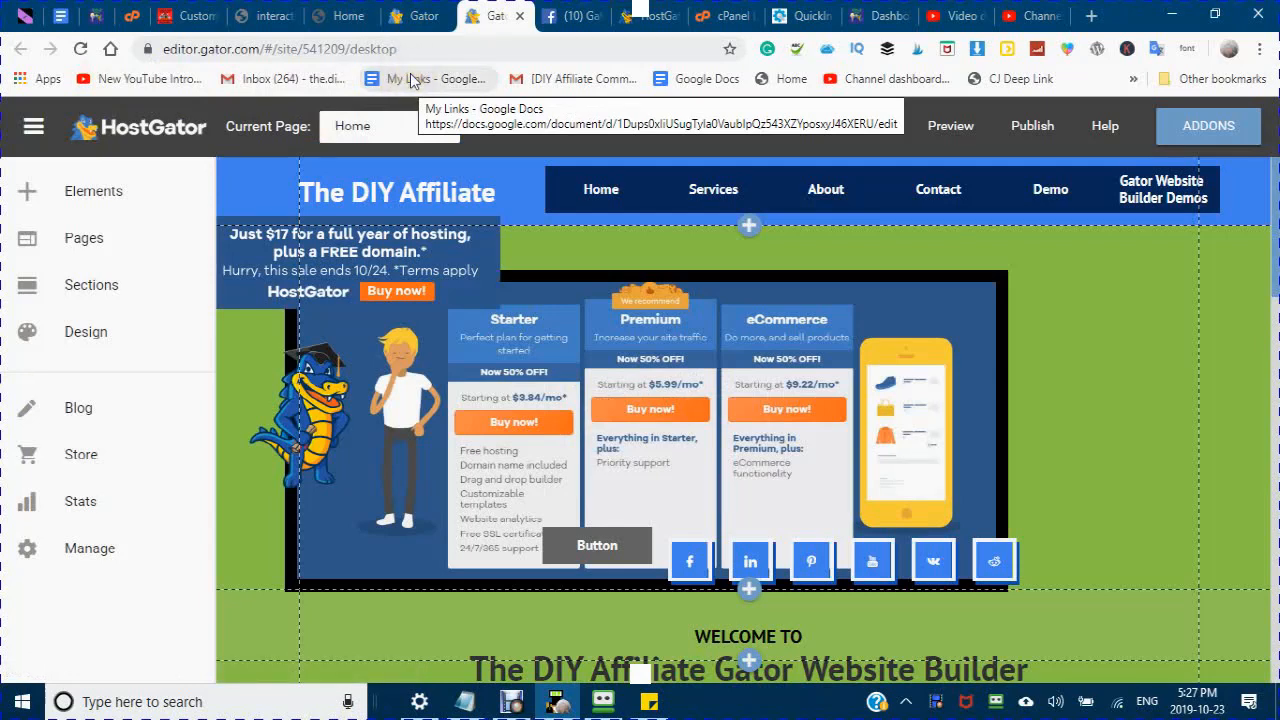
# Step: Open the My Links bookmark in a new window, review the links, and return to the editor
pyautogui.rightClick(410, 79)
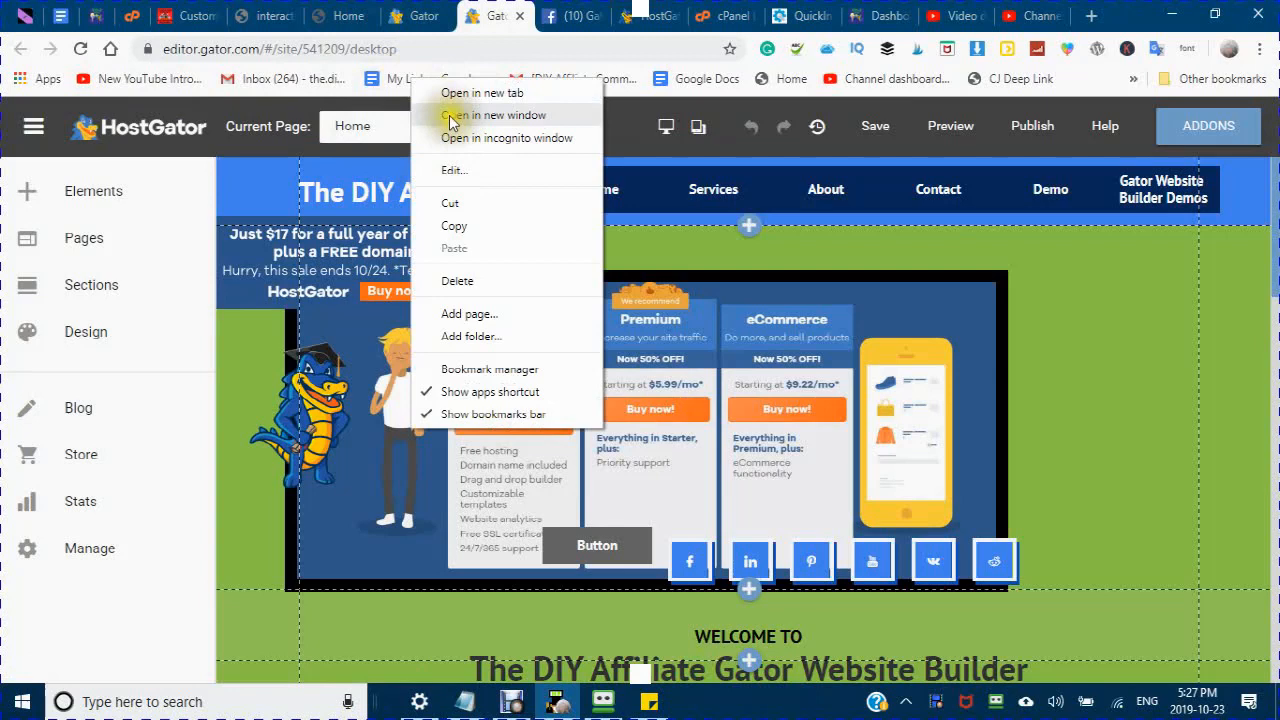
pyautogui.click(494, 115)
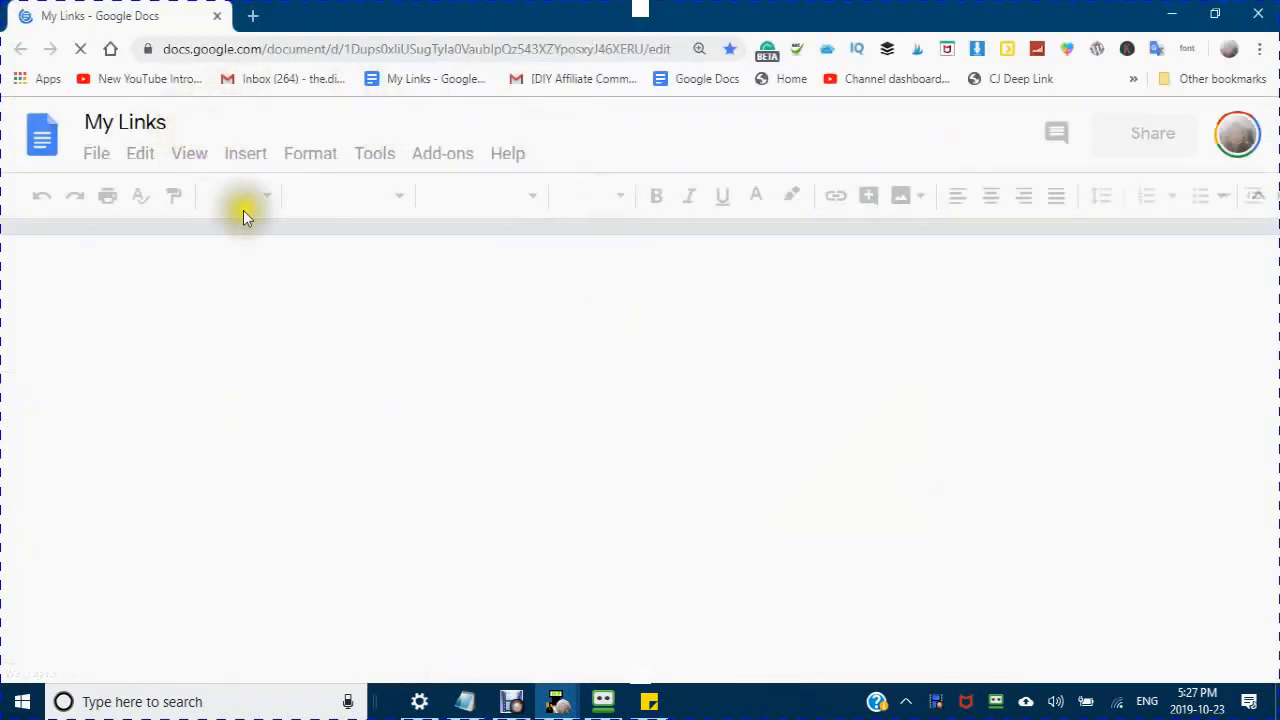
pyautogui.moveTo(170, 134)
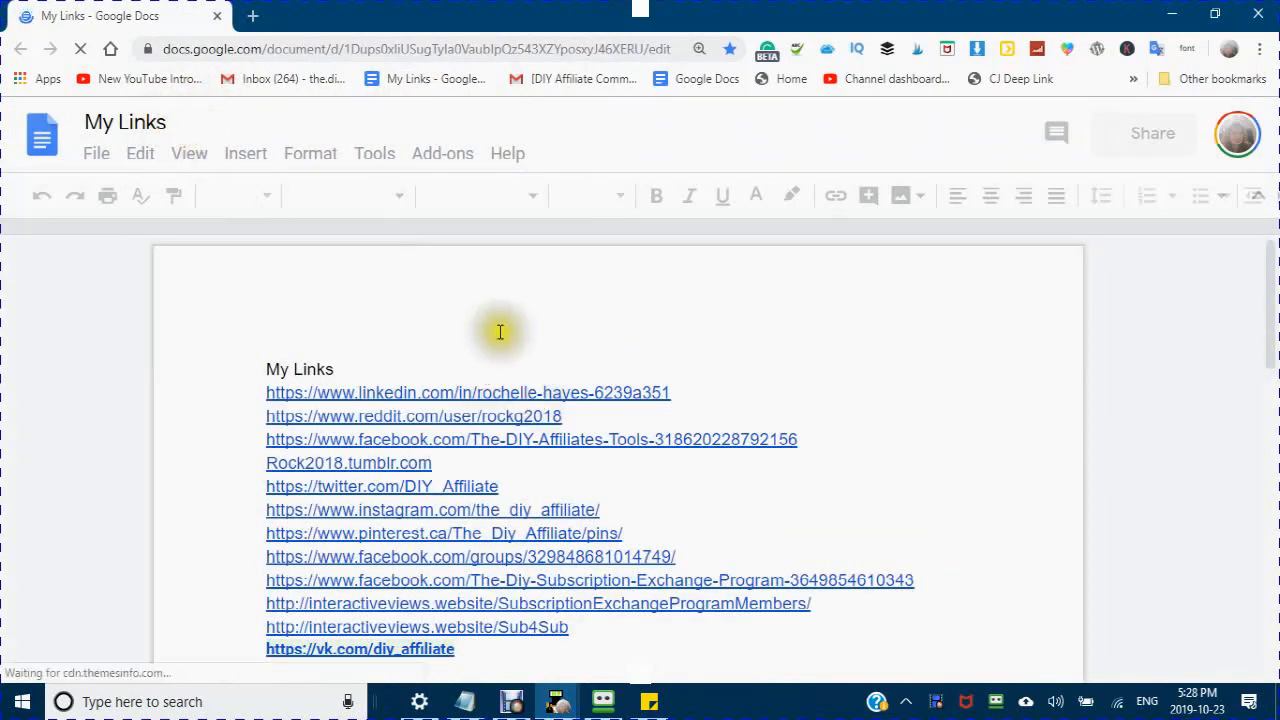
pyautogui.moveTo(575, 488)
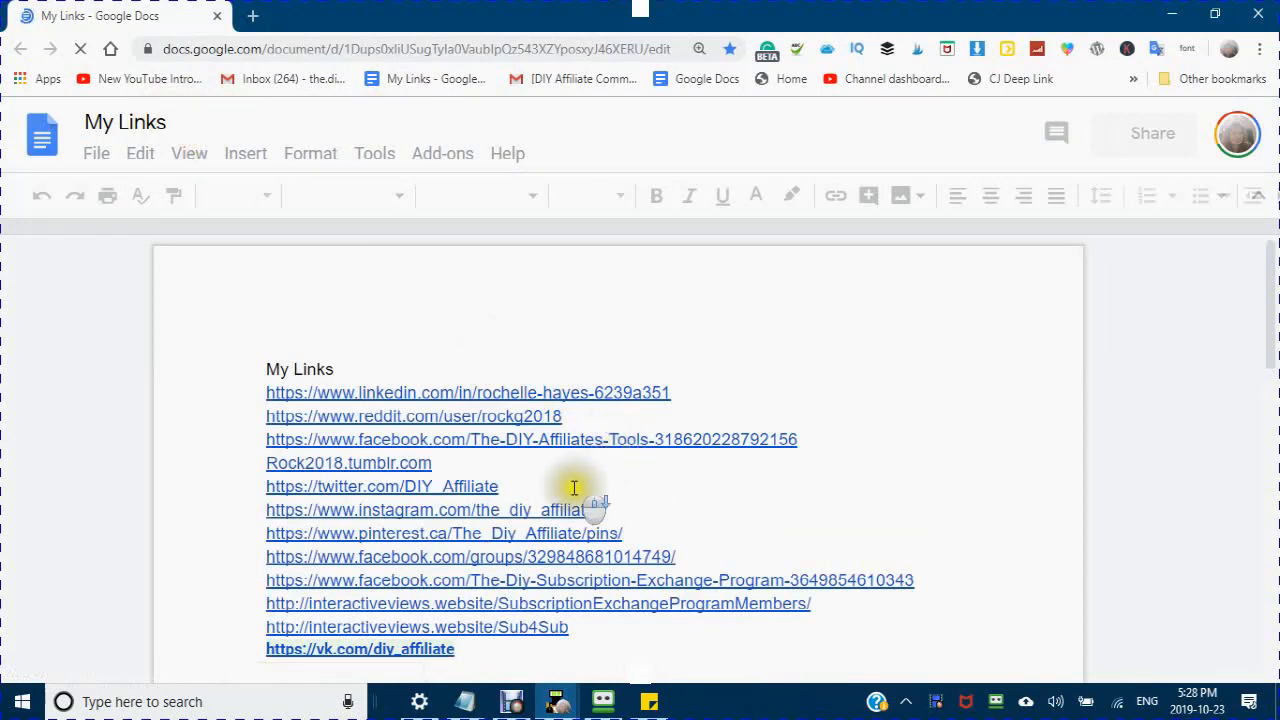
pyautogui.scroll(-3)
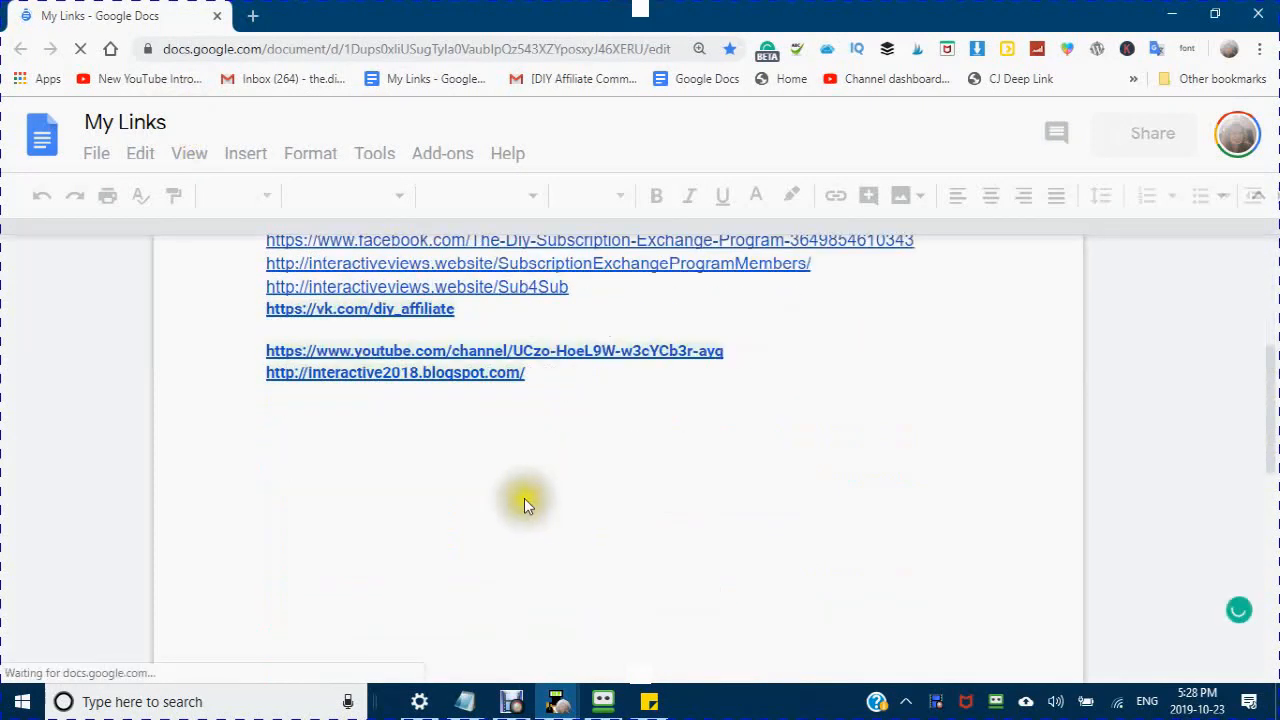
pyautogui.click(490, 15)
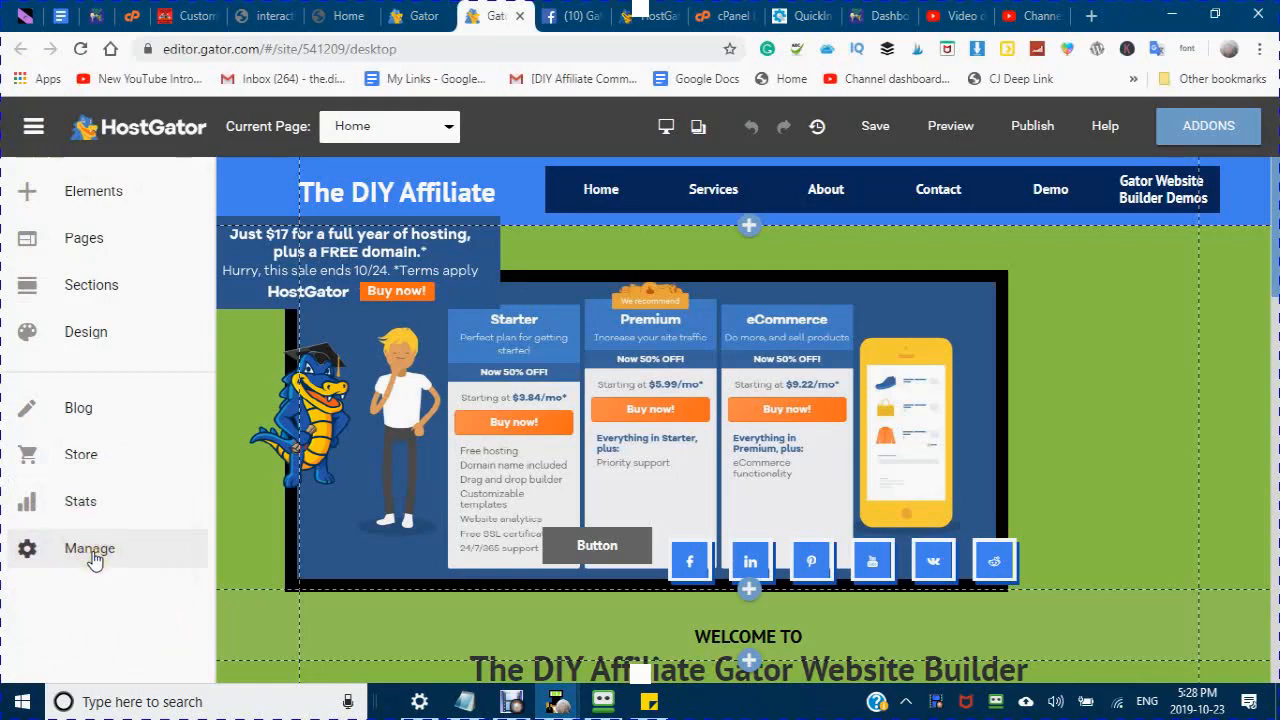
# Step: Open Manage > Social to view the site's Facebook, LinkedIn and Pinterest link addresses
pyautogui.click(90, 548)
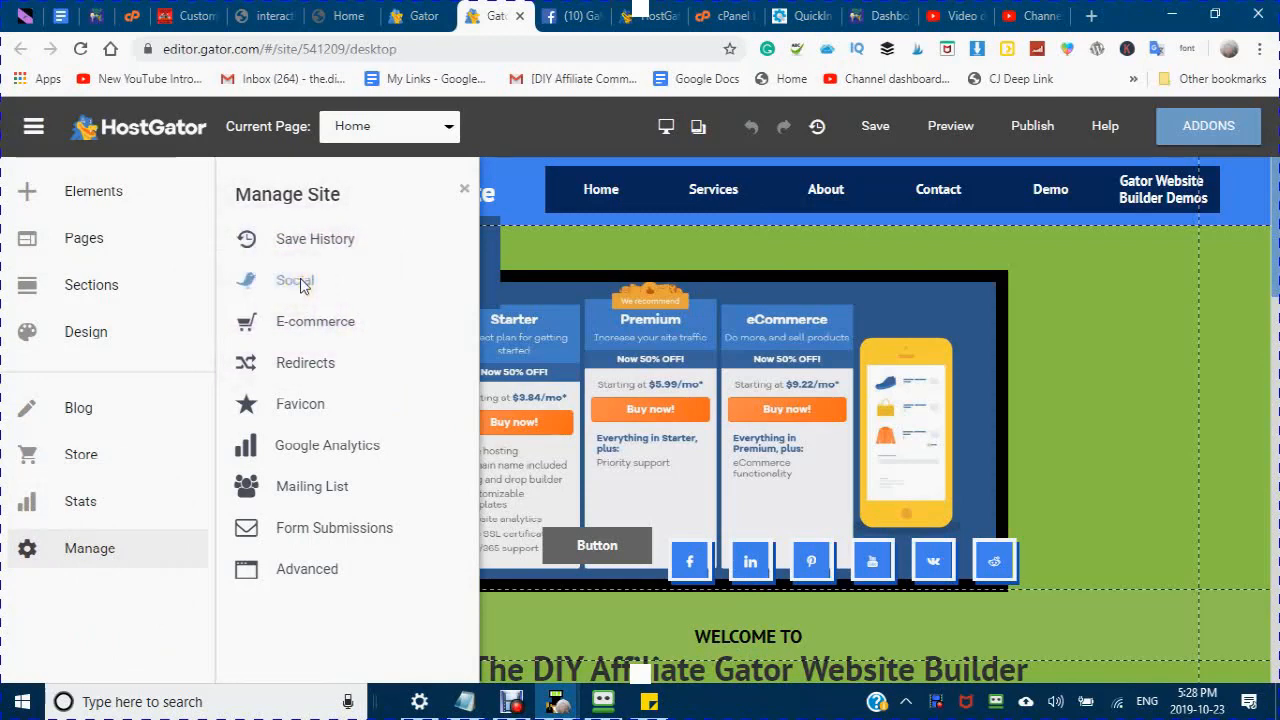
pyautogui.click(294, 280)
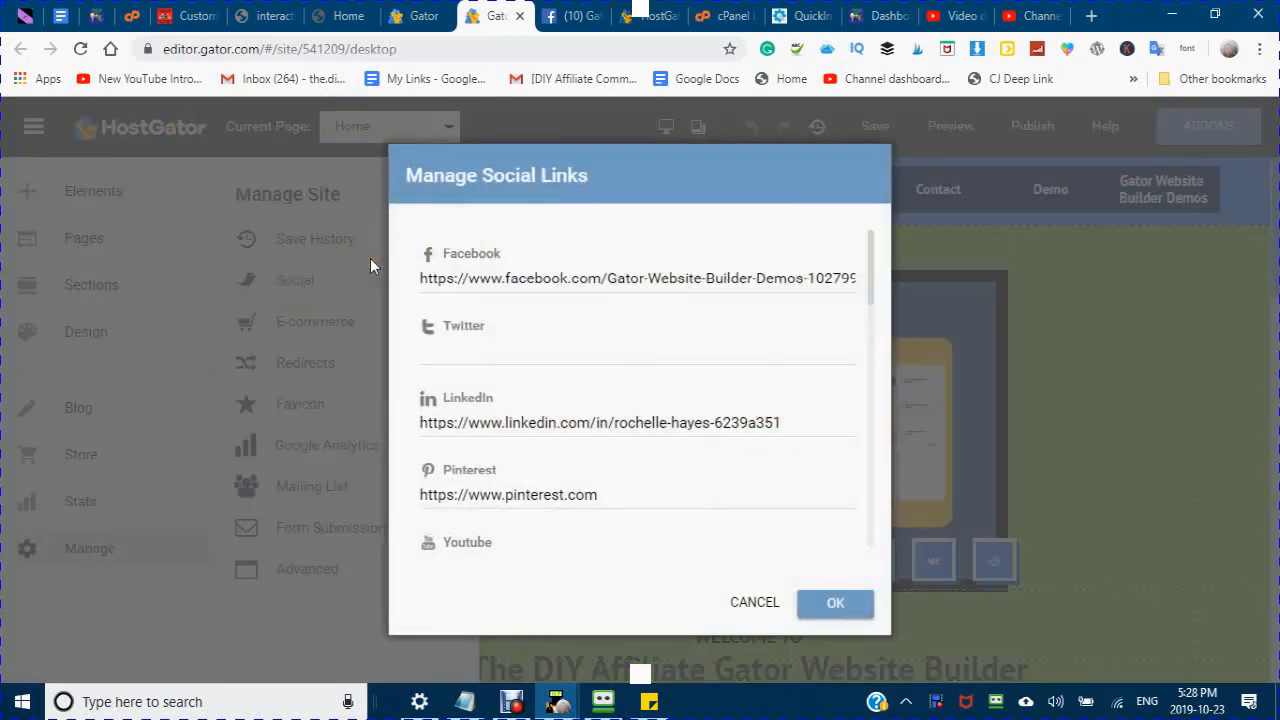
pyautogui.moveTo(495, 270)
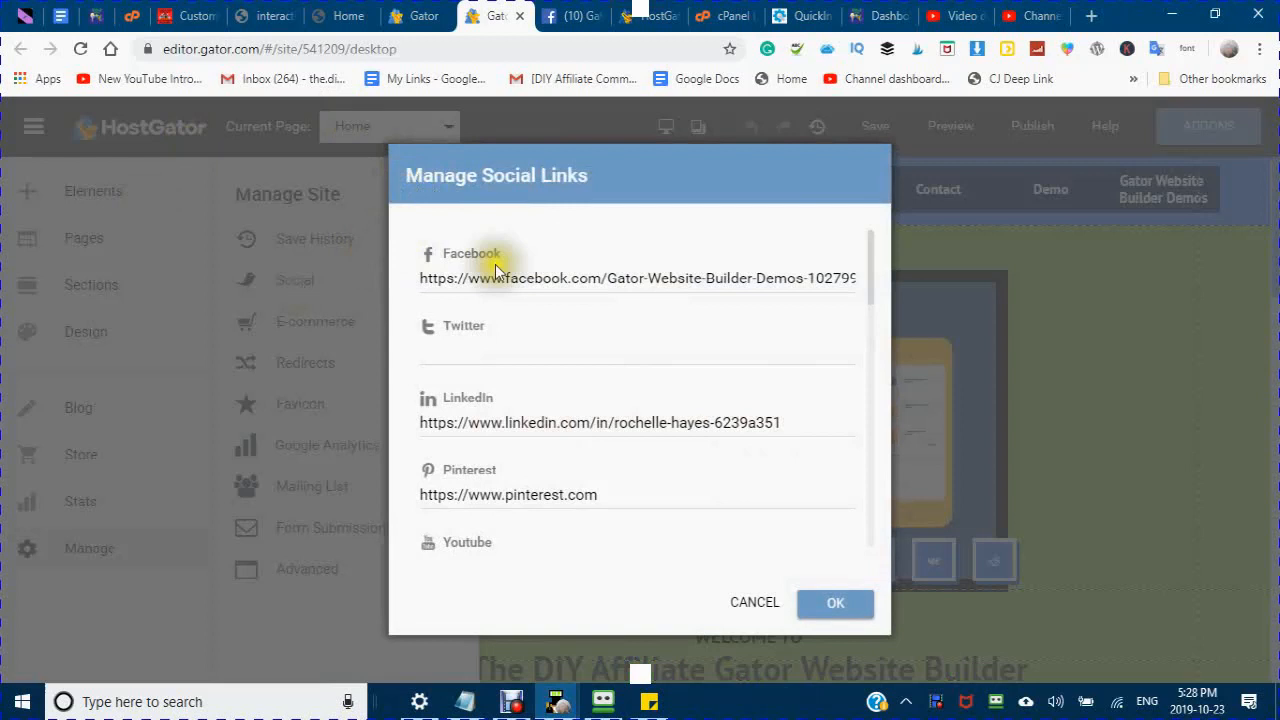
pyautogui.moveTo(583, 211)
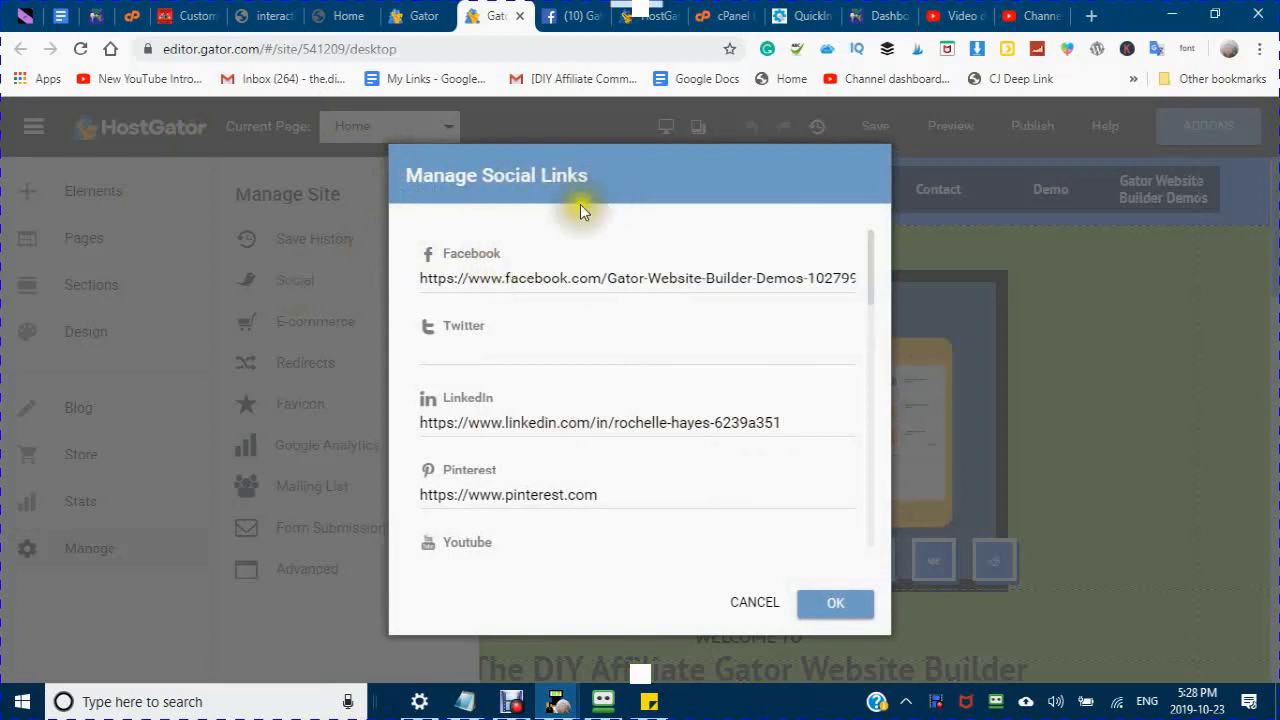
pyautogui.moveTo(630, 197)
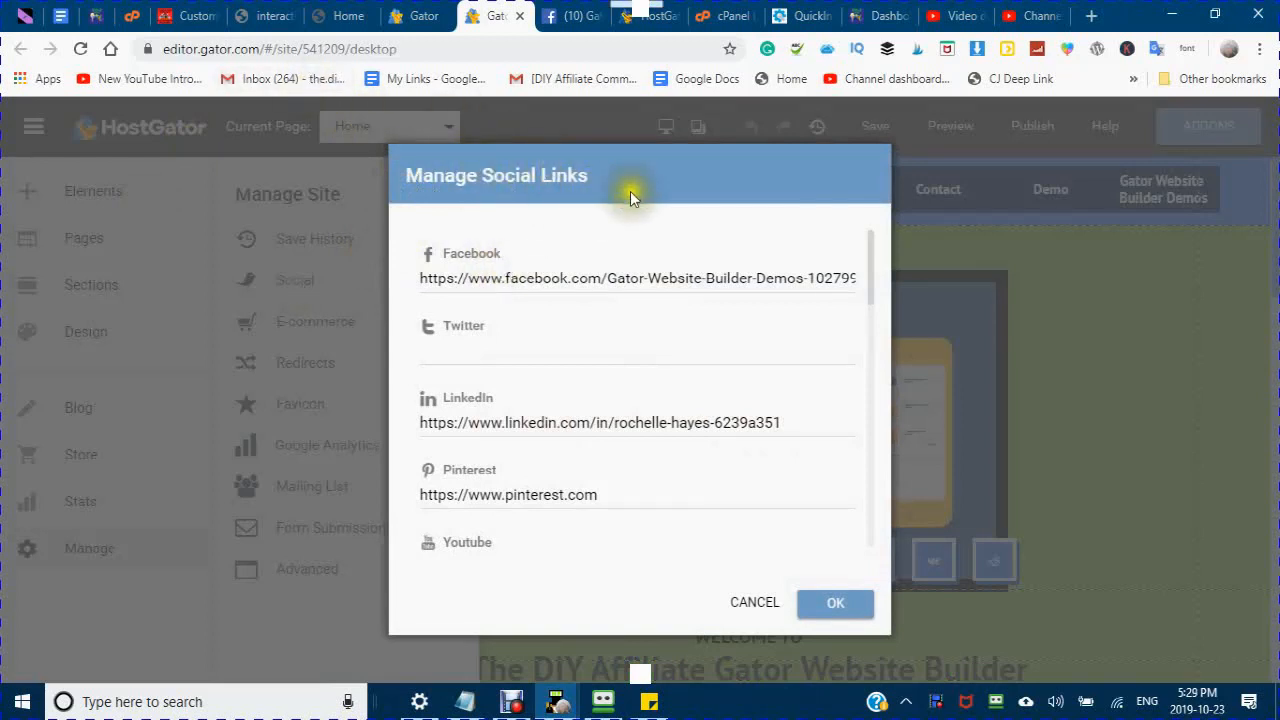
pyautogui.moveTo(510, 165)
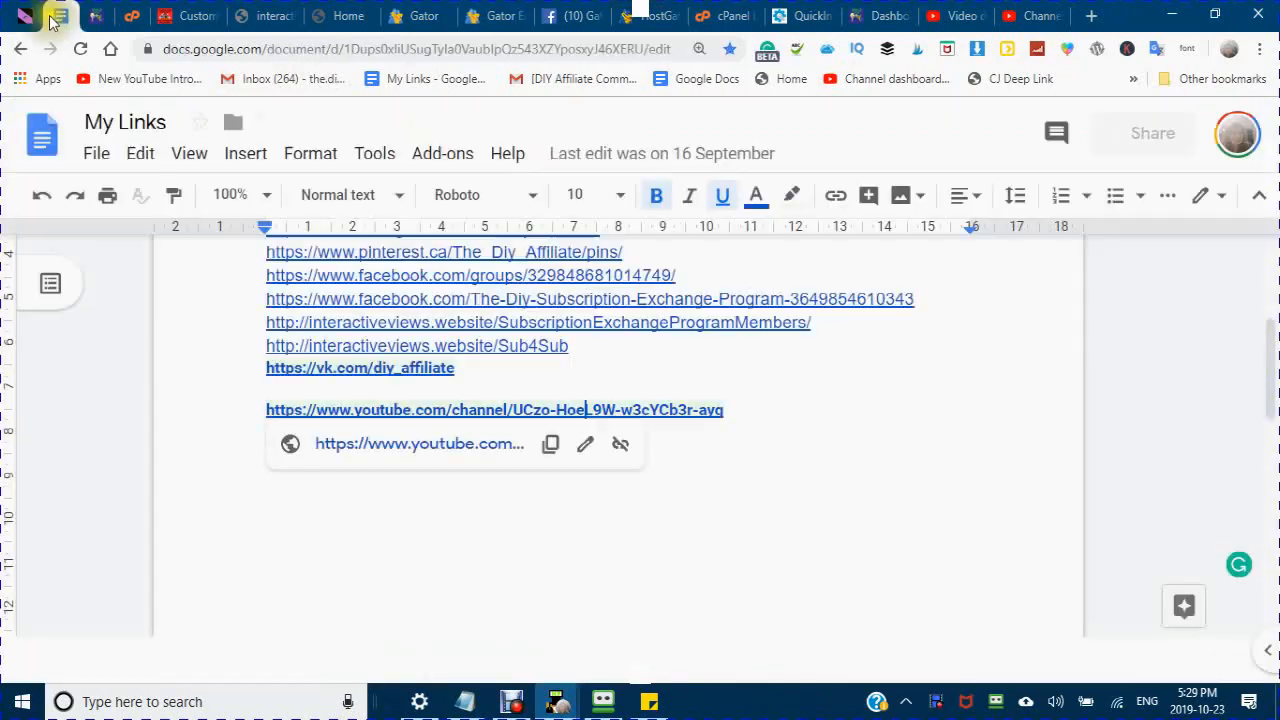
# Step: Copy the twitter.com profile link from the My Links document
pyautogui.scroll(3)
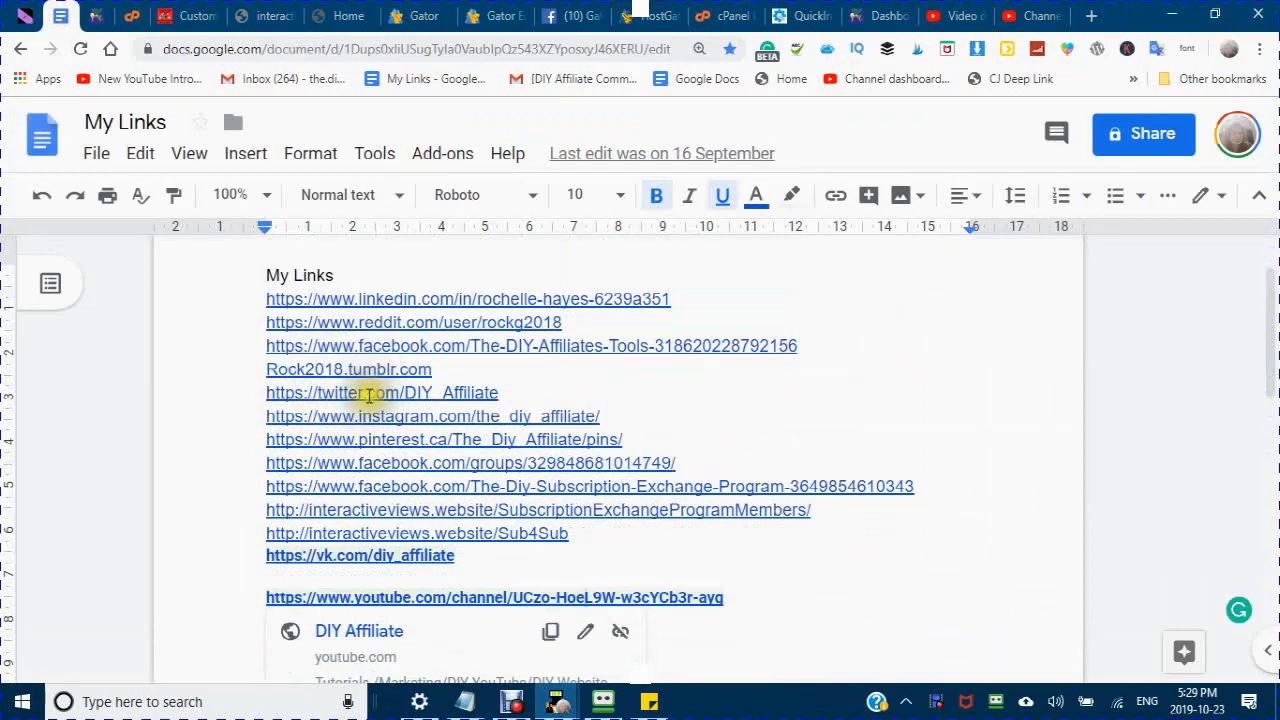
pyautogui.click(367, 392)
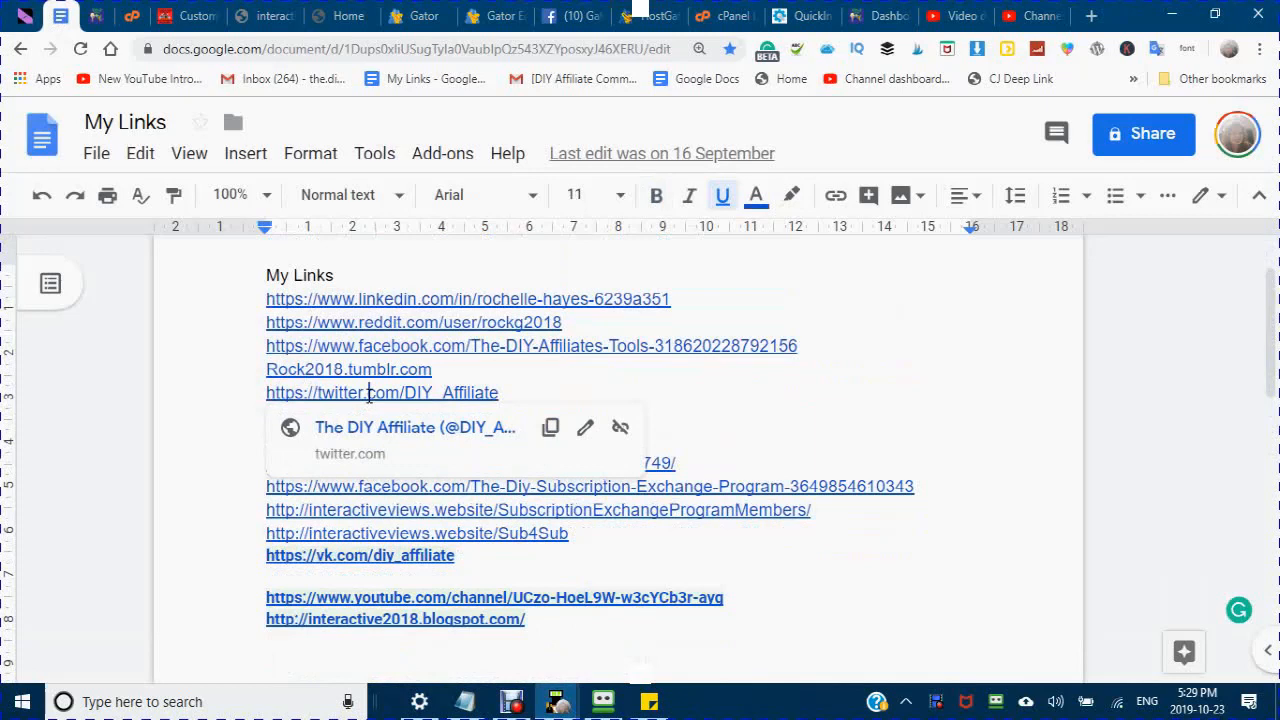
pyautogui.moveTo(550, 428)
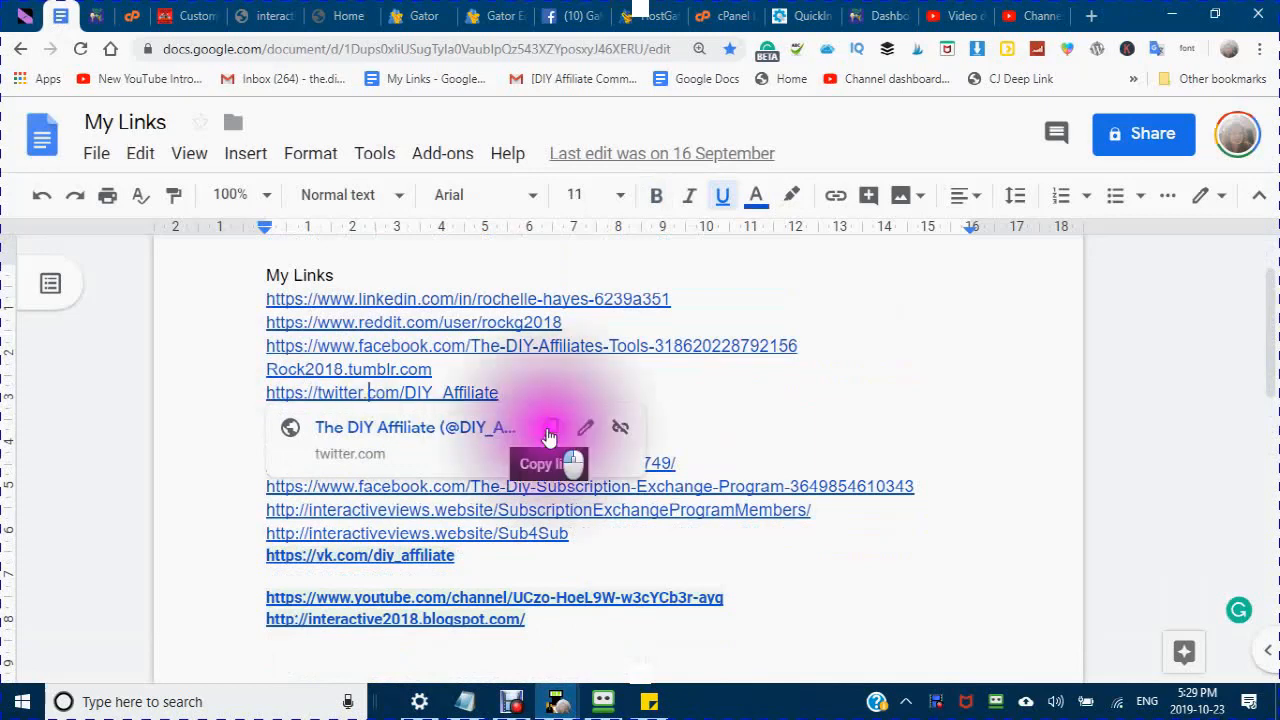
pyautogui.click(494, 16)
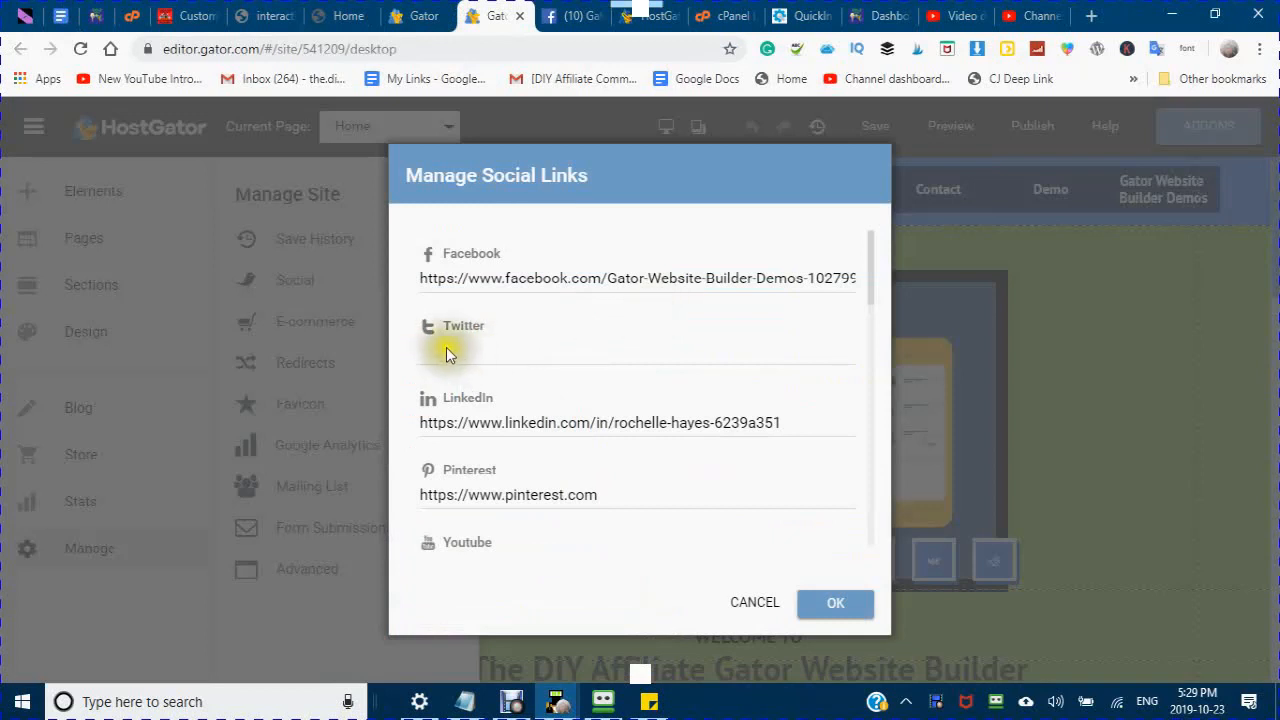
pyautogui.moveTo(437, 352)
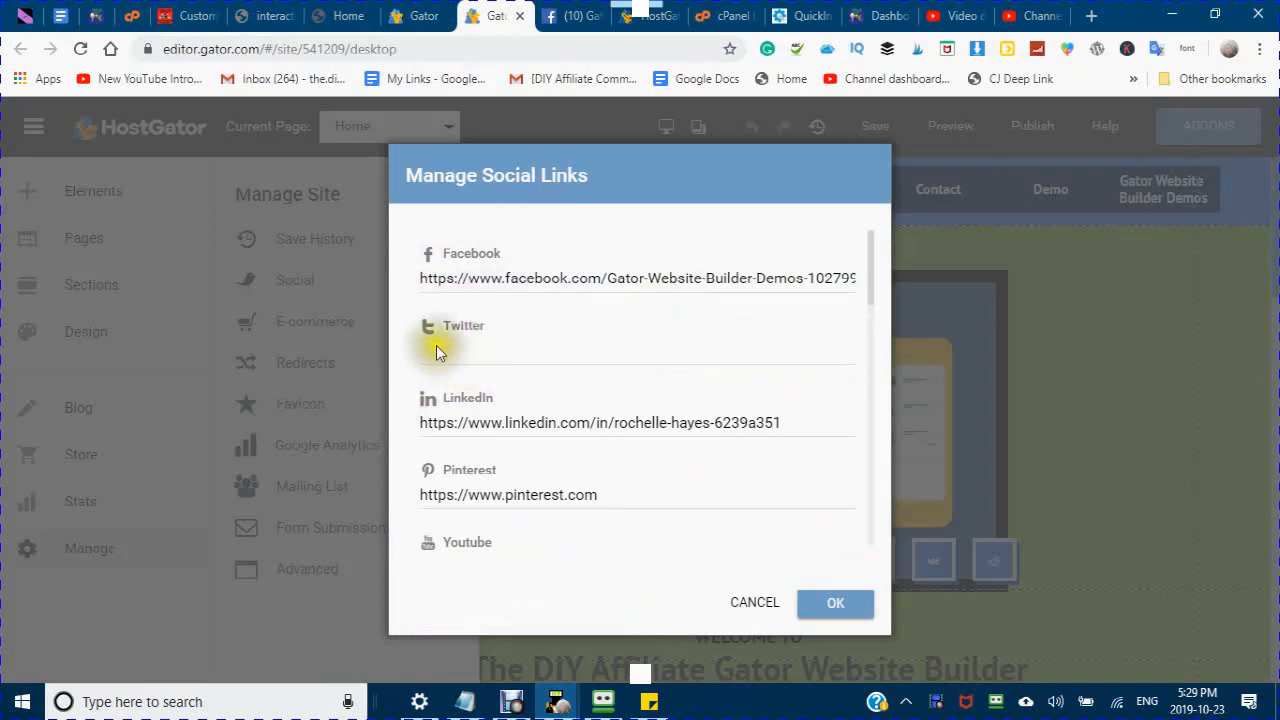
# Step: Paste the copied address into the empty Twitter field and save the social links
pyautogui.click(637, 350)
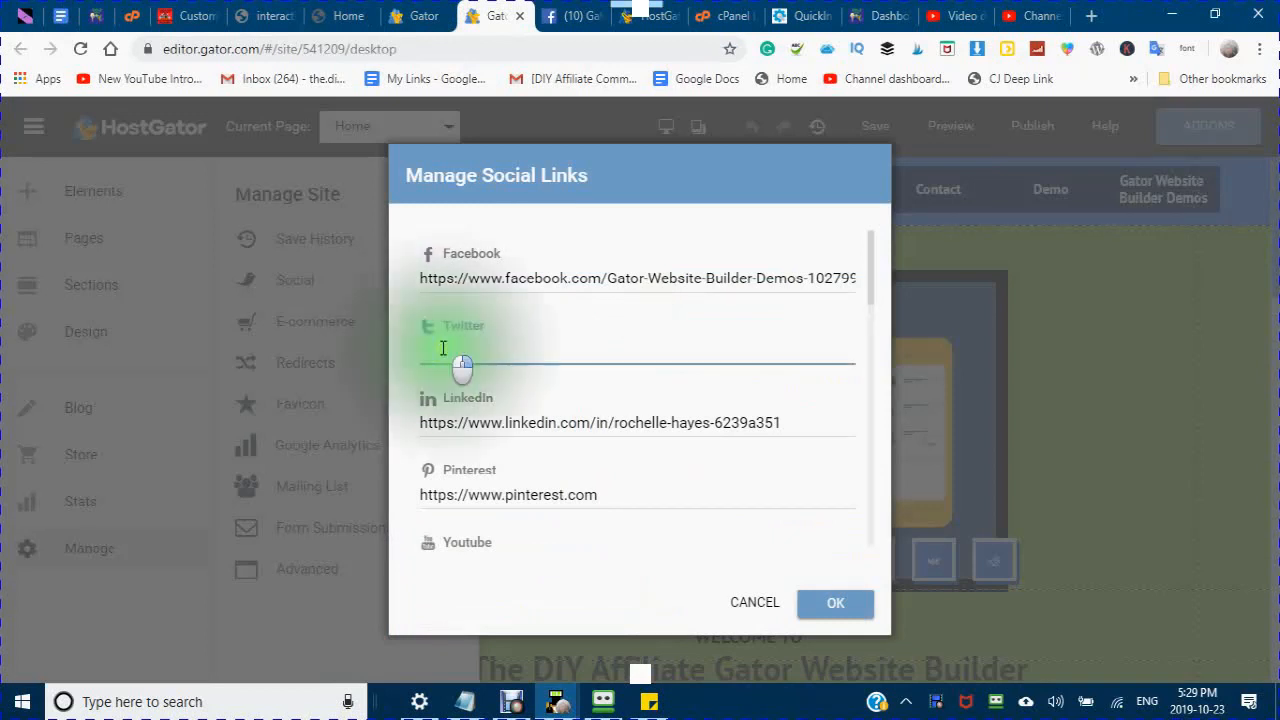
pyautogui.rightClick(462, 350)
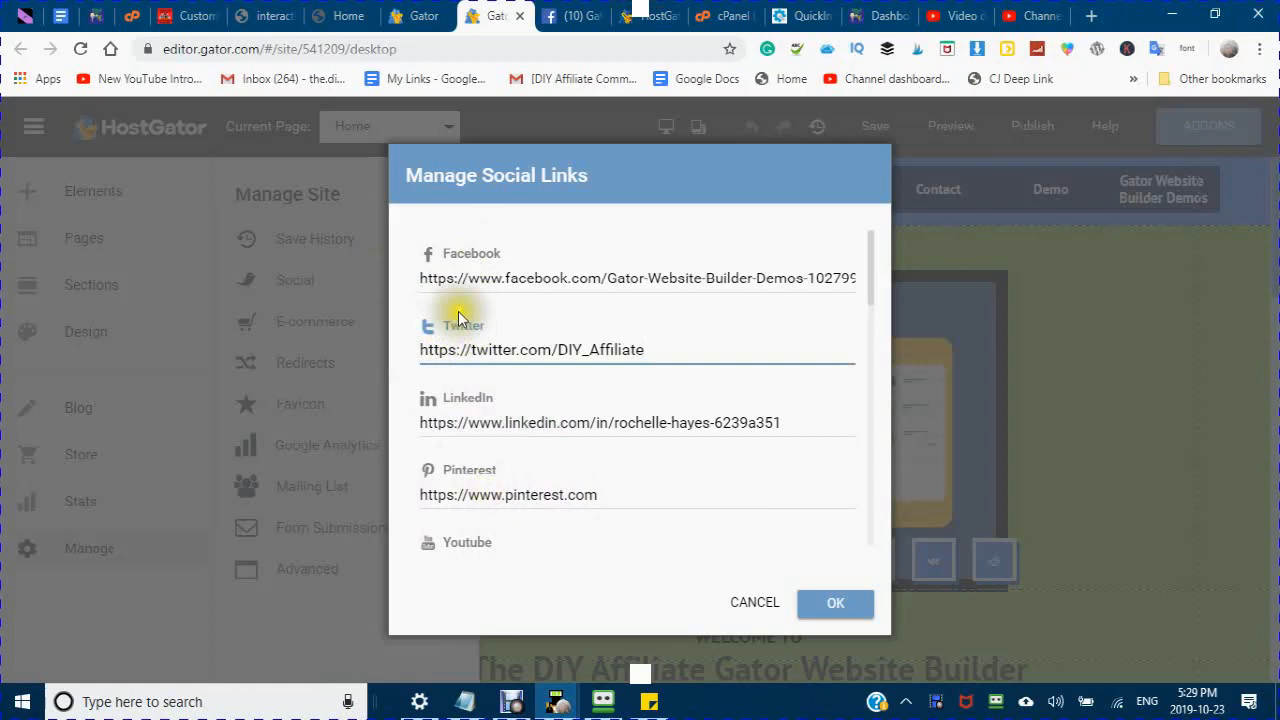
pyautogui.moveTo(435, 332)
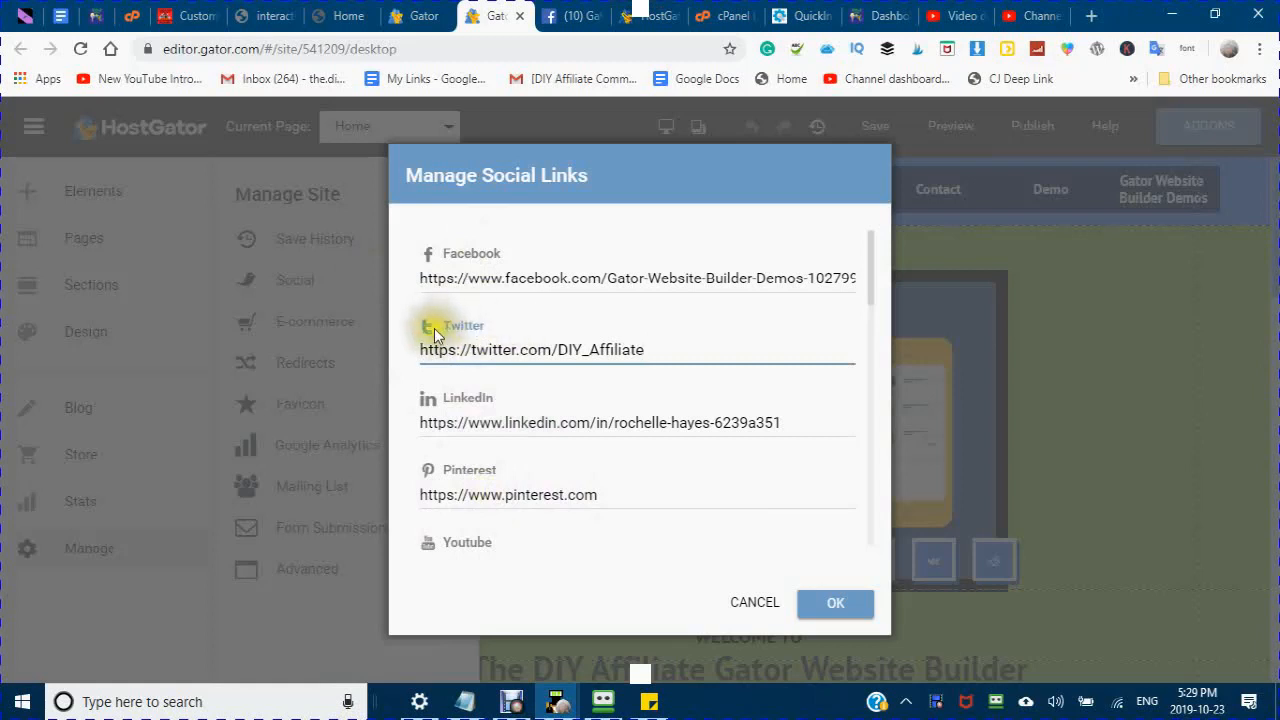
pyautogui.moveTo(400, 322)
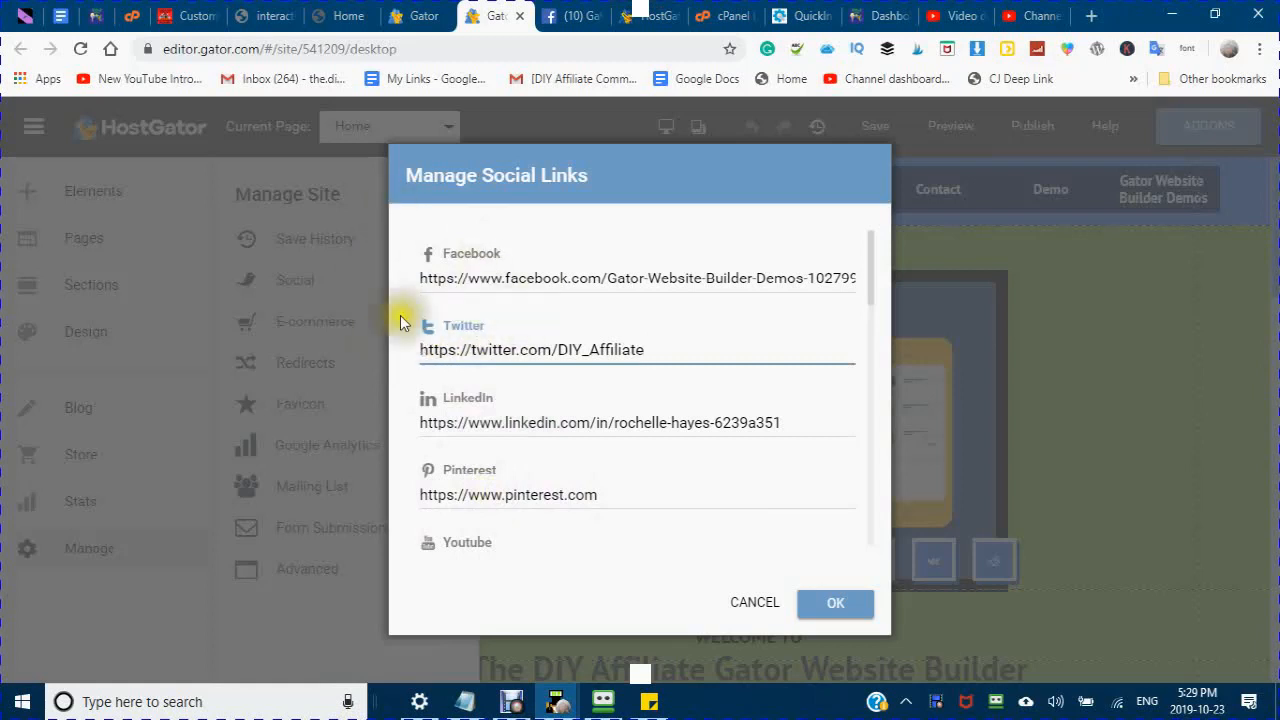
pyautogui.moveTo(752, 560)
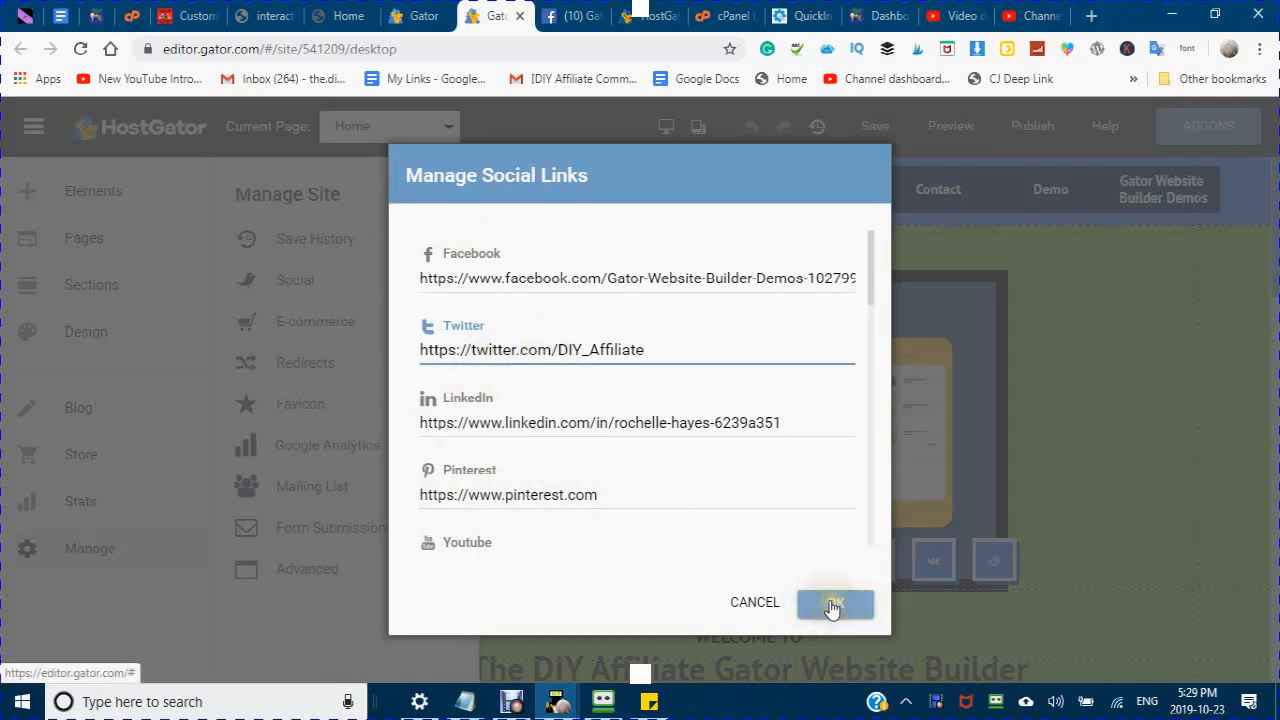
pyautogui.click(835, 602)
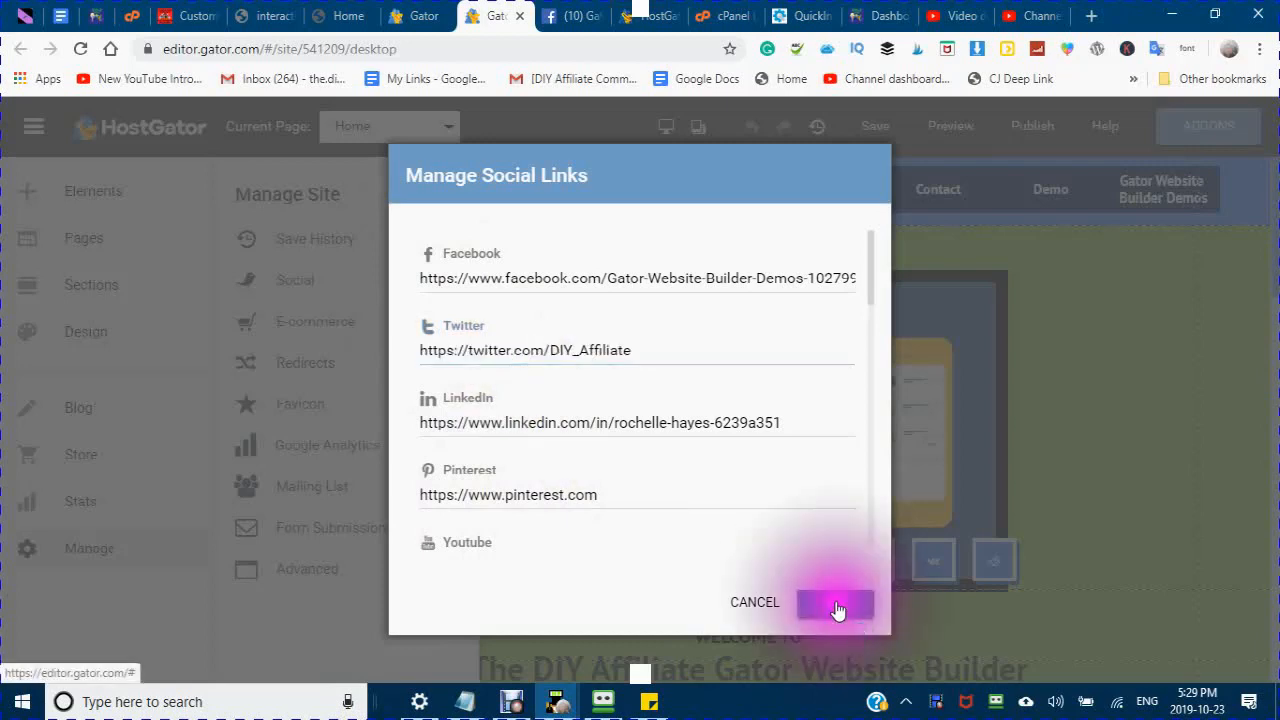
pyautogui.click(835, 602)
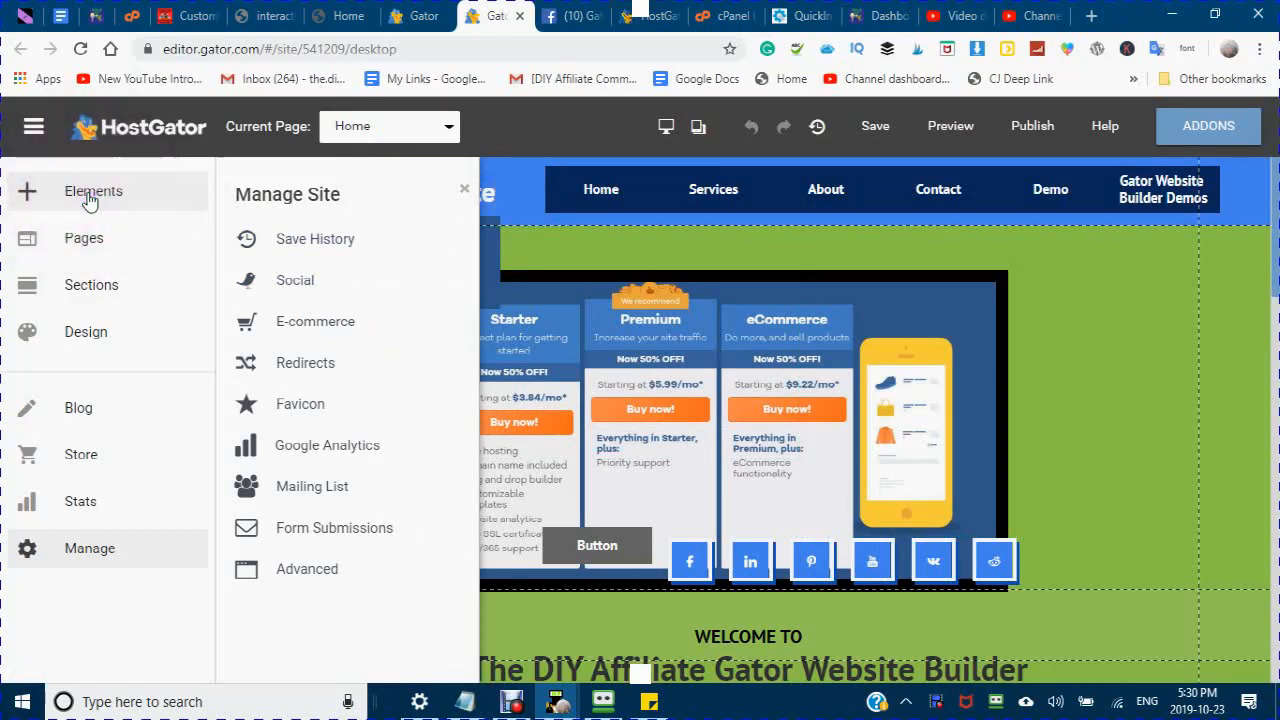
# Step: Browse the Elements list to the Social category showing the social links icons option
pyautogui.click(93, 191)
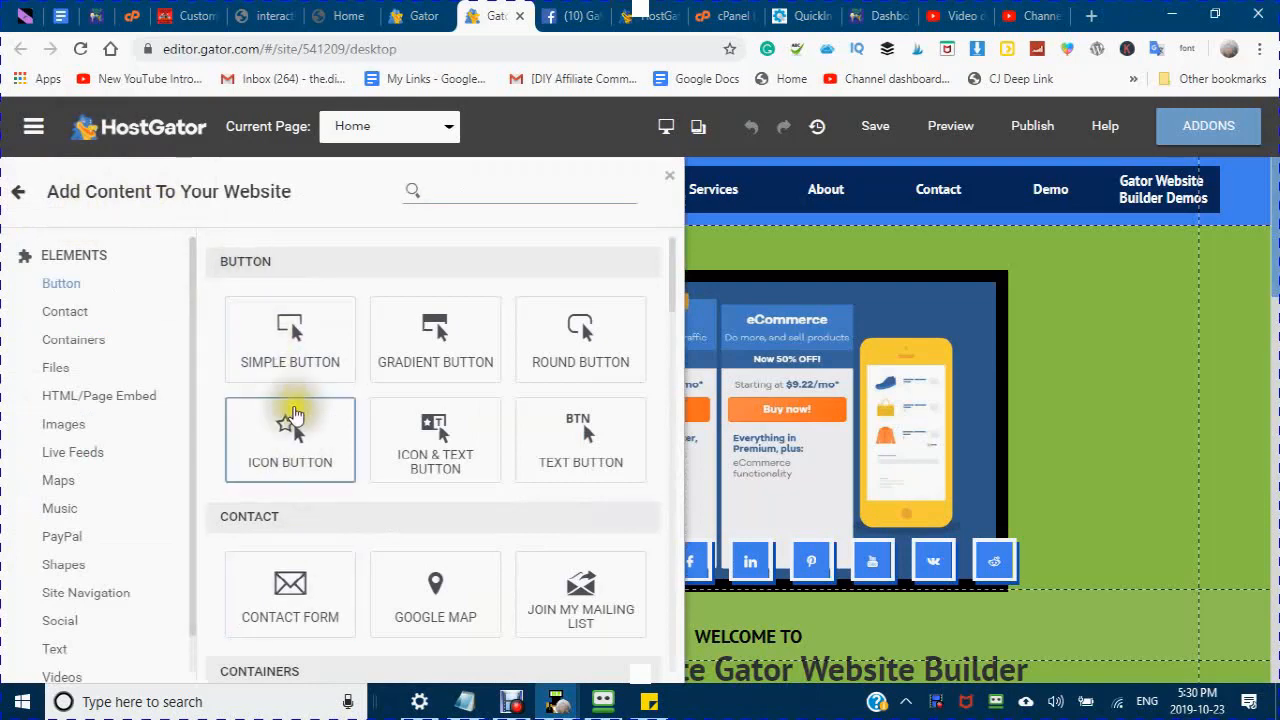
pyautogui.scroll(-3)
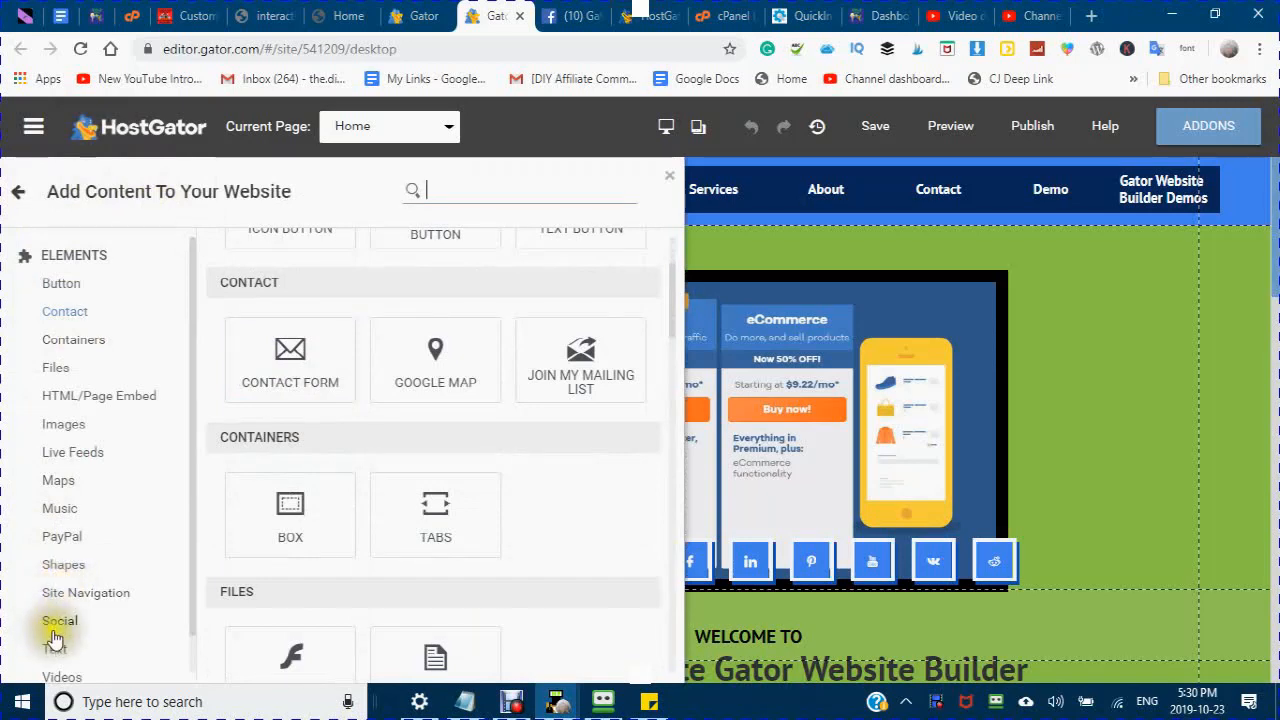
pyautogui.moveTo(83, 635)
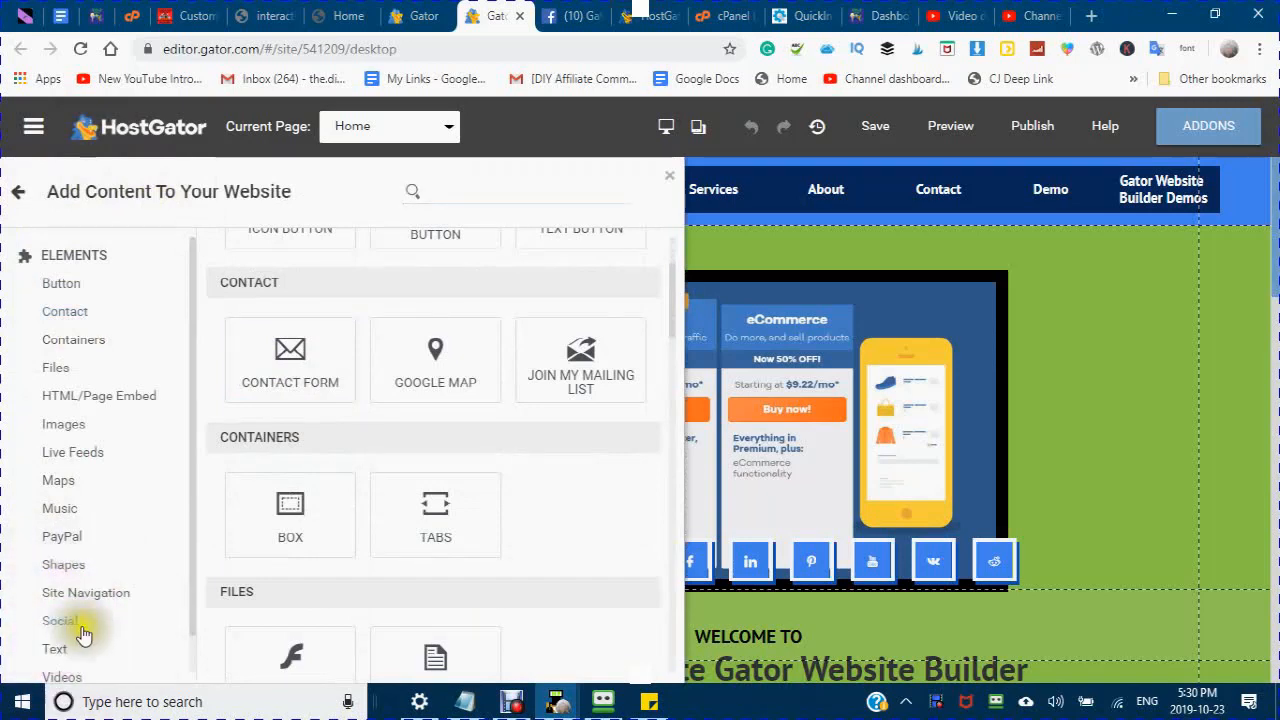
pyautogui.click(60, 620)
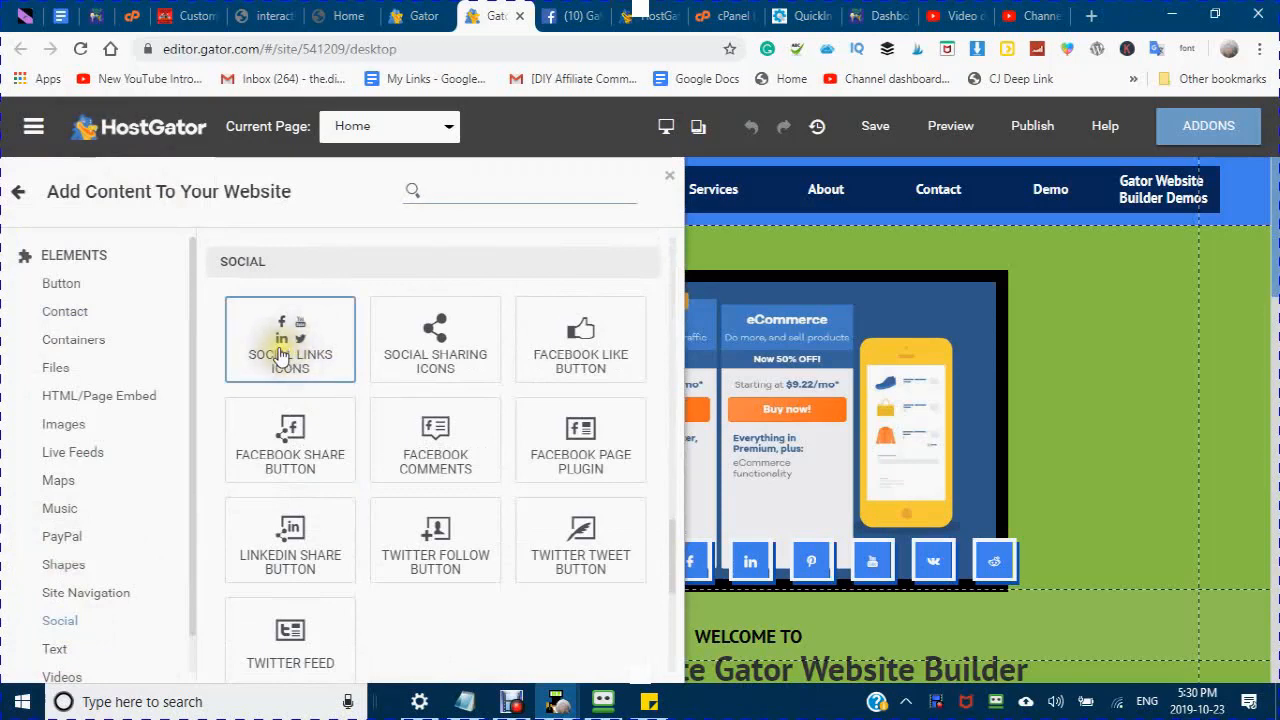
pyautogui.moveTo(295, 368)
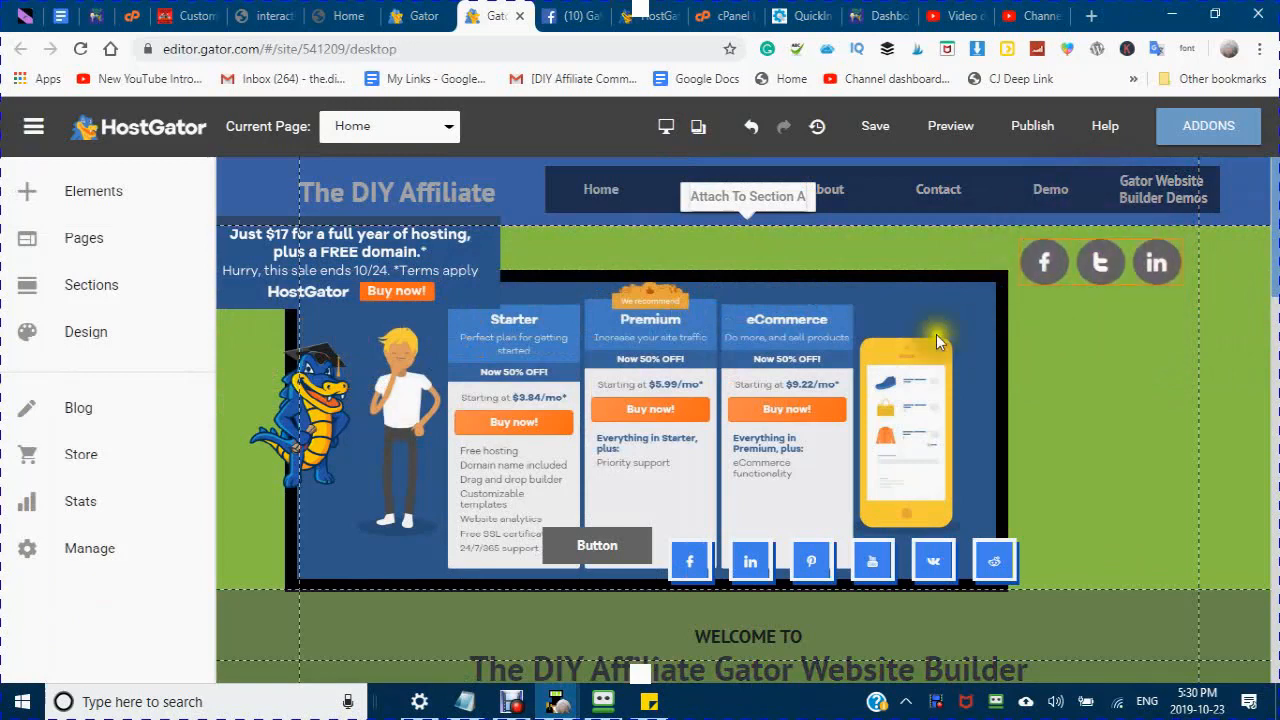
pyautogui.click(1099, 262)
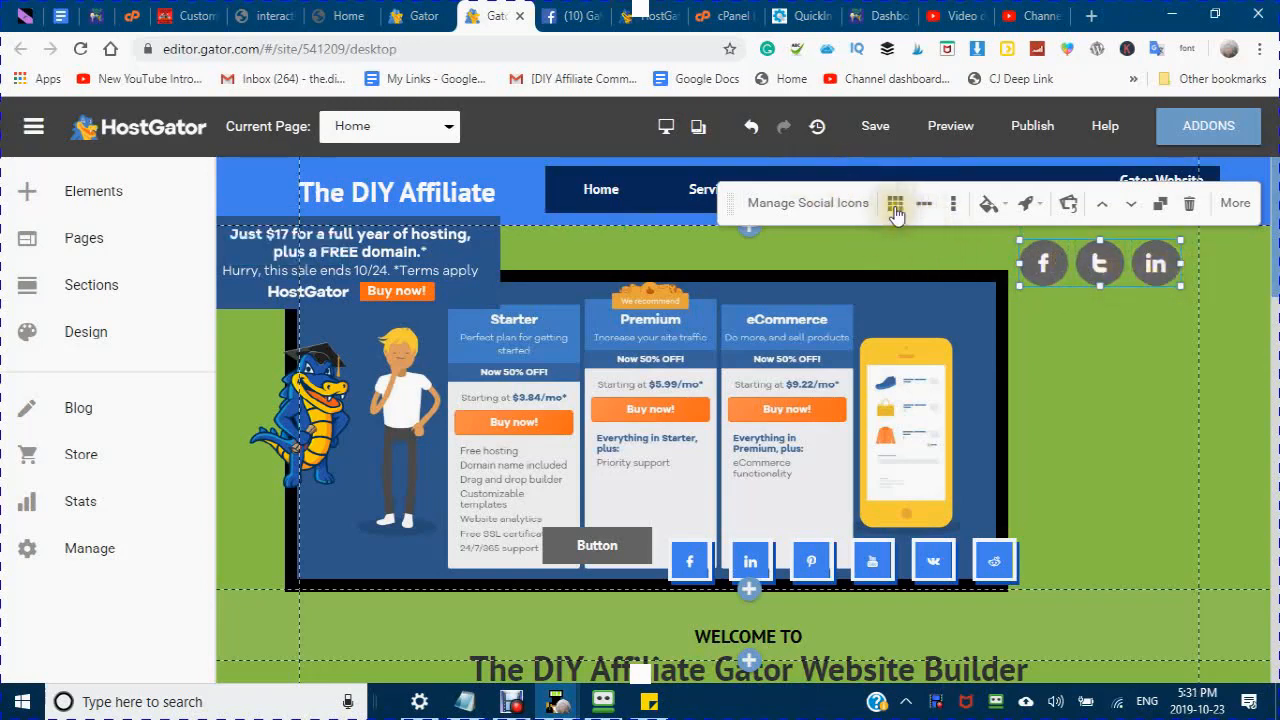
pyautogui.moveTo(893, 204)
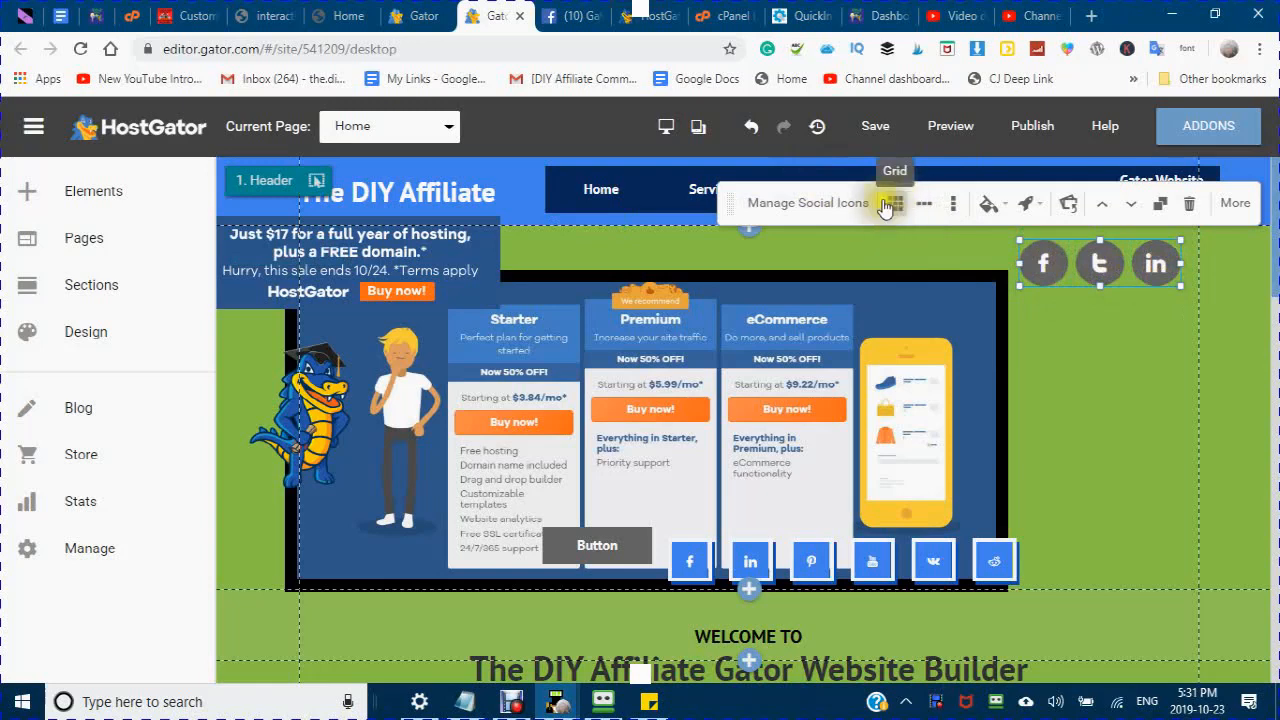
pyautogui.moveTo(919, 210)
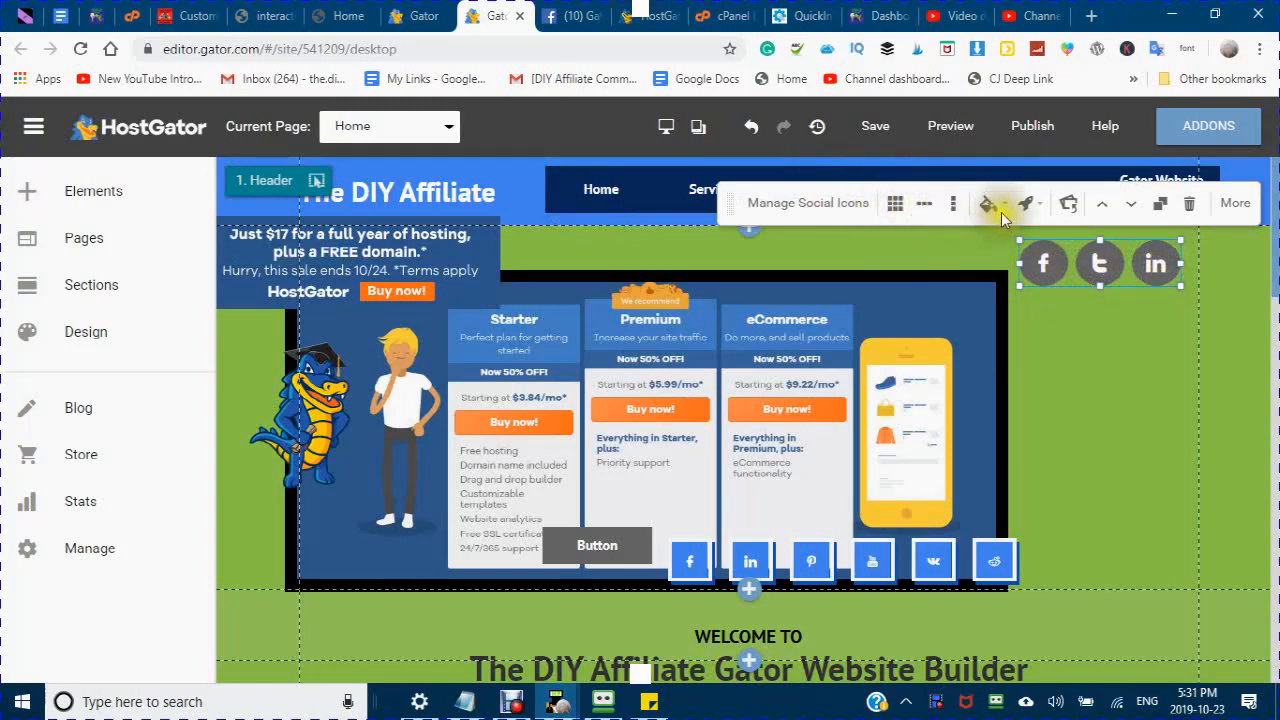
pyautogui.moveTo(991, 203)
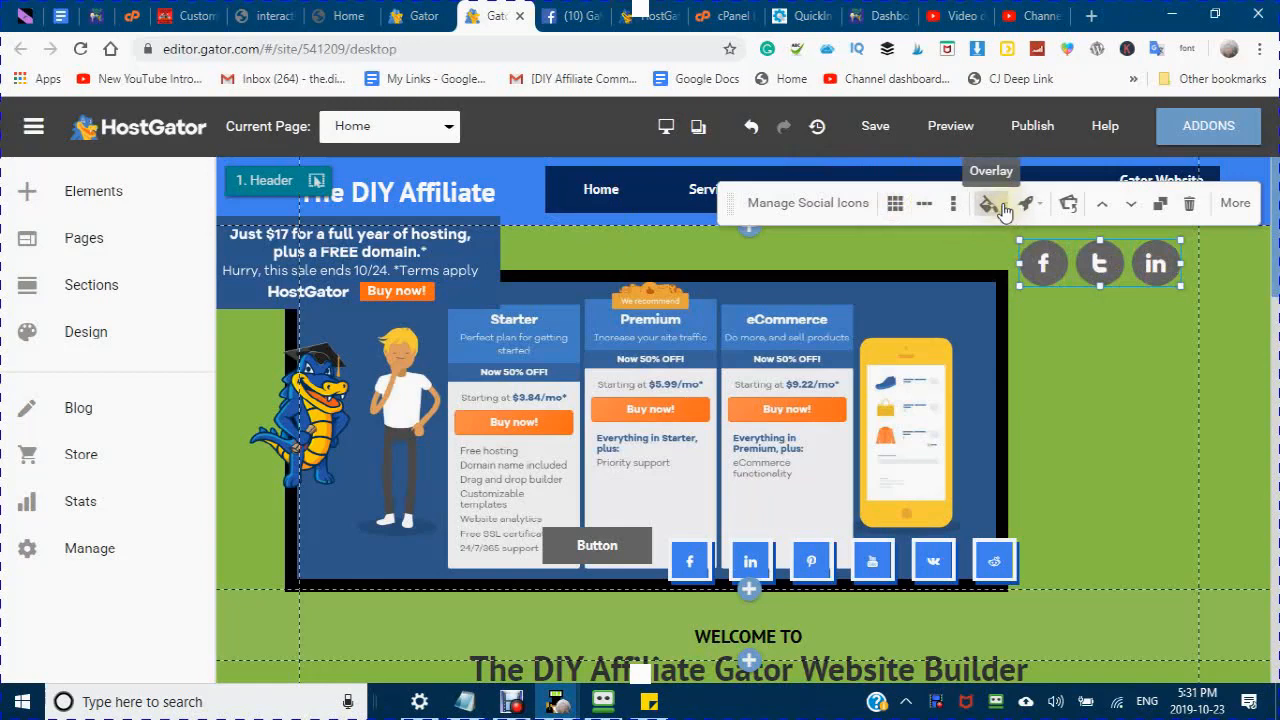
pyautogui.click(989, 203)
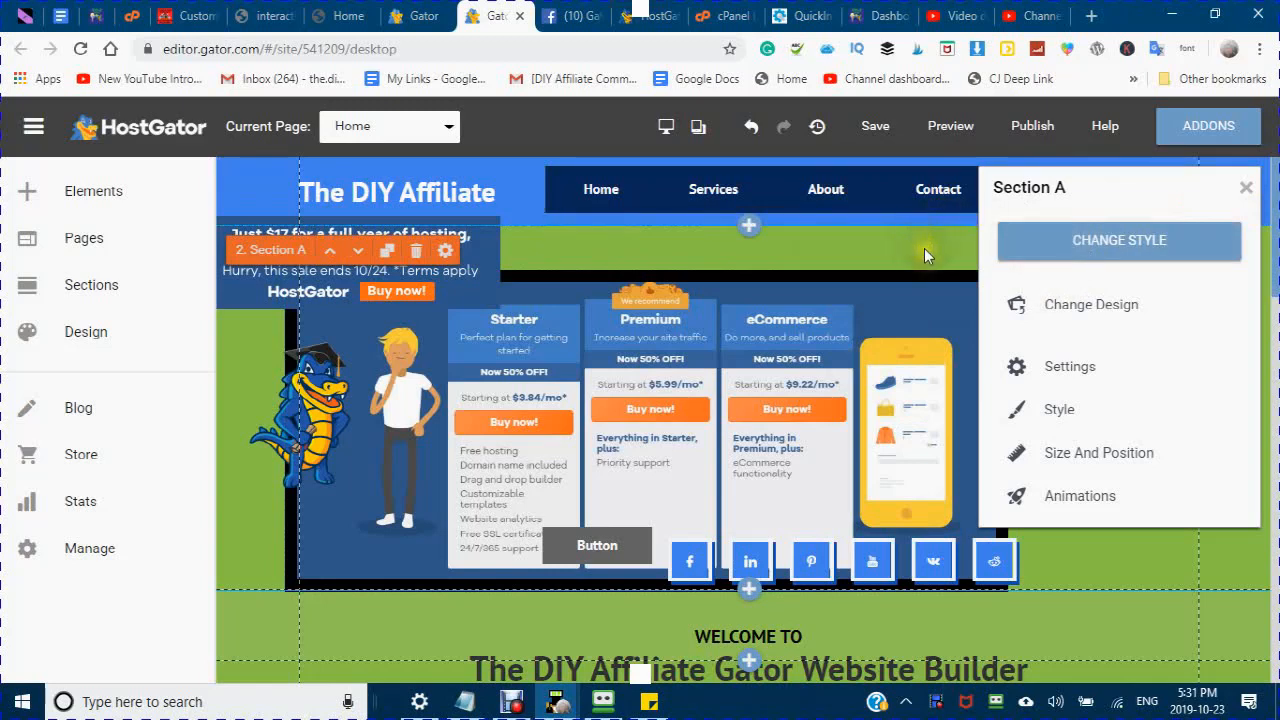
pyautogui.moveTo(1243, 207)
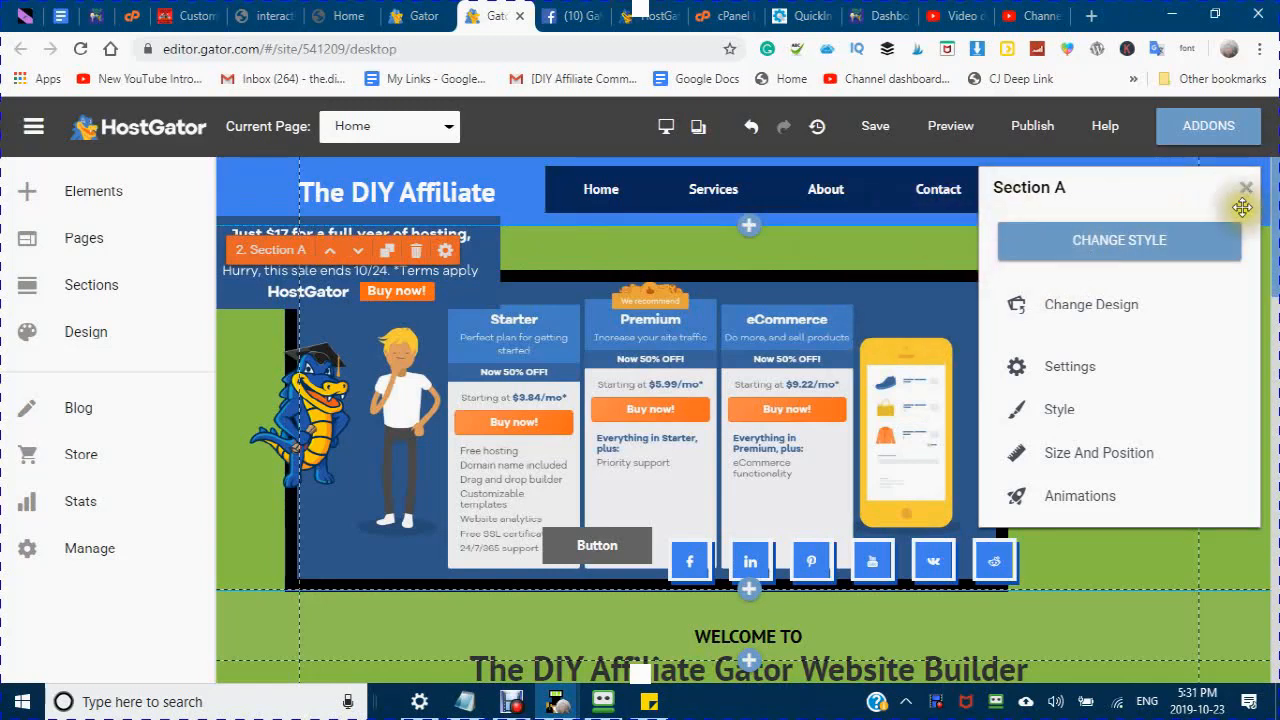
pyautogui.moveTo(1248, 182)
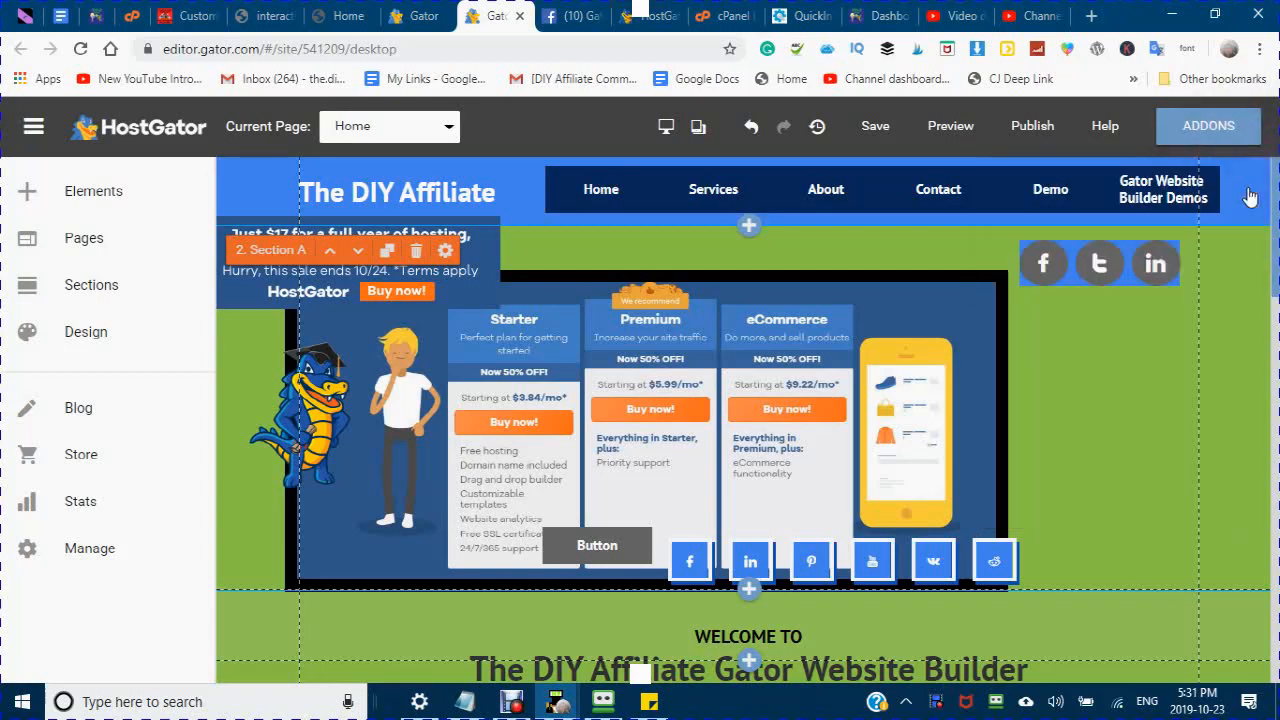
pyautogui.moveTo(1072, 280)
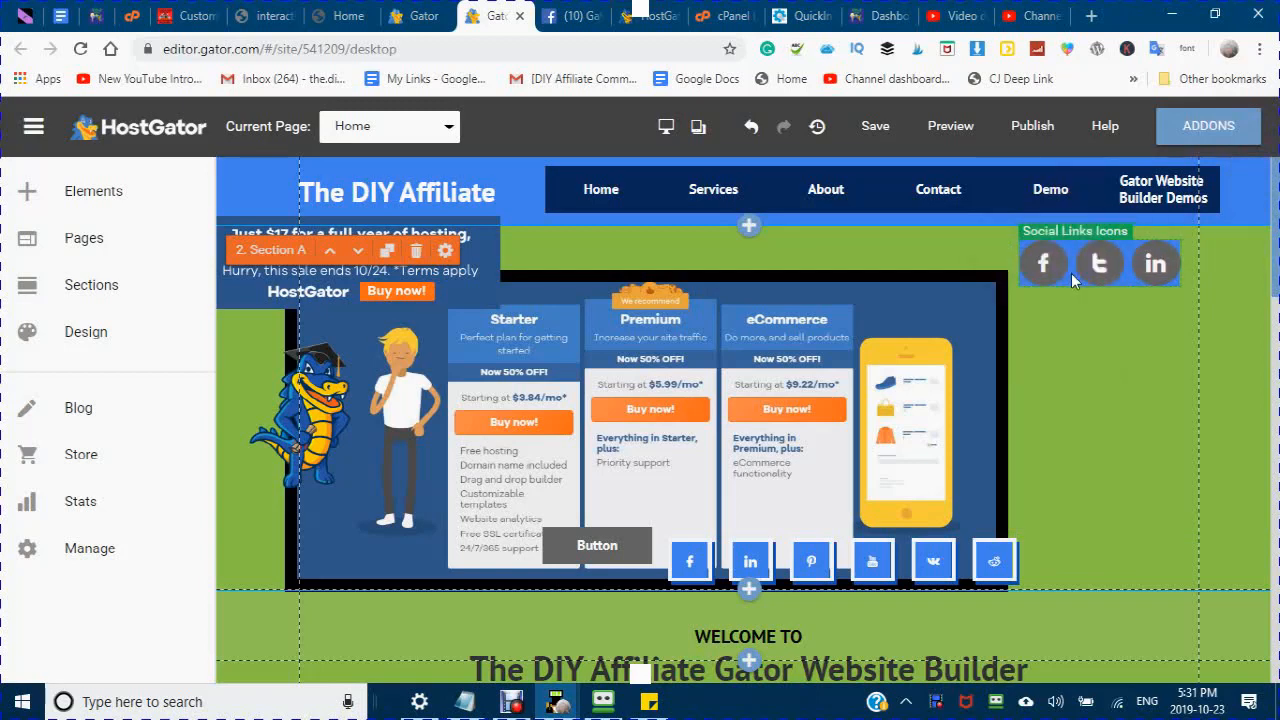
# Step: Give the social icons element a bright green (#41EE46) overlay background
pyautogui.click(1099, 263)
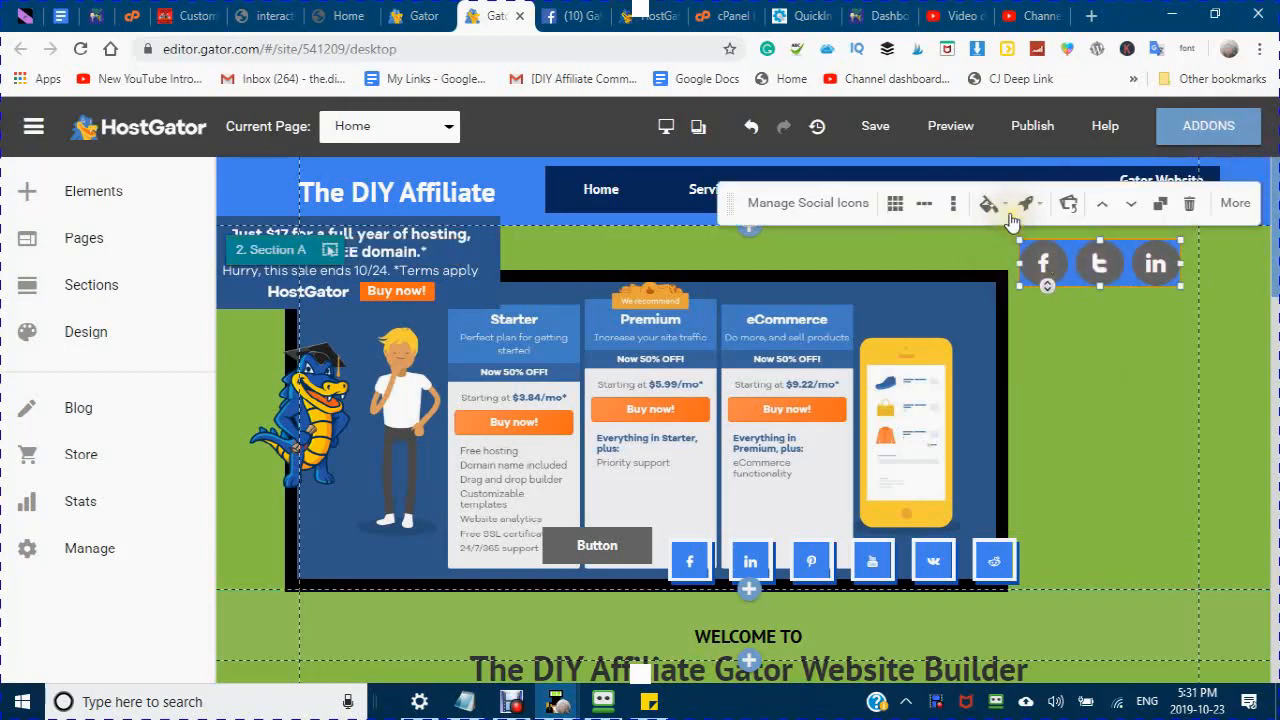
pyautogui.click(990, 203)
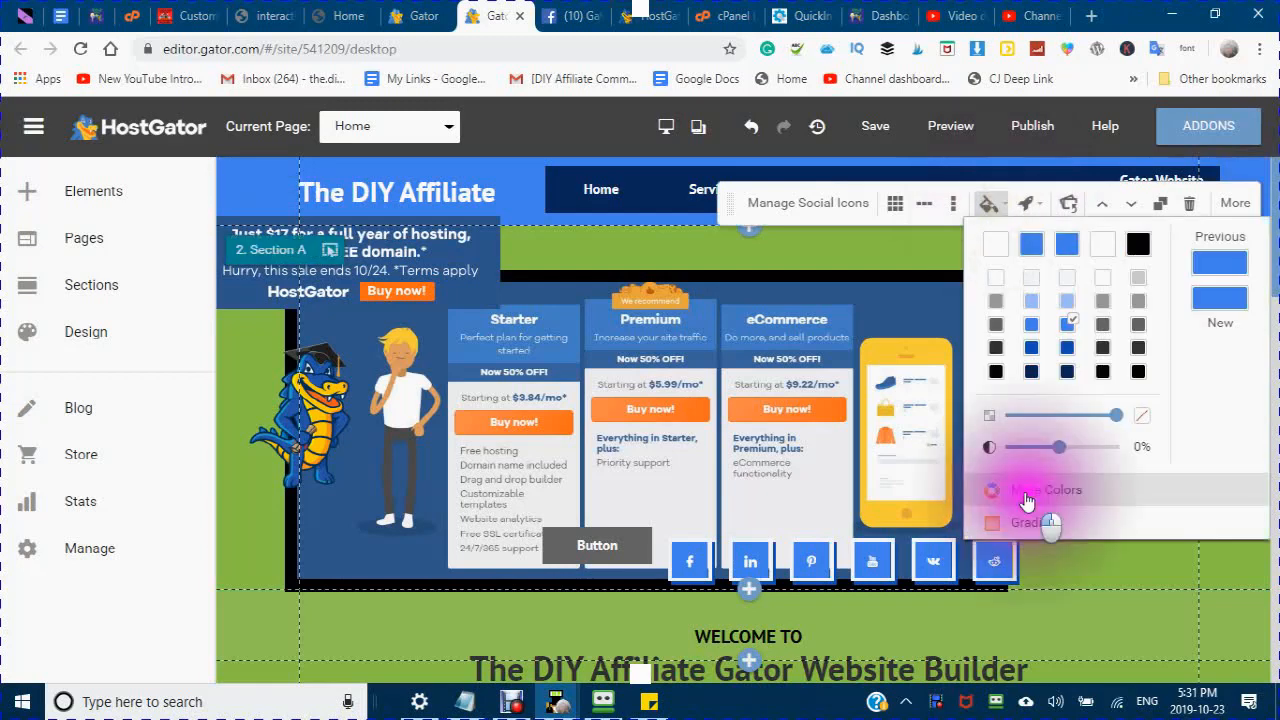
pyautogui.click(1044, 489)
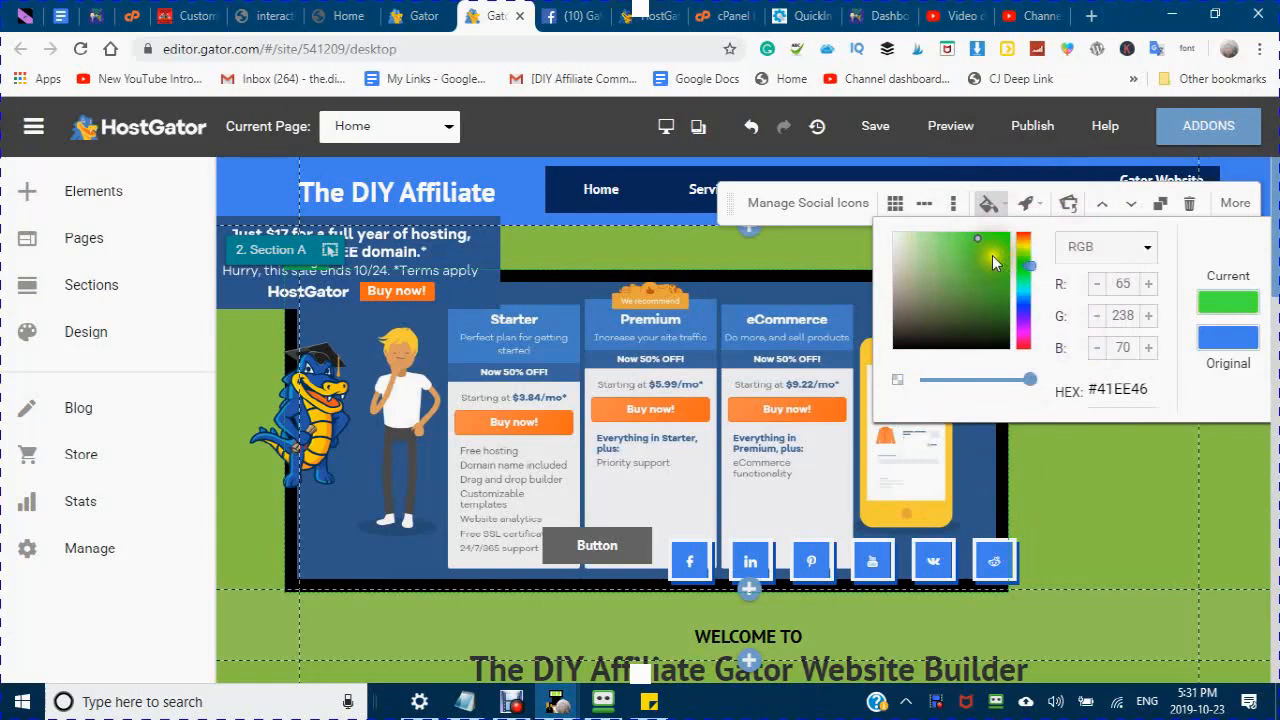
pyautogui.click(995, 260)
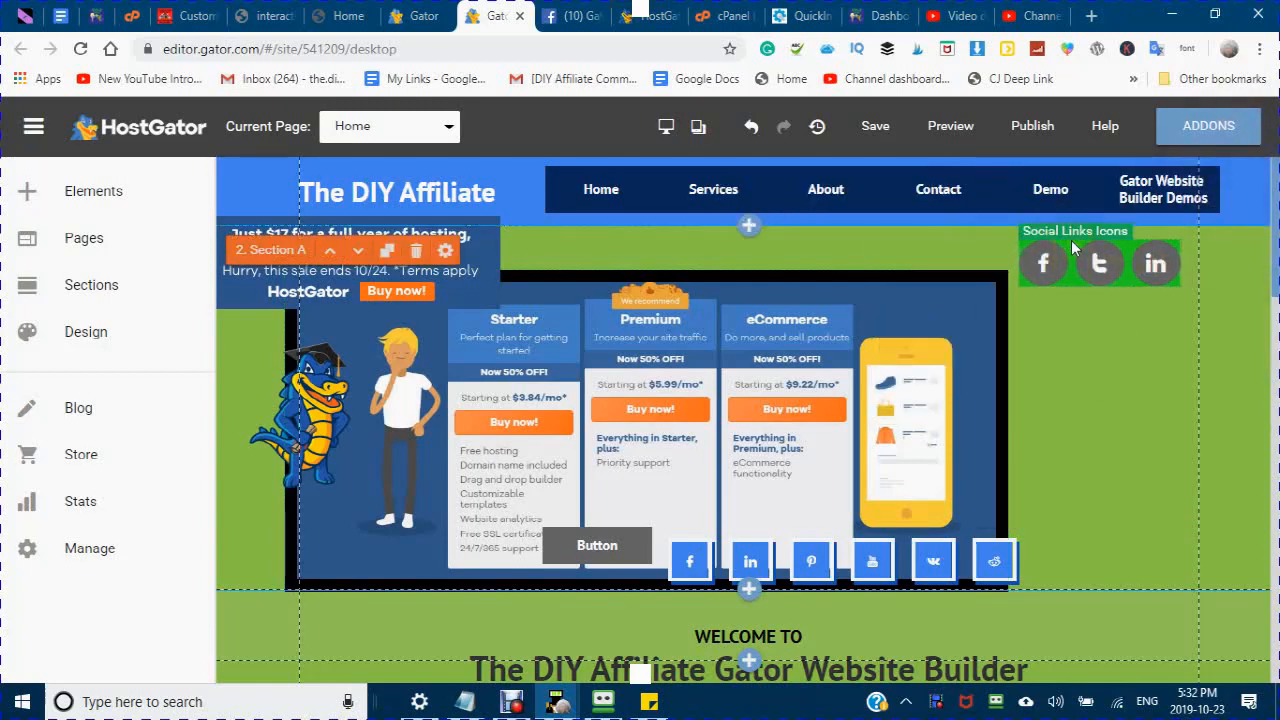
pyautogui.click(1100, 263)
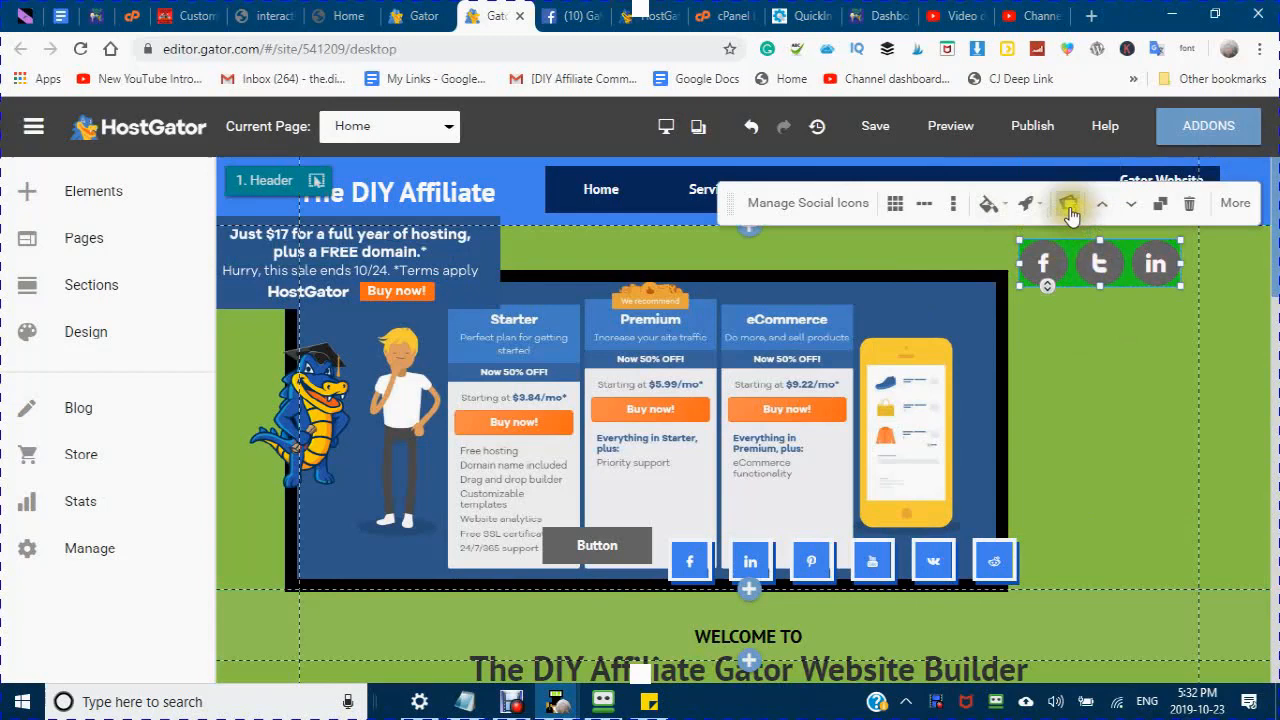
pyautogui.click(1070, 203)
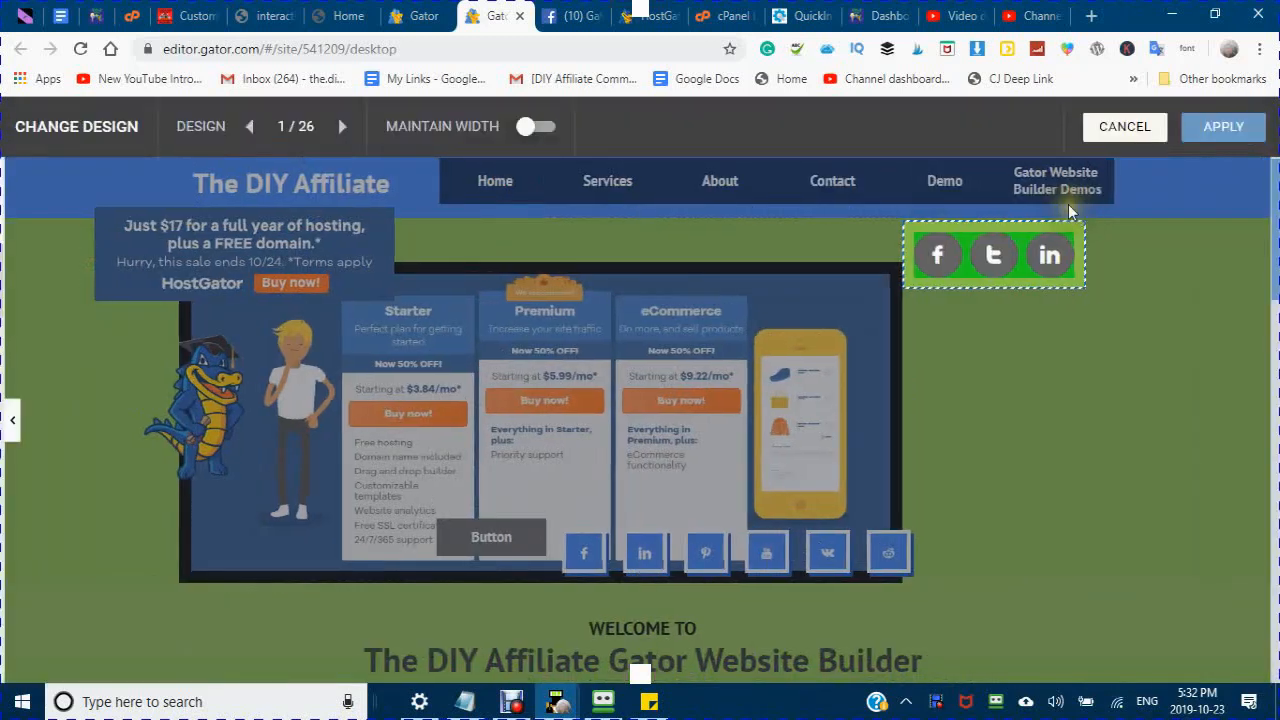
# Step: Browse vertical, grid and horizontal icon design categories, then preview a vertical design
pyautogui.click(993, 254)
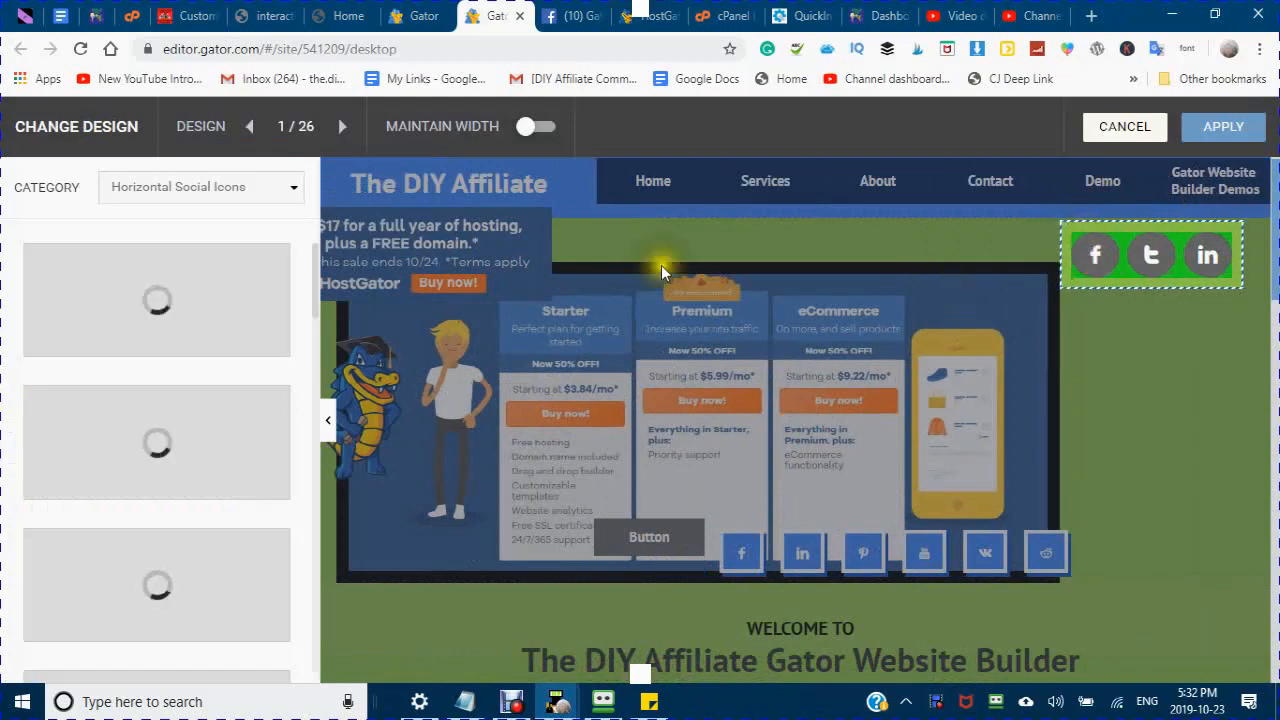
pyautogui.moveTo(55, 195)
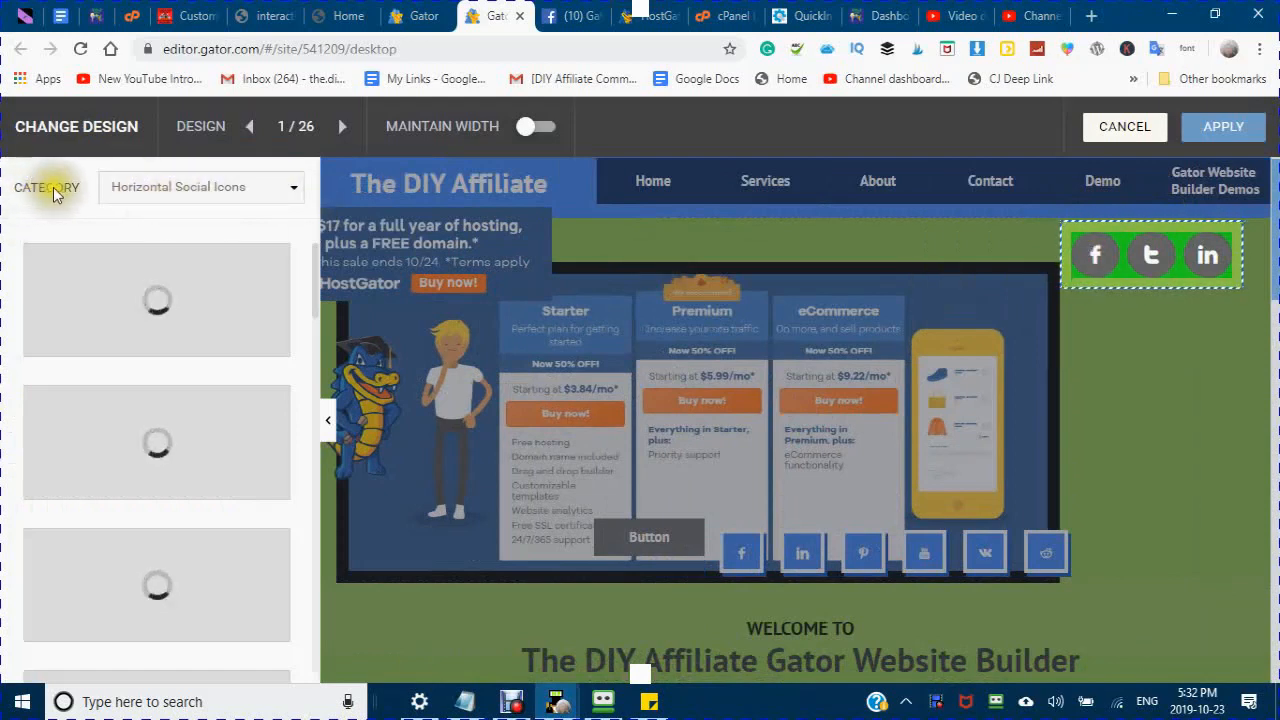
pyautogui.moveTo(293, 187)
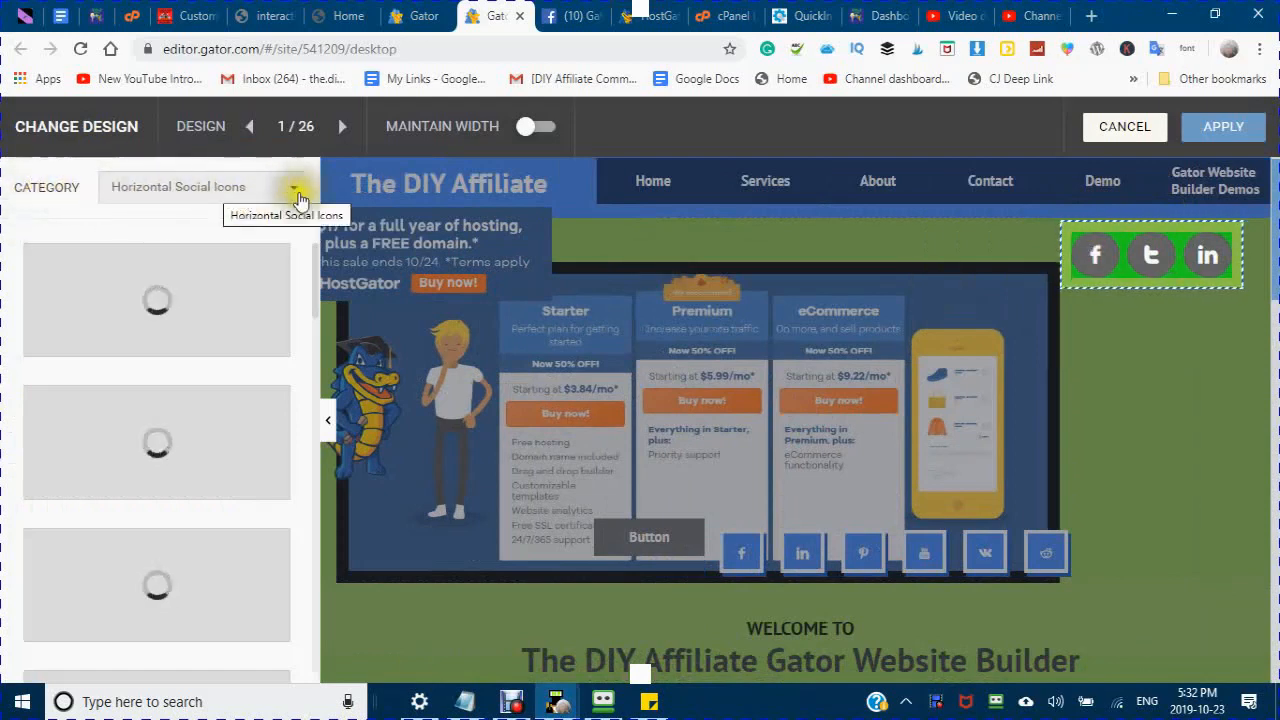
pyautogui.click(293, 187)
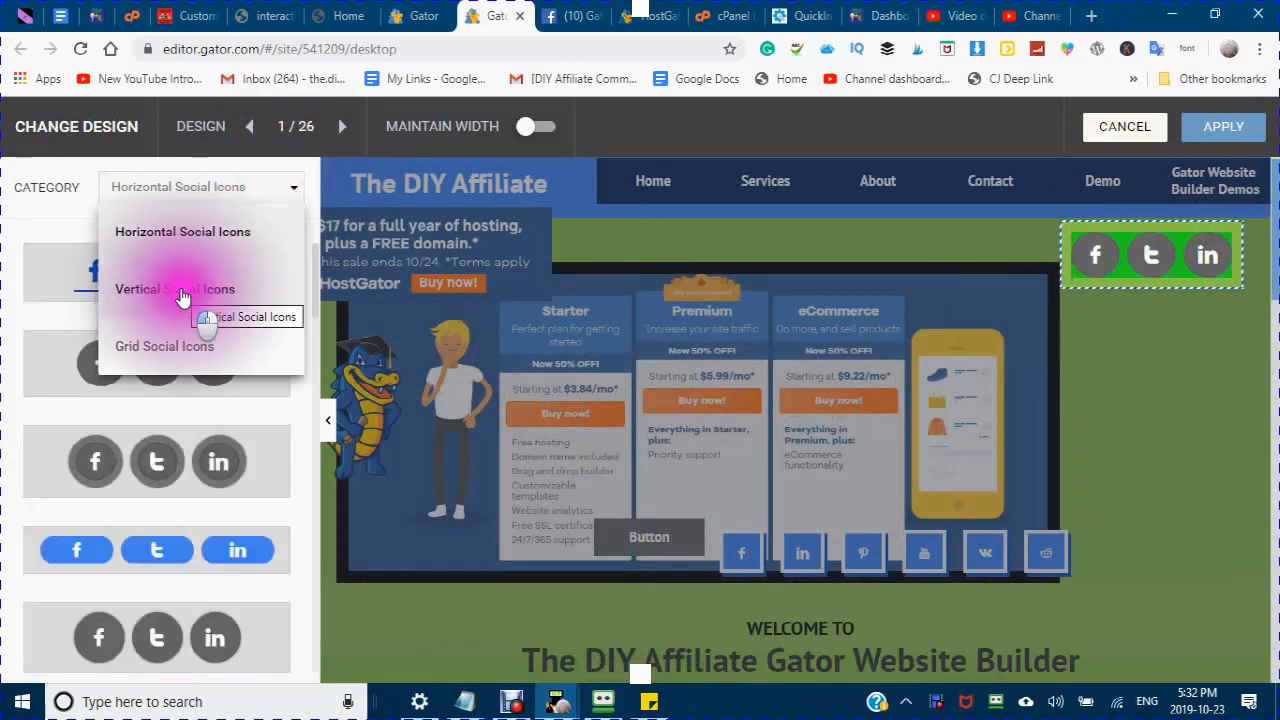
pyautogui.click(175, 289)
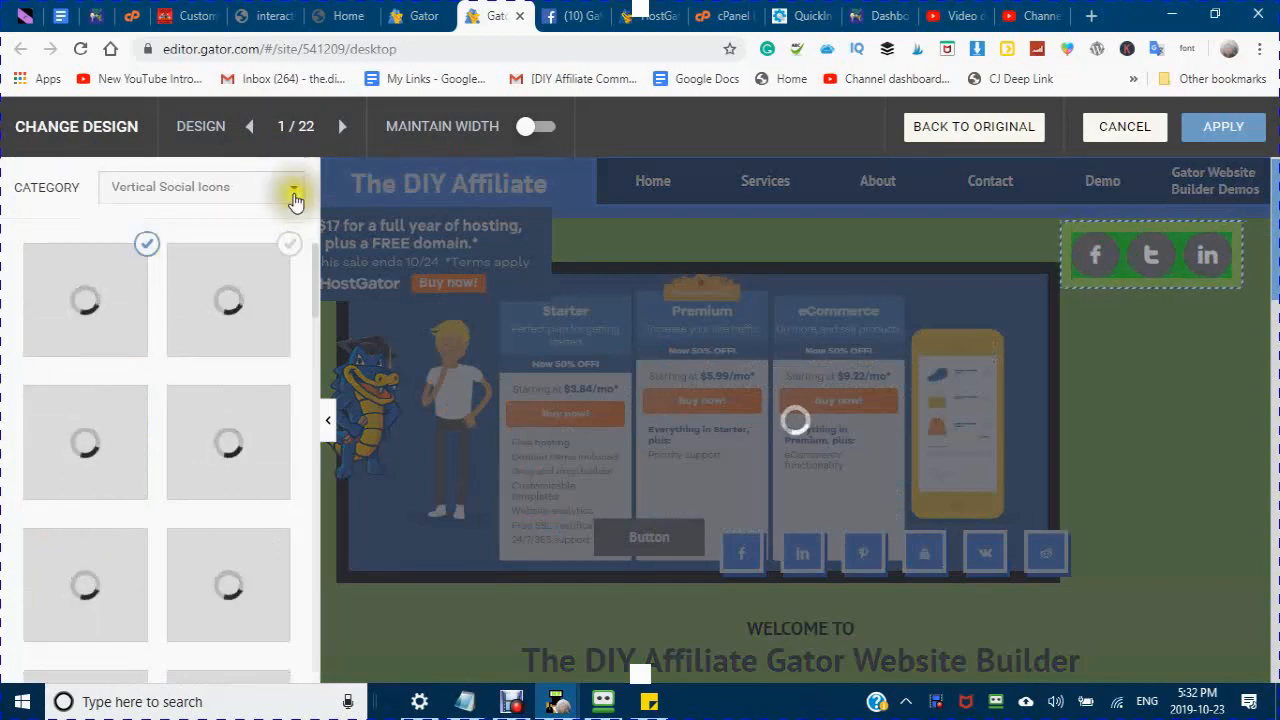
pyautogui.click(290, 195)
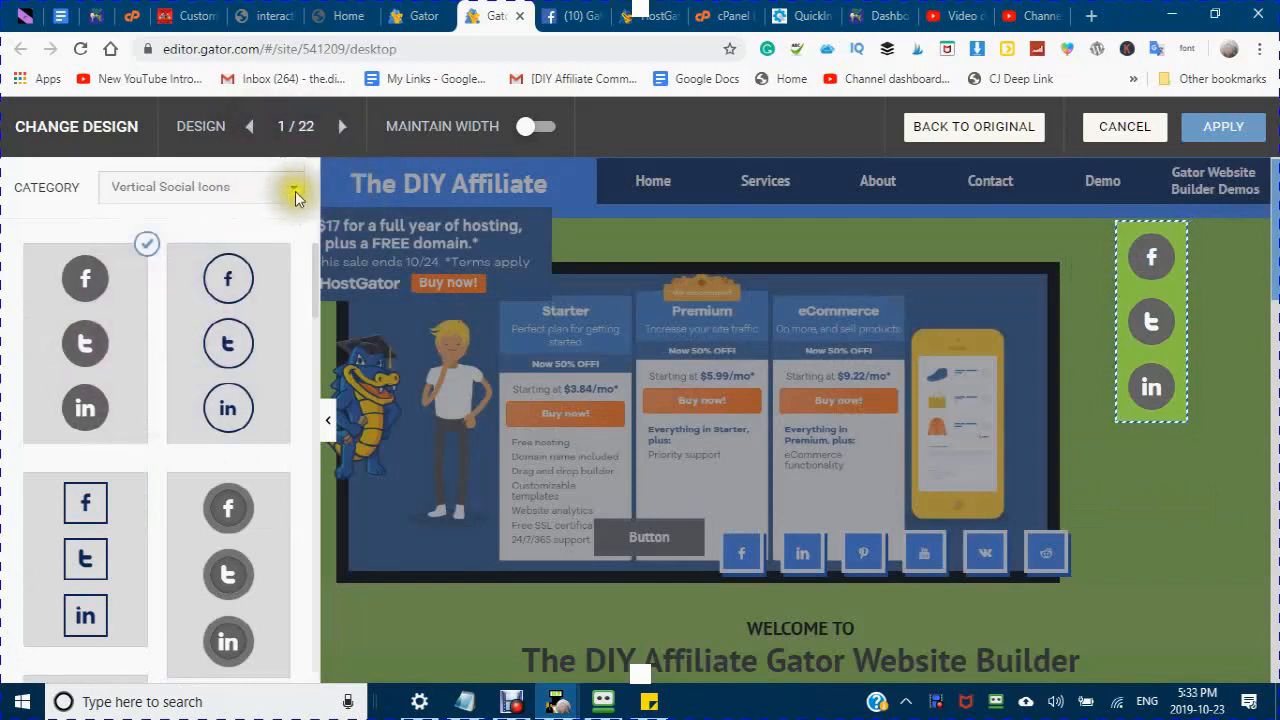
pyautogui.moveTo(295, 192)
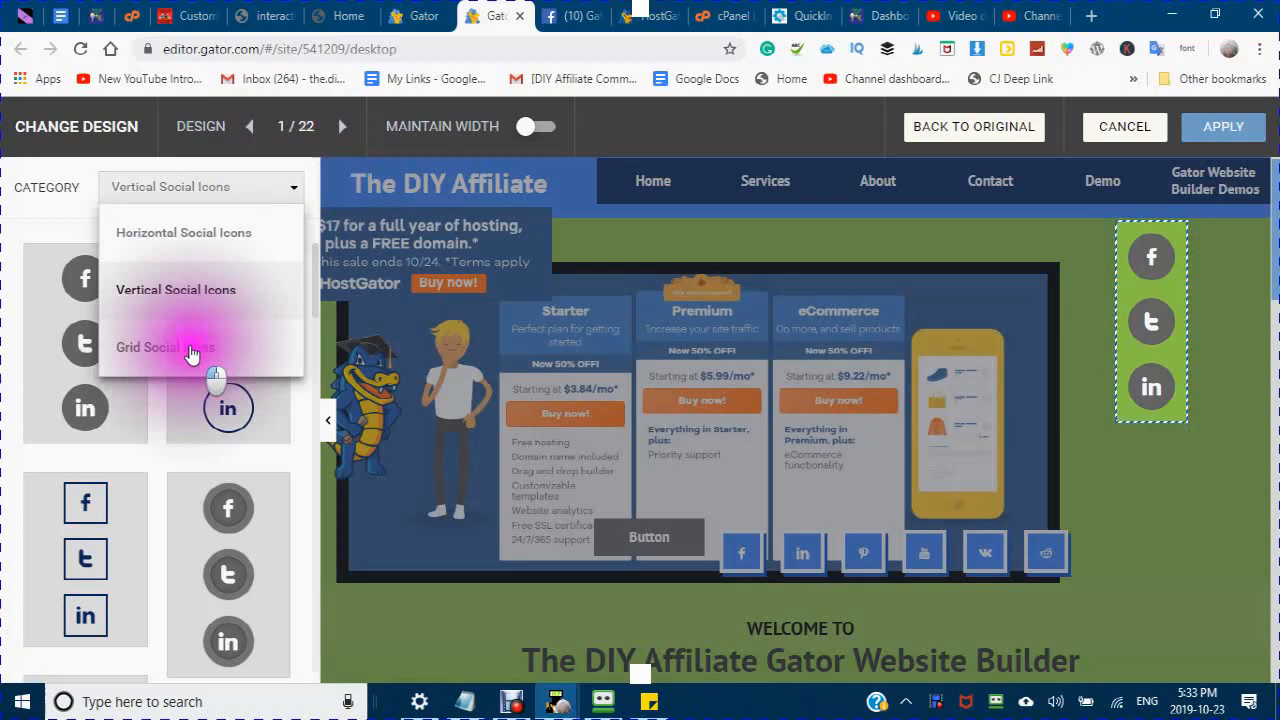
pyautogui.click(165, 347)
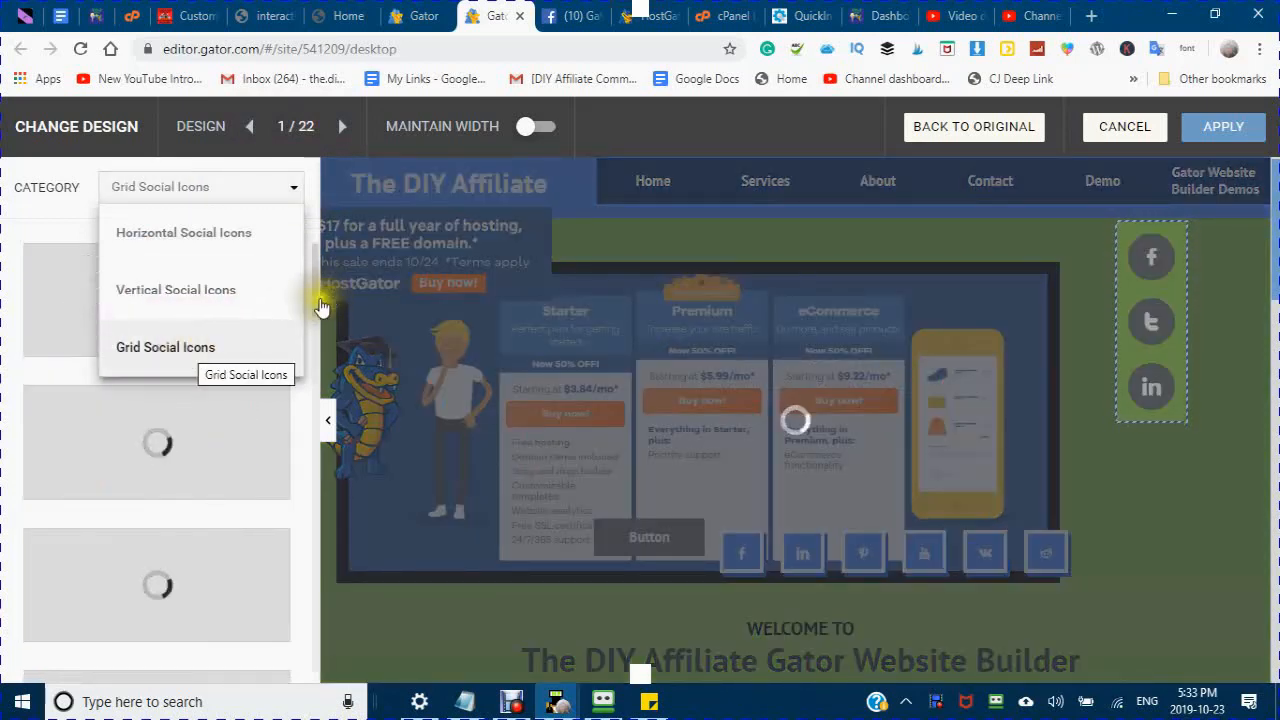
pyautogui.moveTo(348, 222)
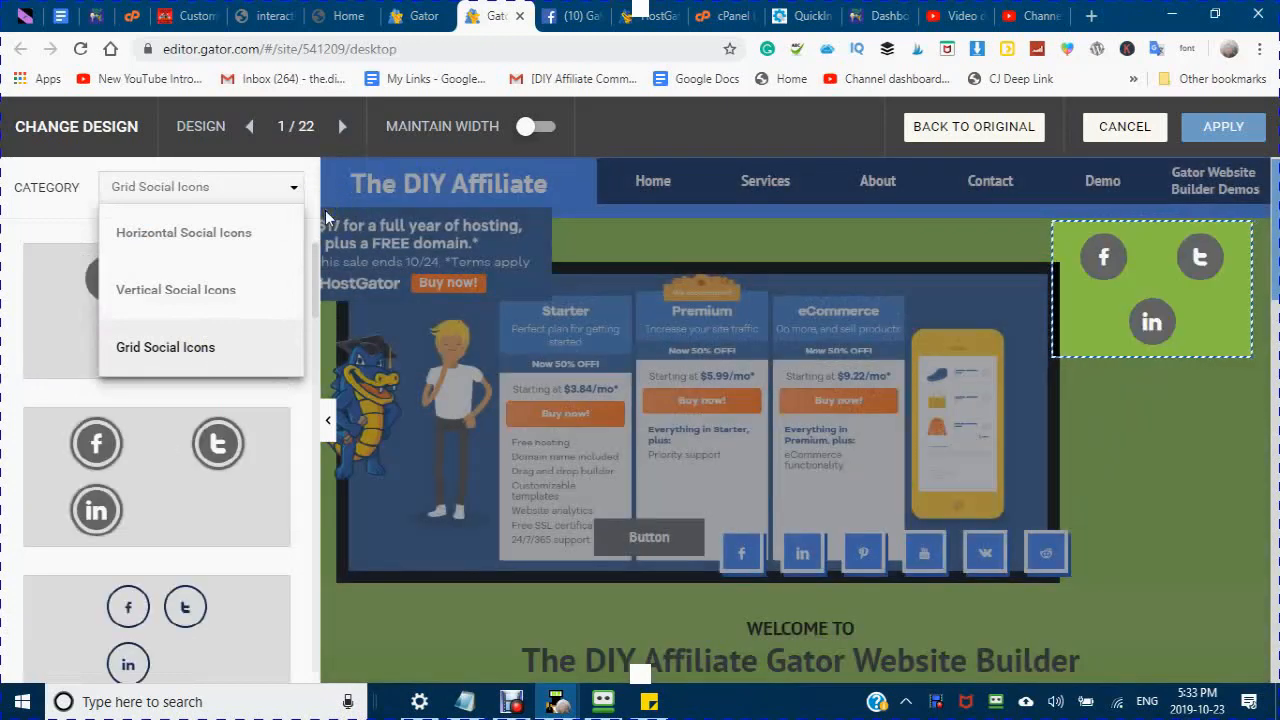
pyautogui.moveTo(10, 127)
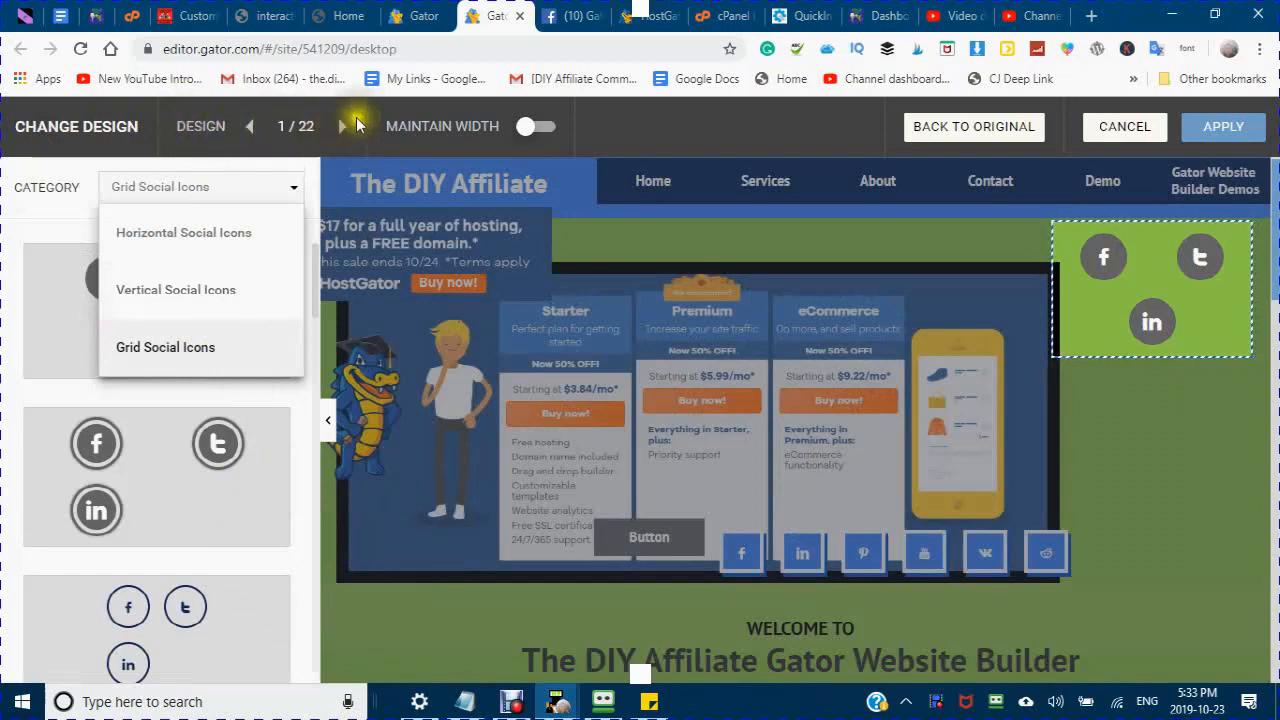
pyautogui.moveTo(225, 258)
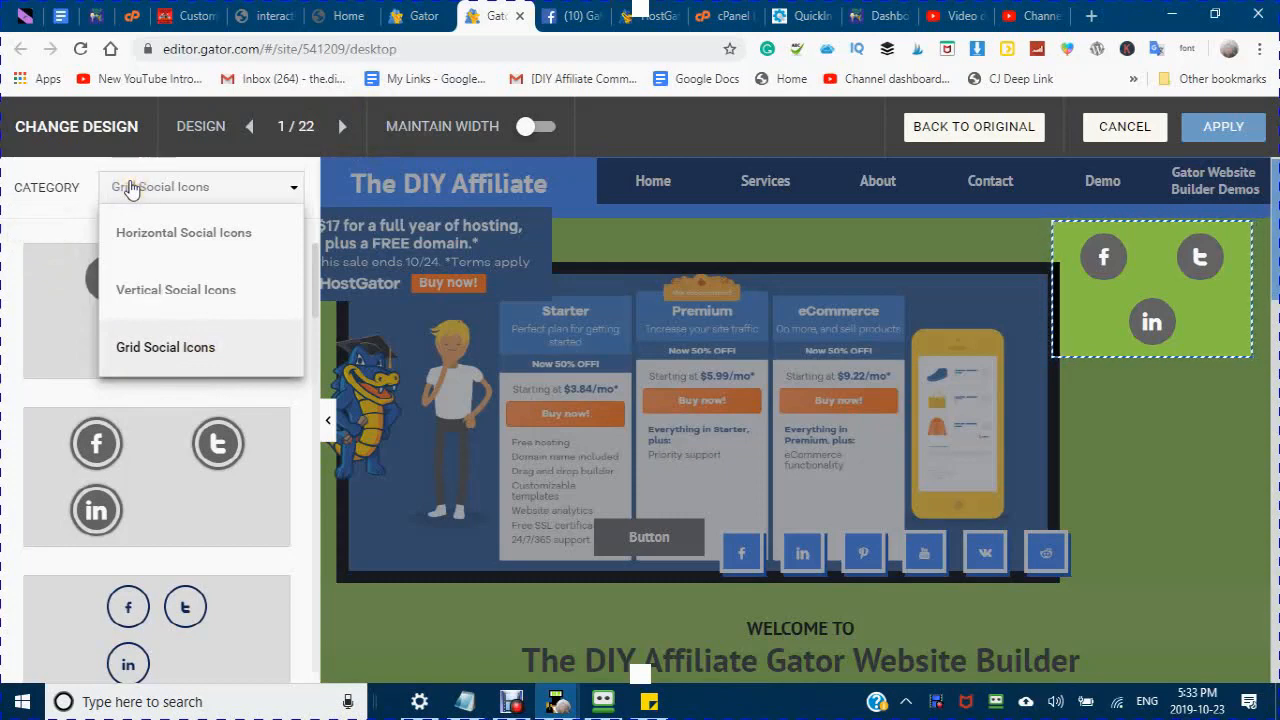
pyautogui.moveTo(164, 519)
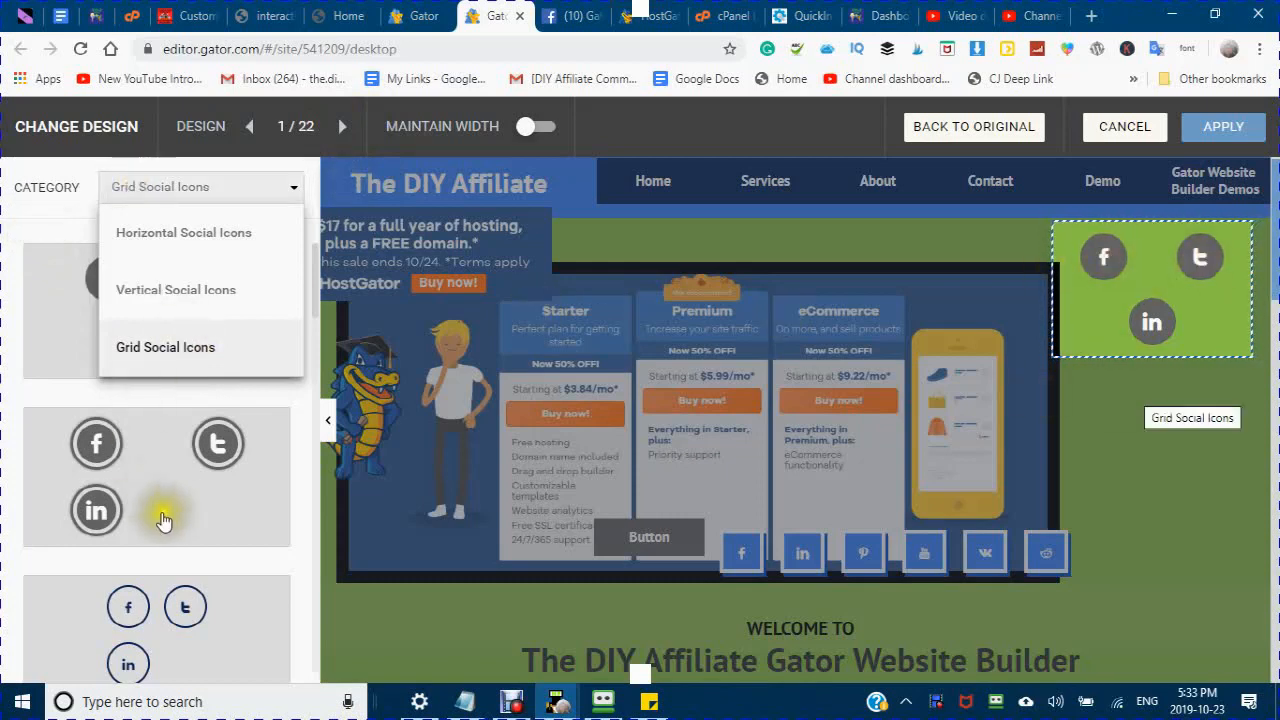
pyautogui.moveTo(310, 340)
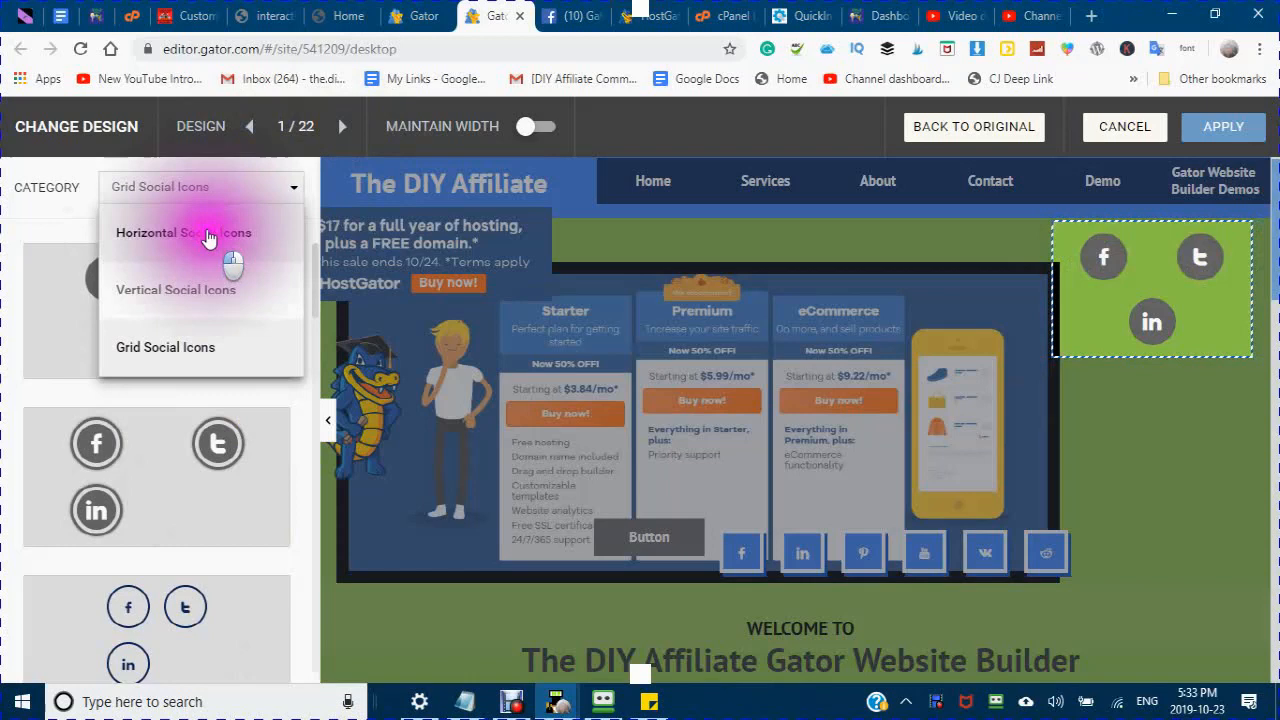
pyautogui.click(183, 232)
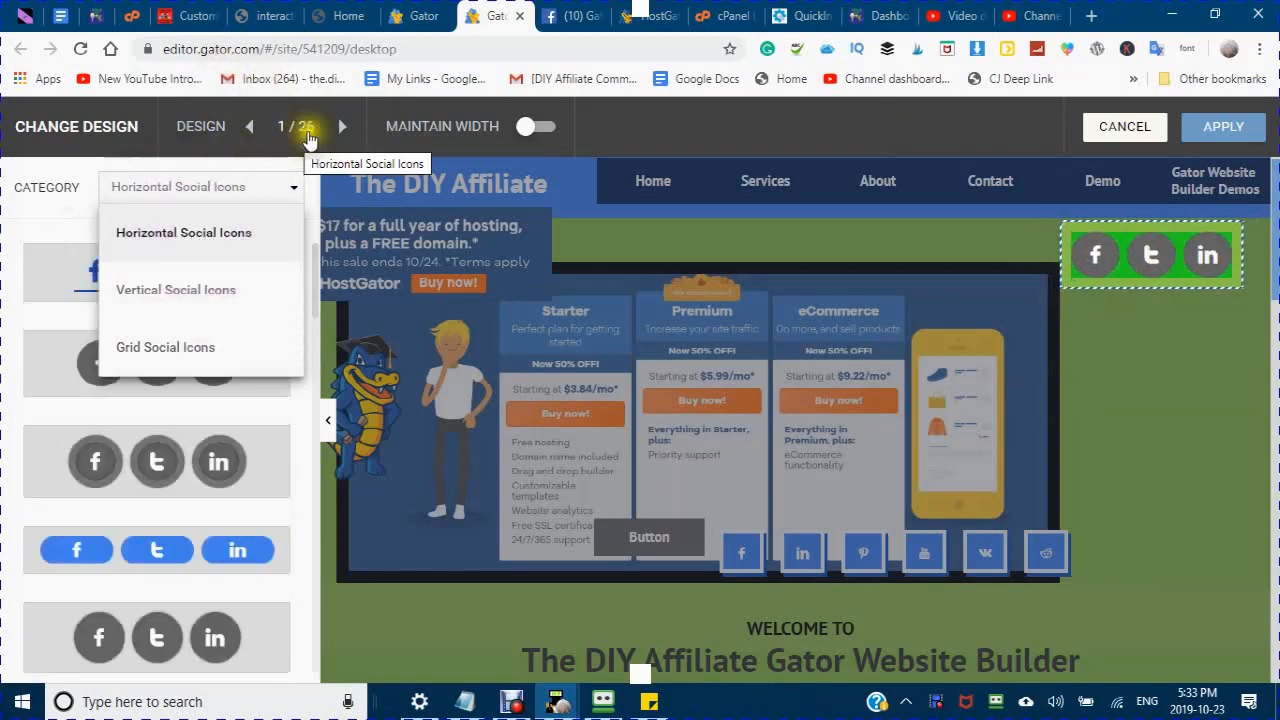
pyautogui.moveTo(178, 312)
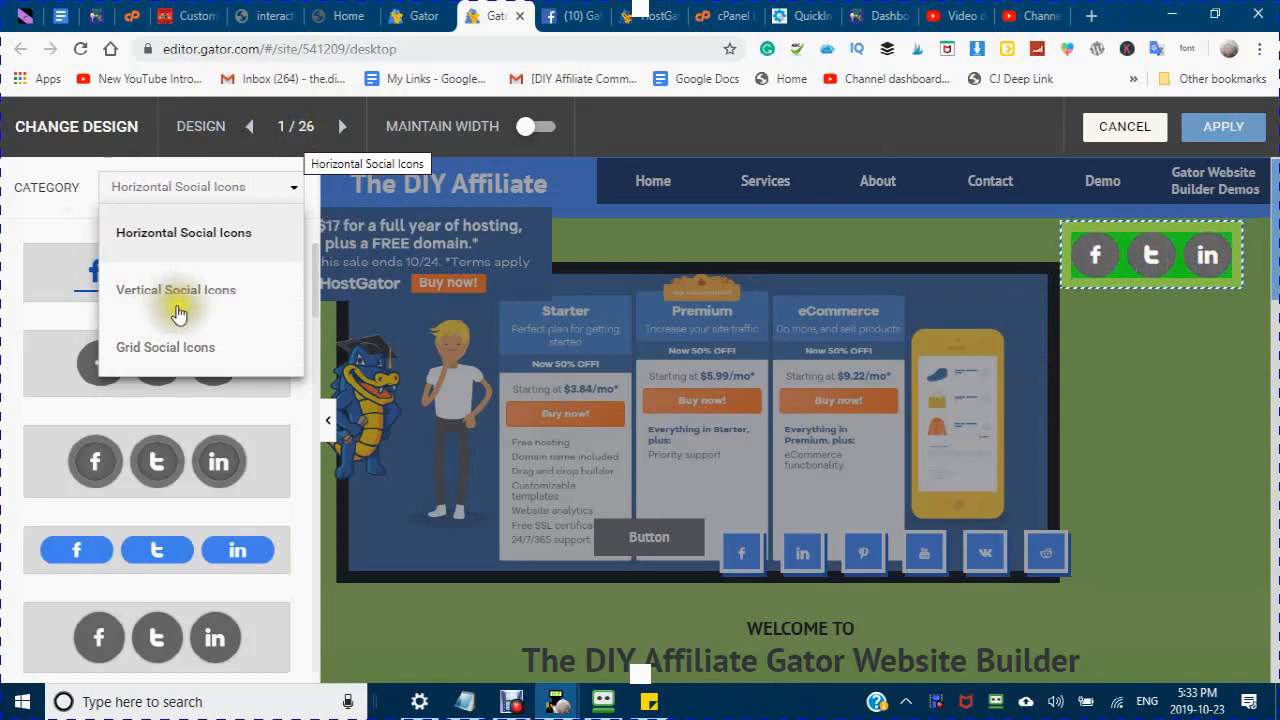
pyautogui.moveTo(175, 295)
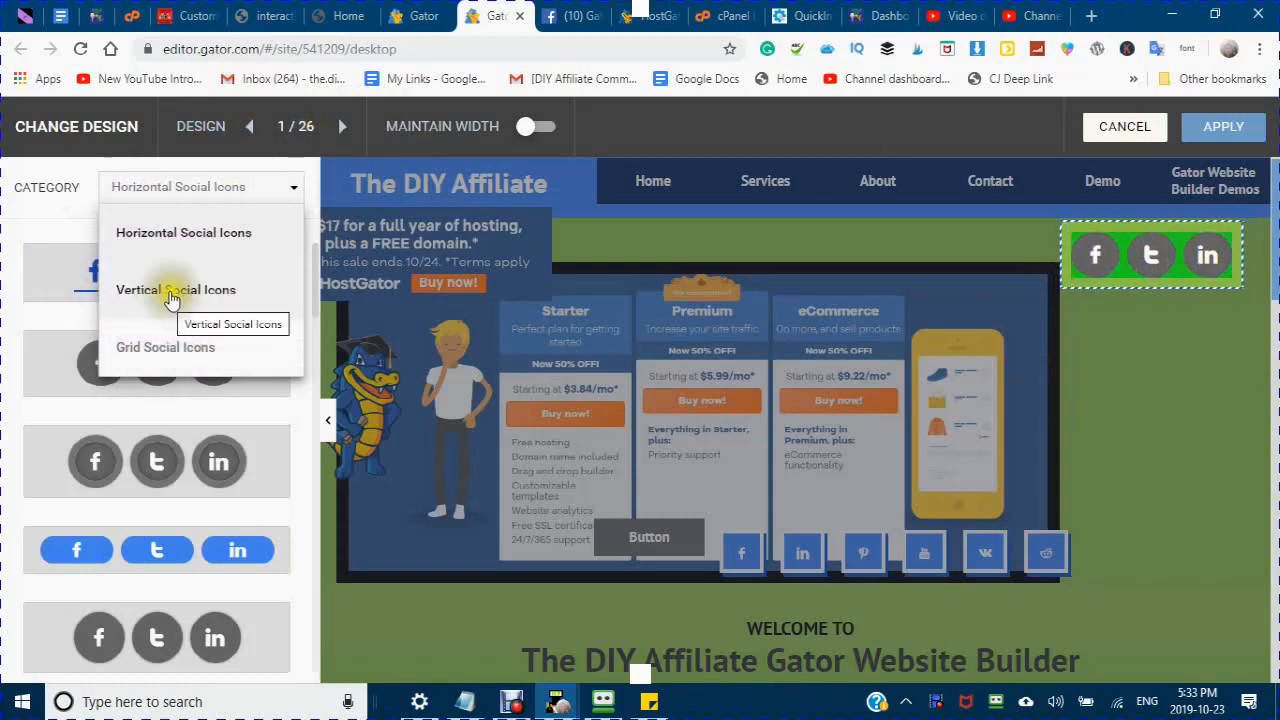
pyautogui.click(175, 289)
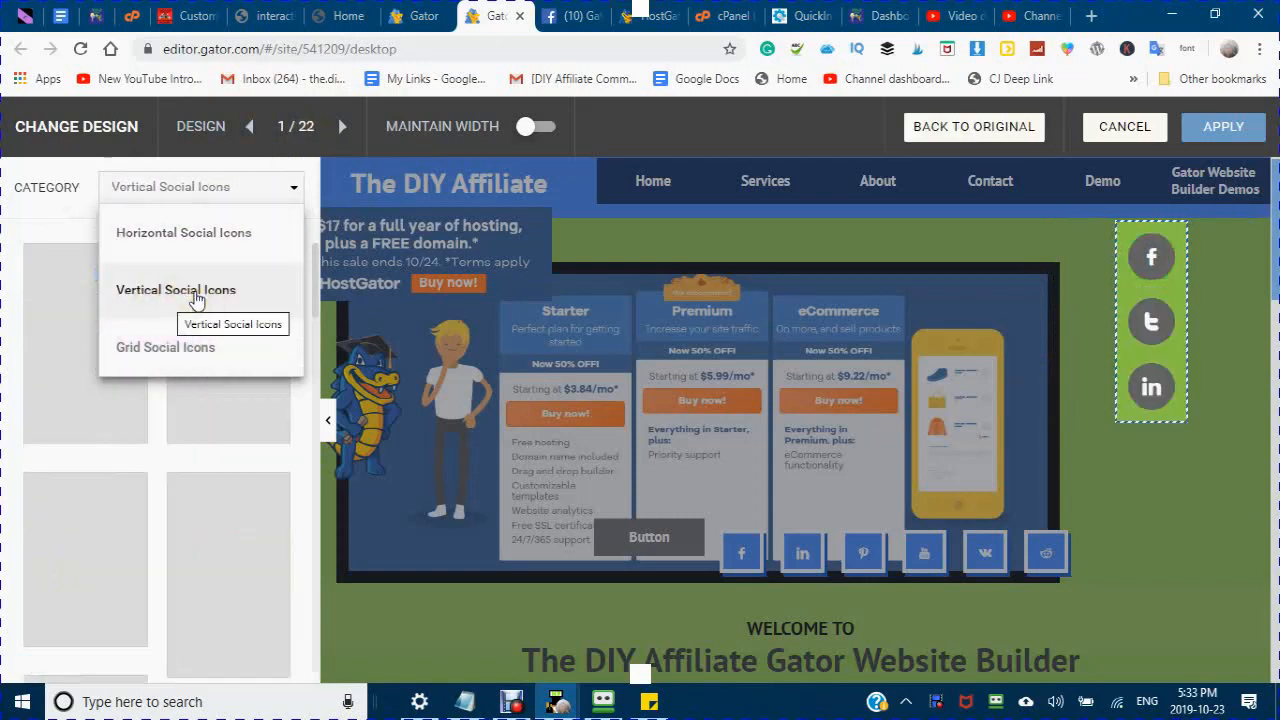
pyautogui.click(175, 289)
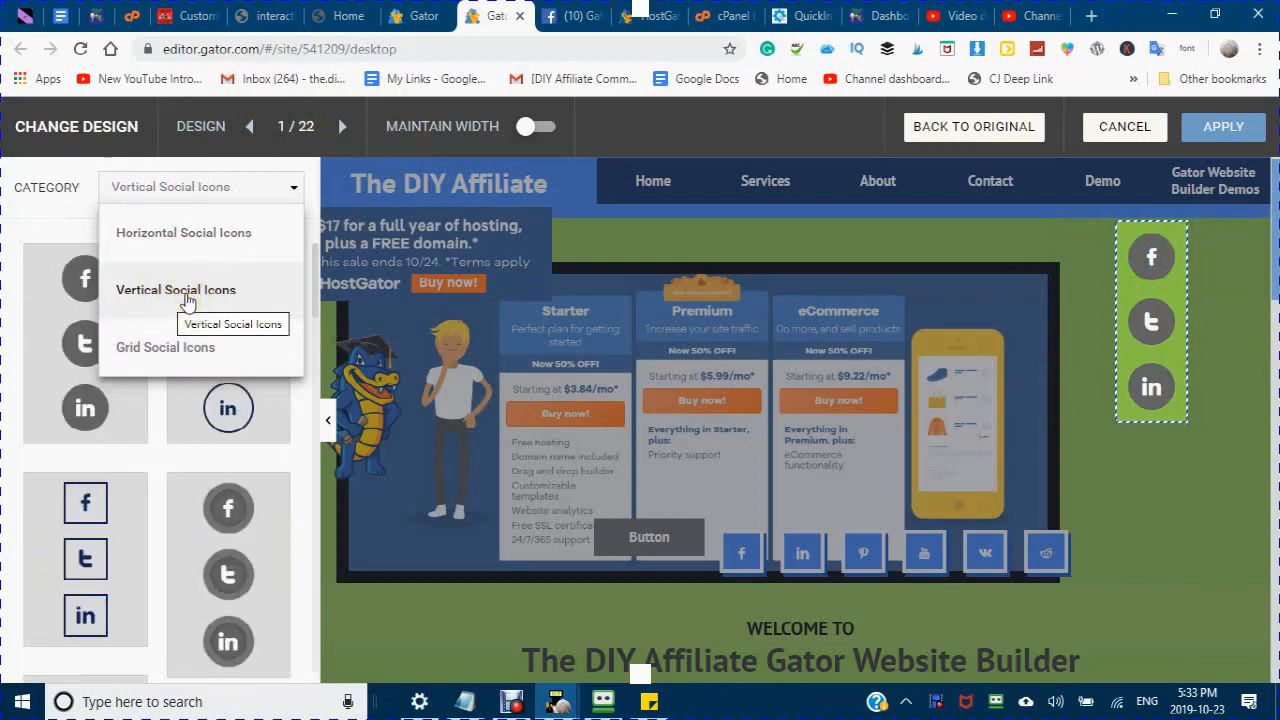
pyautogui.moveTo(245, 48)
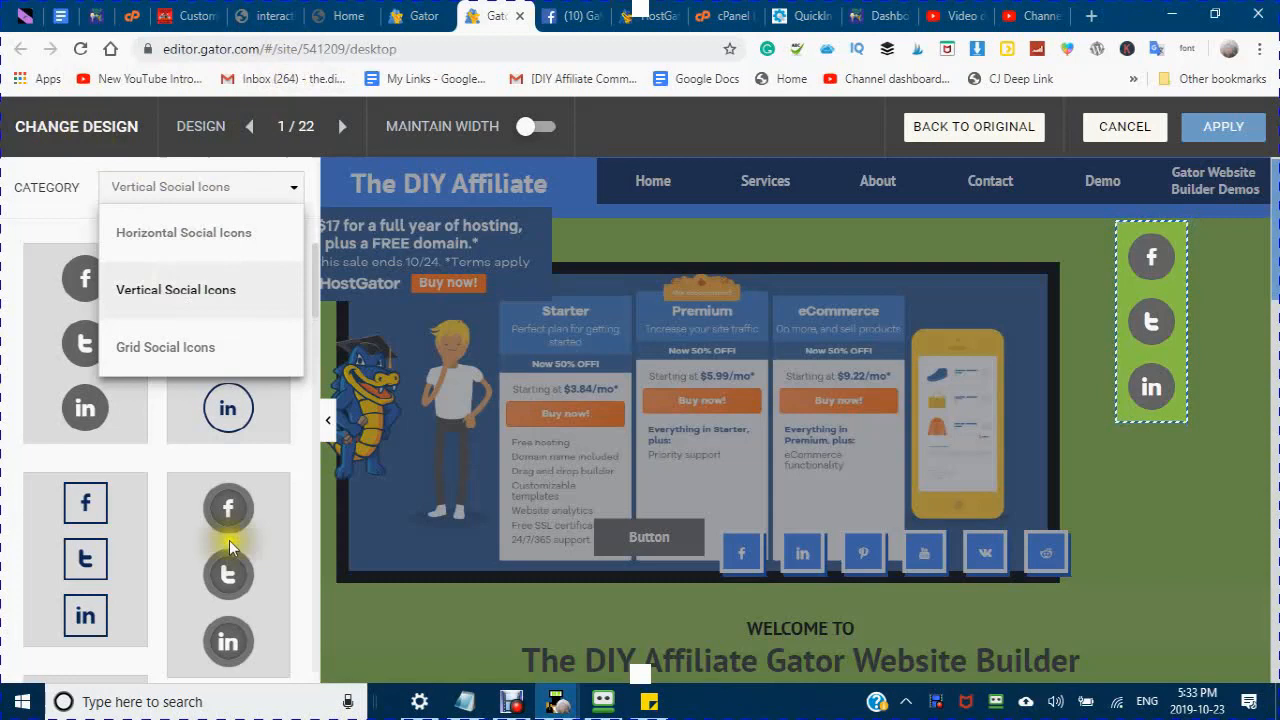
pyautogui.moveTo(50, 438)
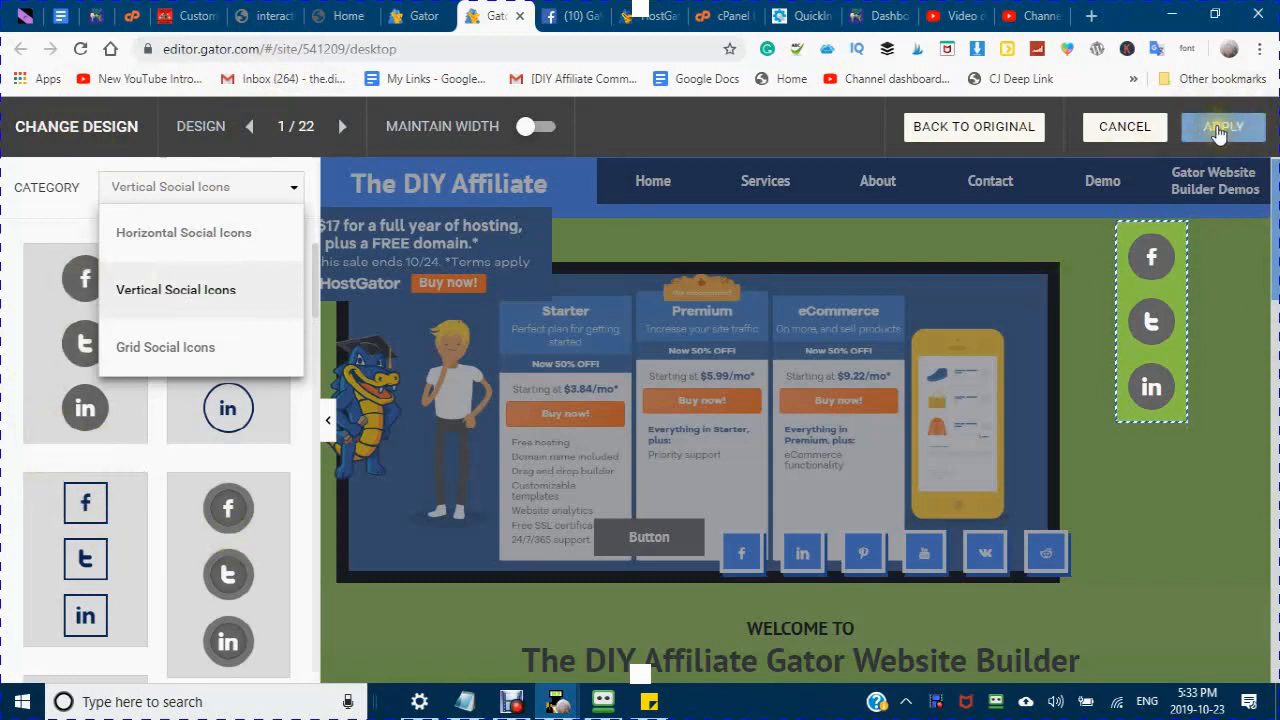
# Step: Apply the vertical round icon design and bring the icon column in front of the hero image
pyautogui.click(1222, 126)
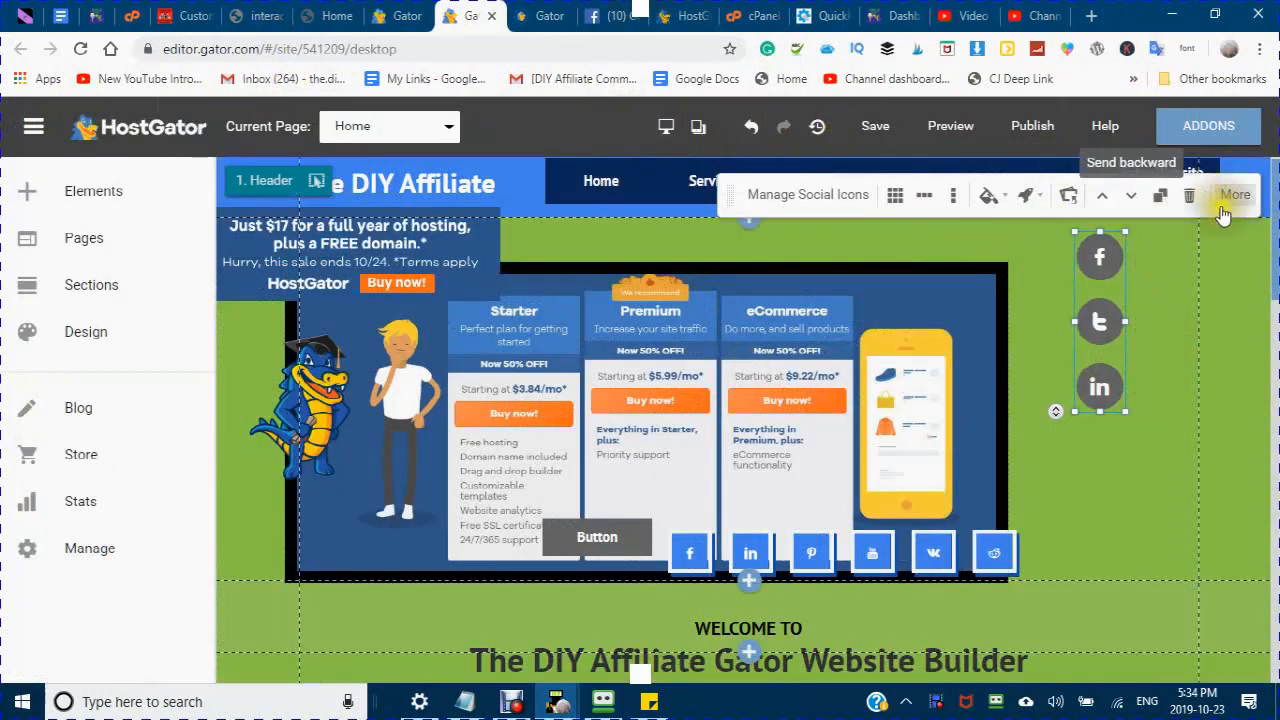
pyautogui.moveTo(1102, 194)
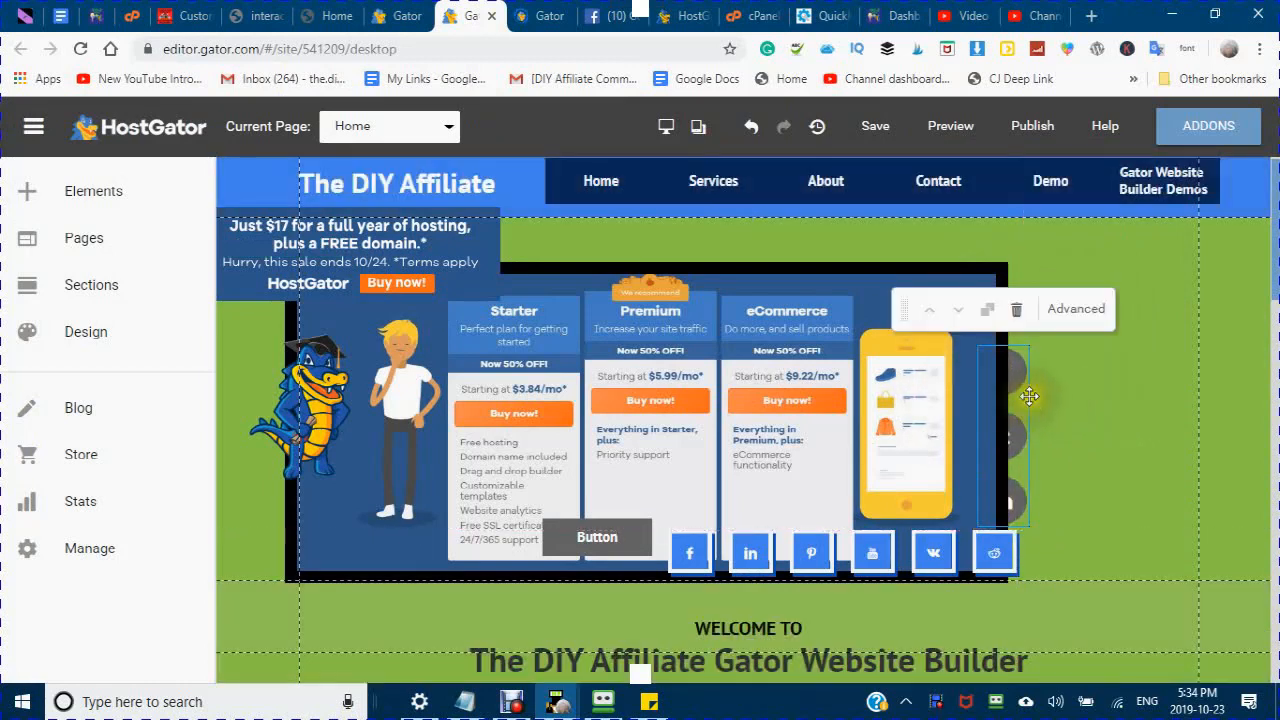
pyautogui.click(1076, 308)
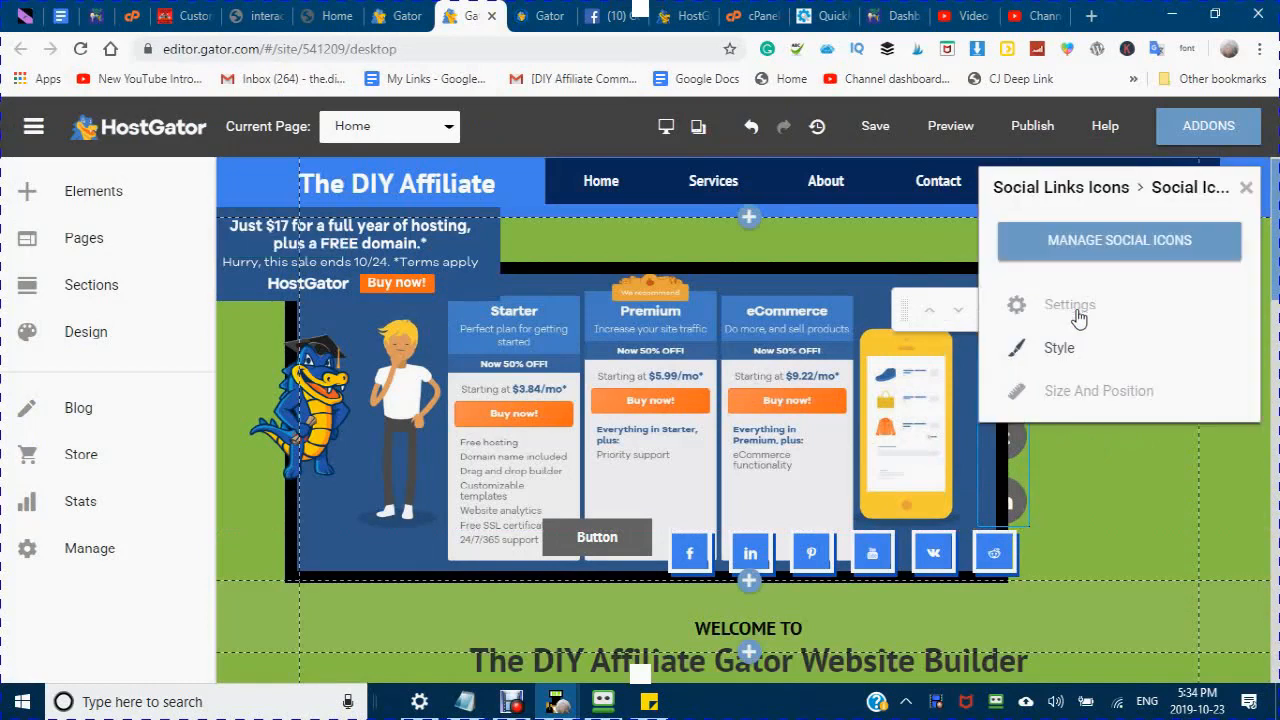
pyautogui.moveTo(1060, 187)
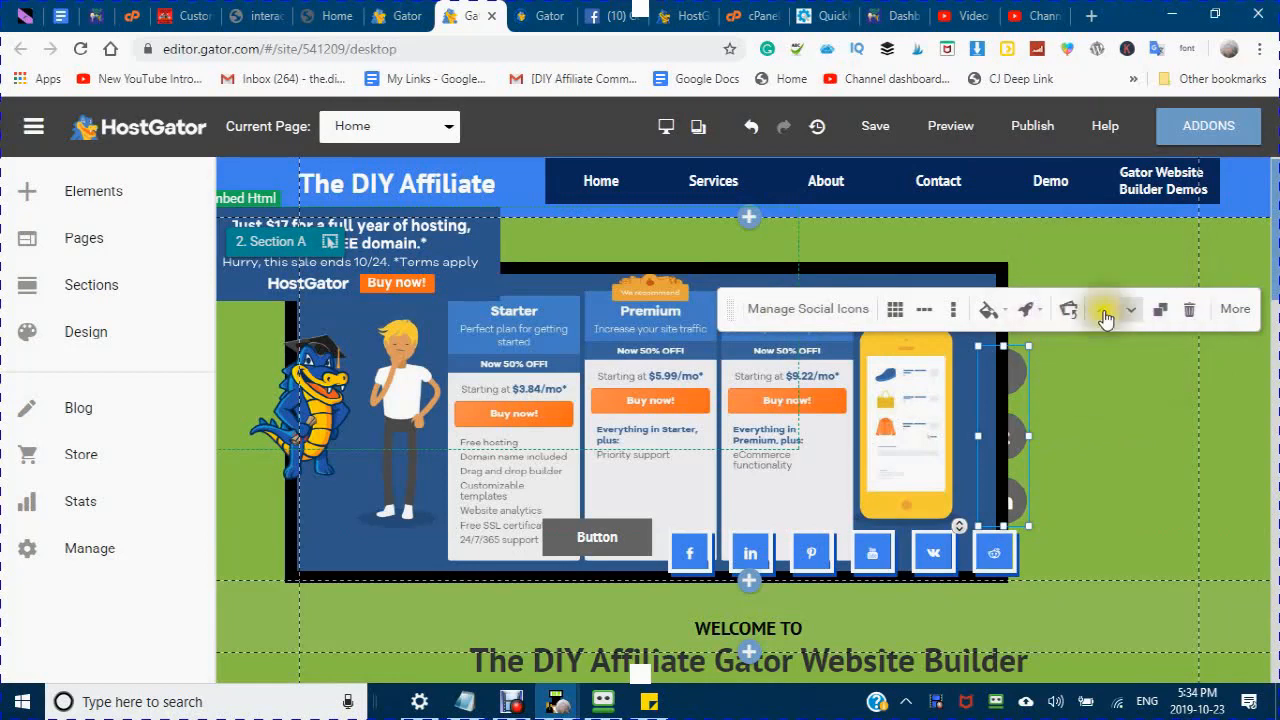
pyautogui.click(1168, 308)
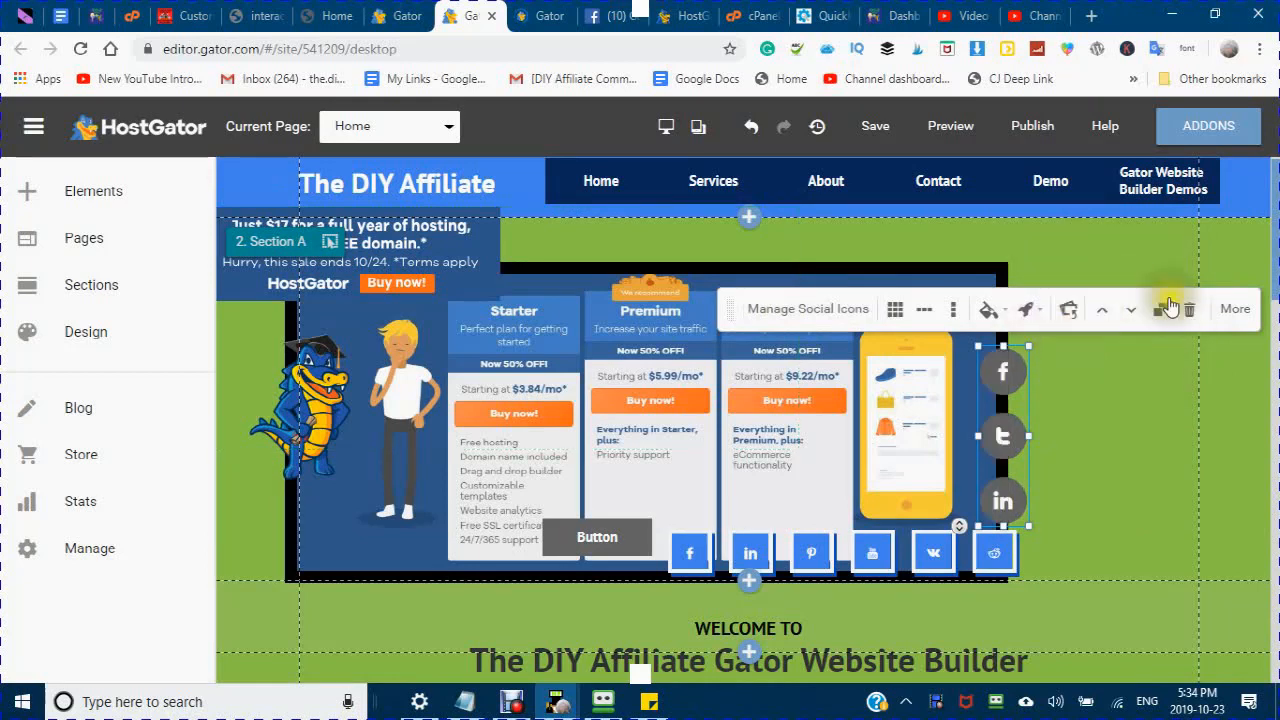
pyautogui.moveTo(1162, 308)
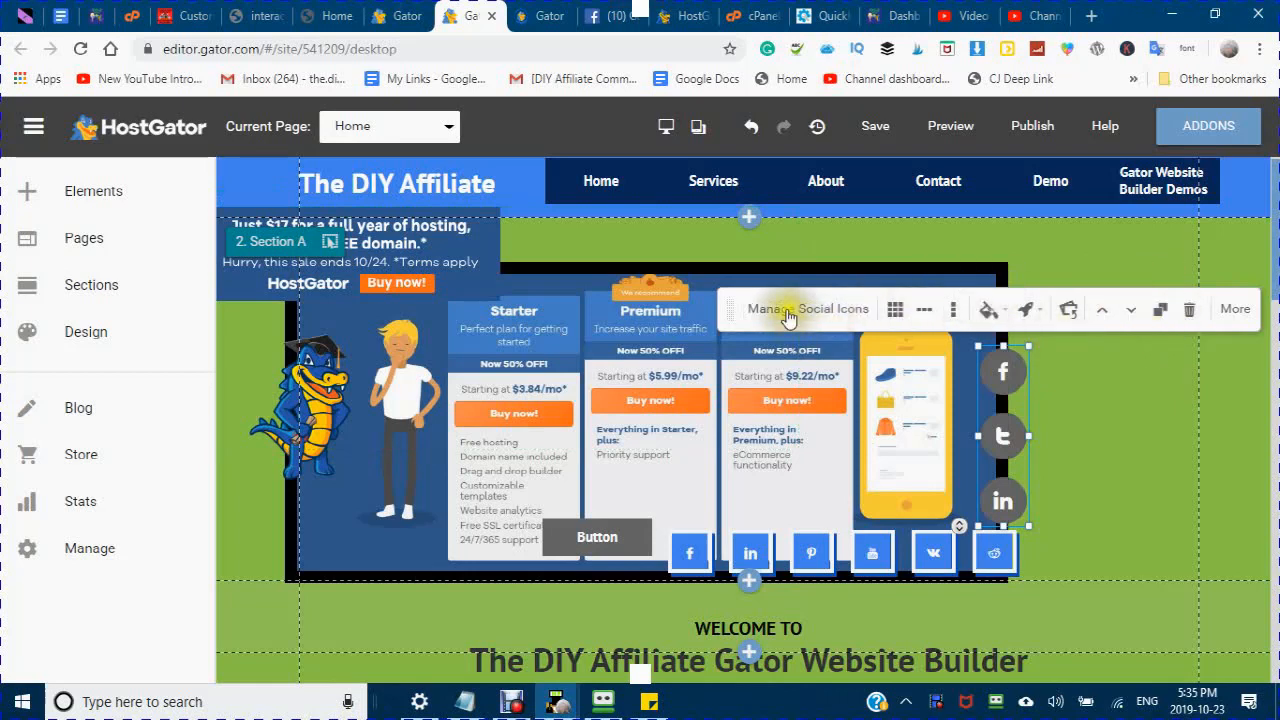
# Step: Add Pinterest, Reddit, Instagram and YouTube icons, linked to the connected social accounts
pyautogui.click(811, 308)
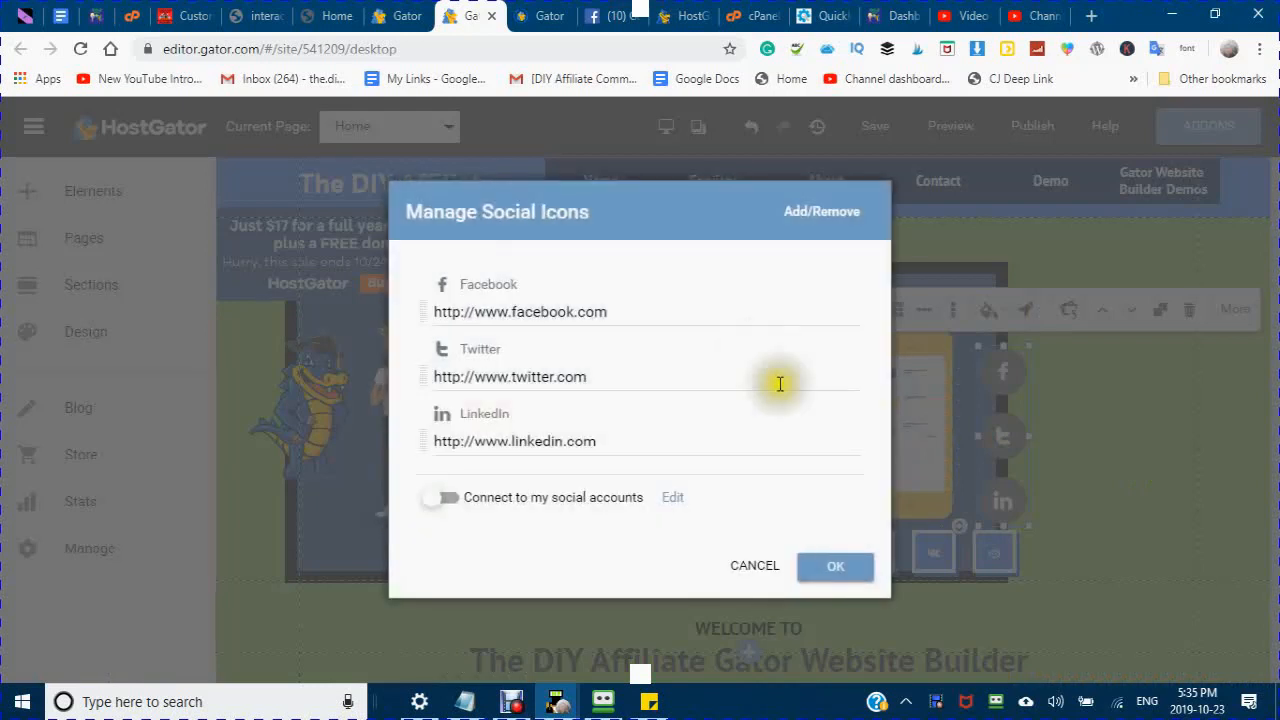
pyautogui.moveTo(505, 223)
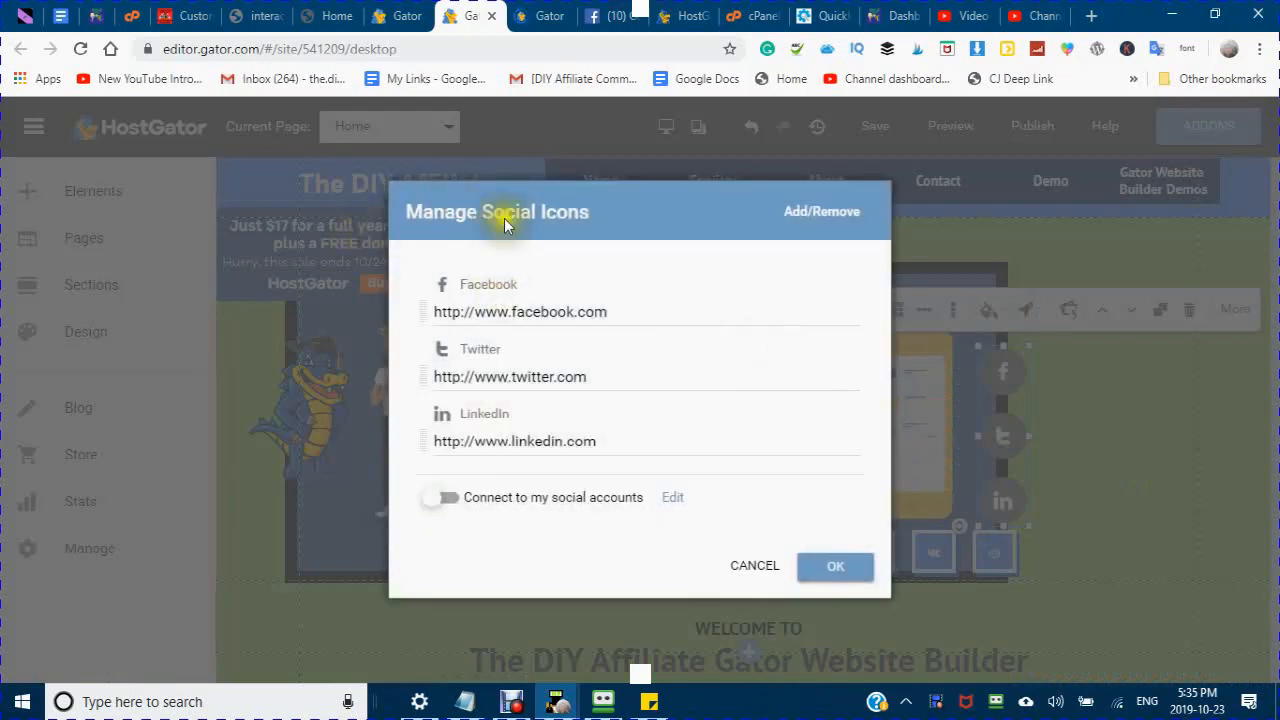
pyautogui.moveTo(797, 214)
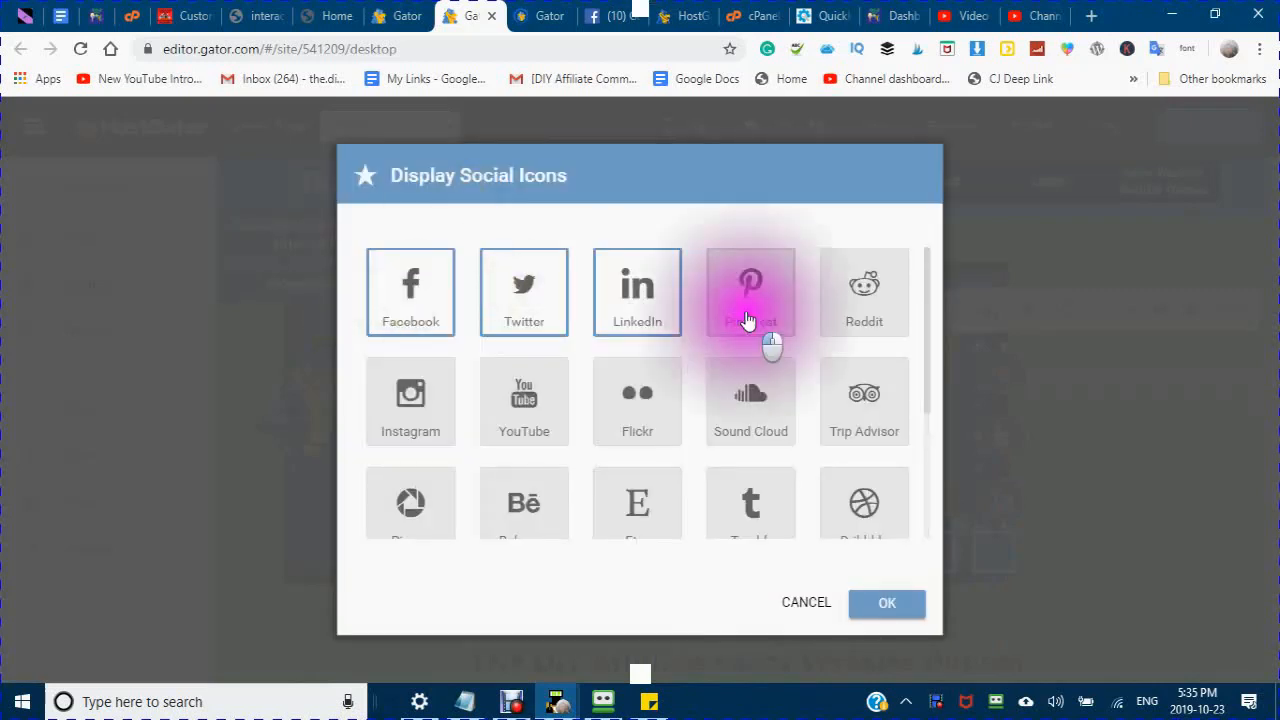
pyautogui.click(750, 292)
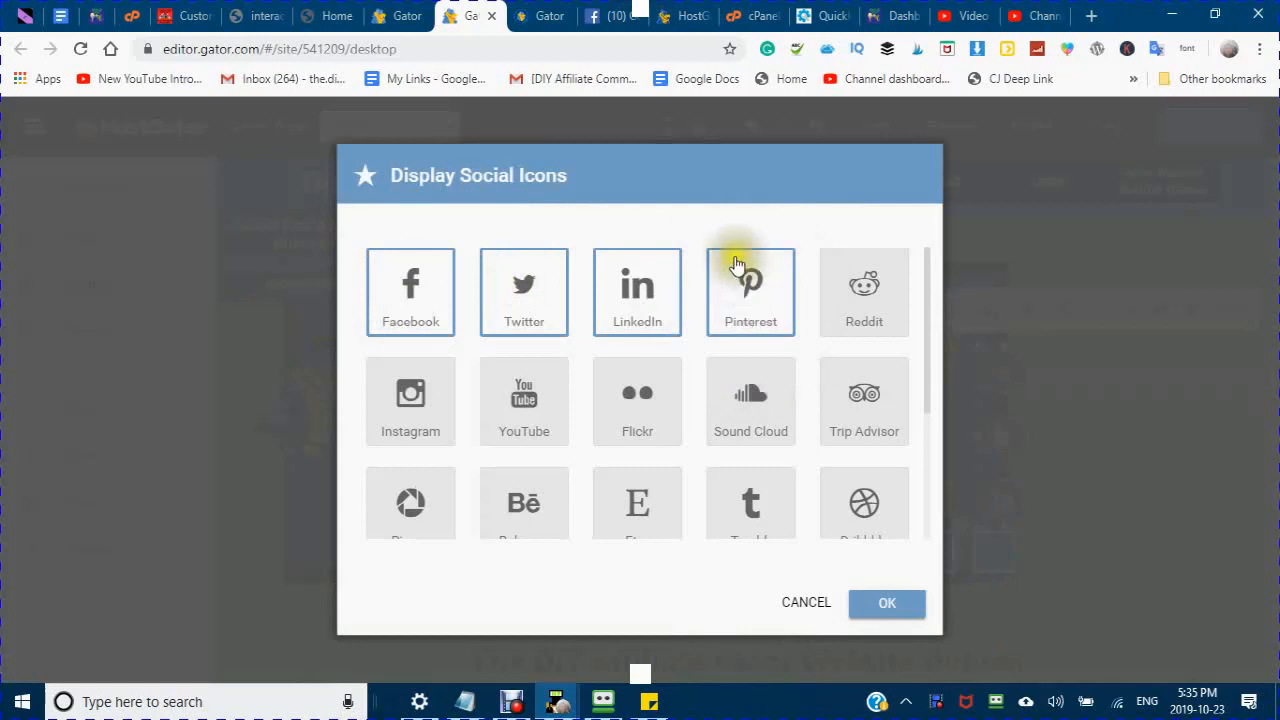
pyautogui.click(863, 292)
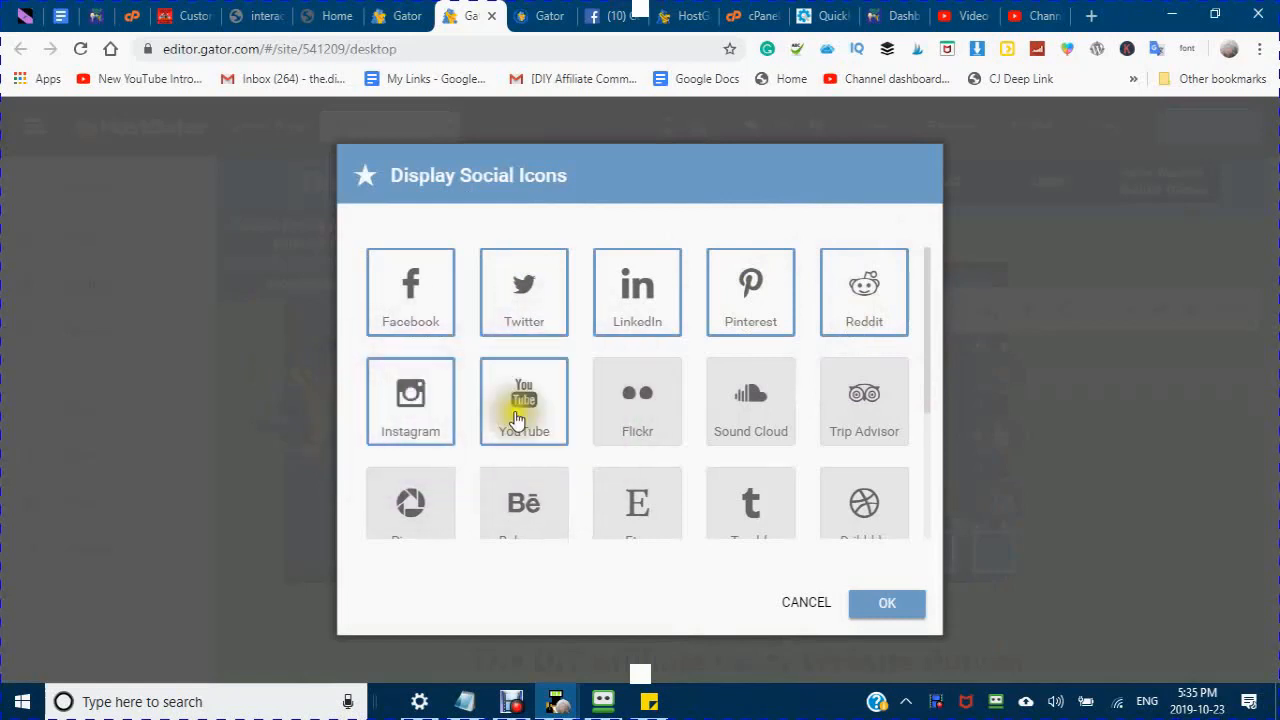
pyautogui.click(750, 503)
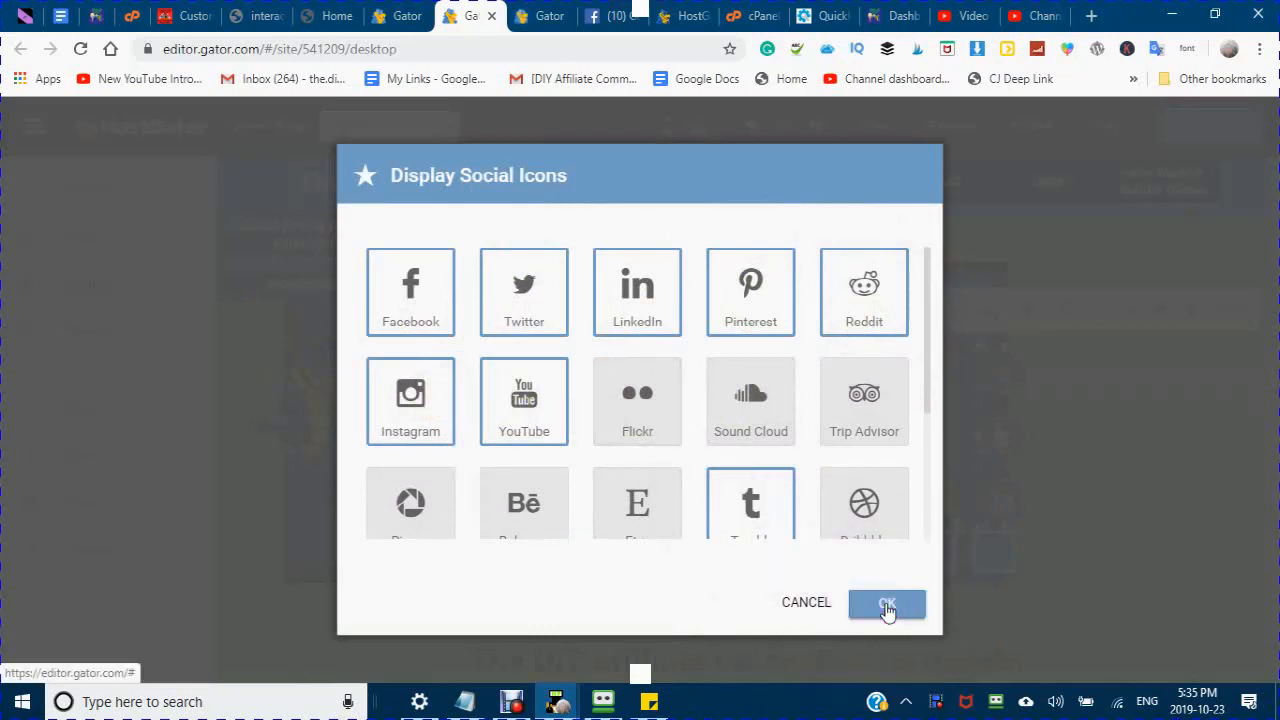
pyautogui.click(886, 602)
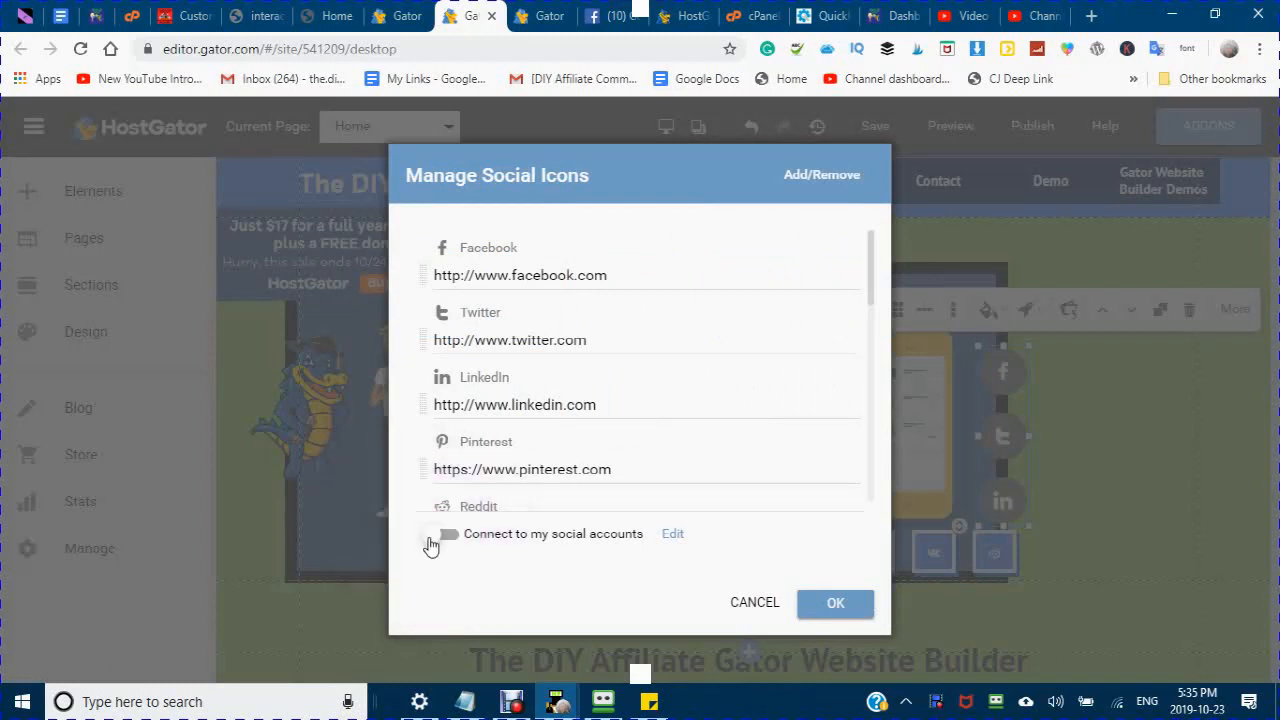
pyautogui.click(443, 535)
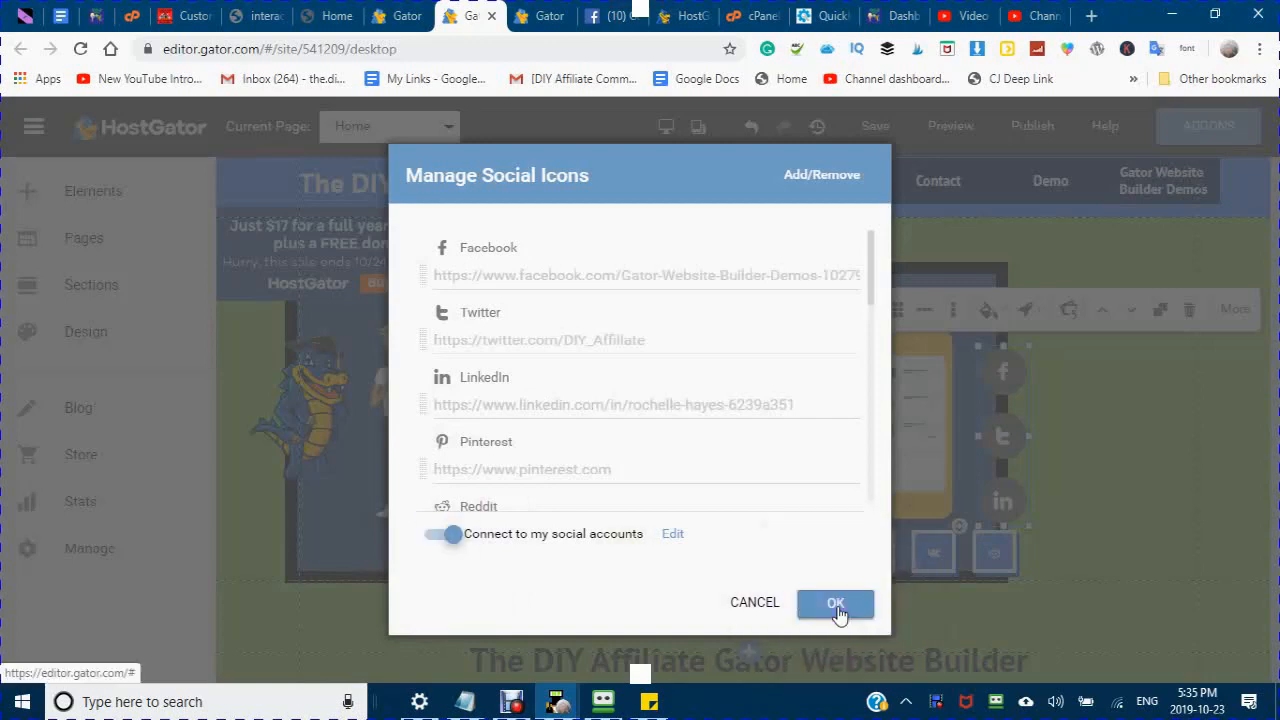
pyautogui.click(835, 603)
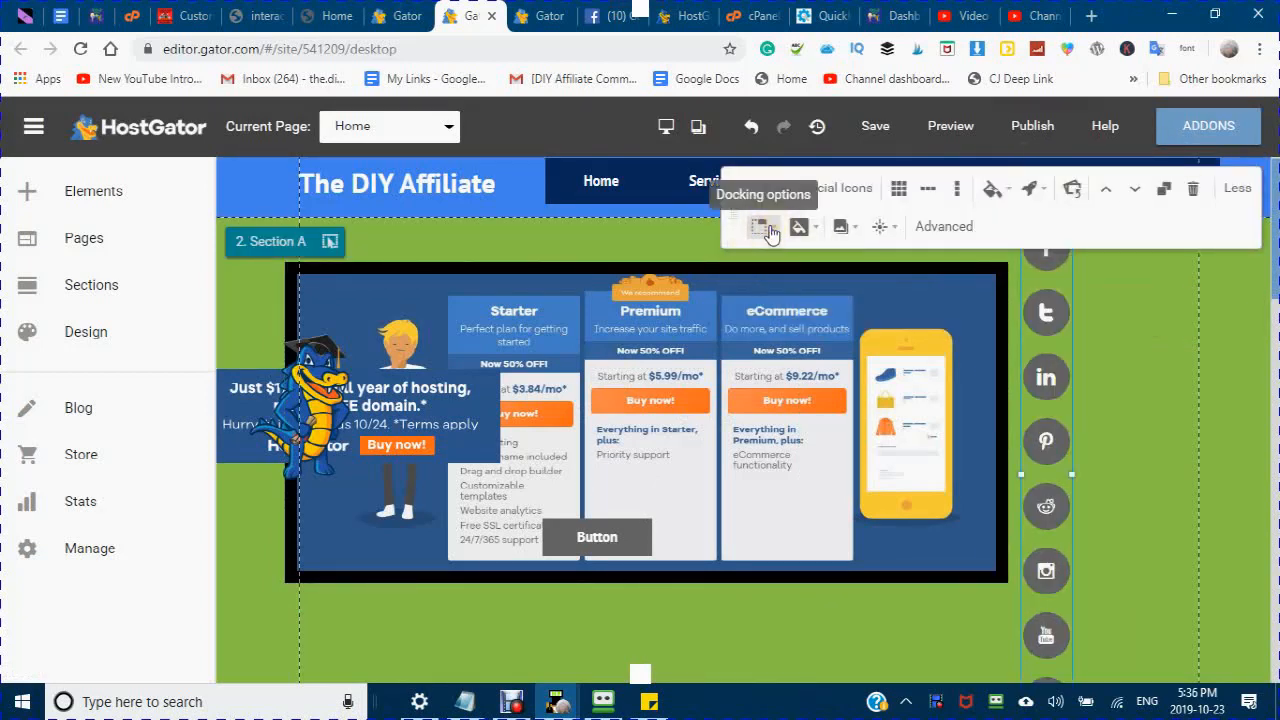
pyautogui.moveTo(800, 226)
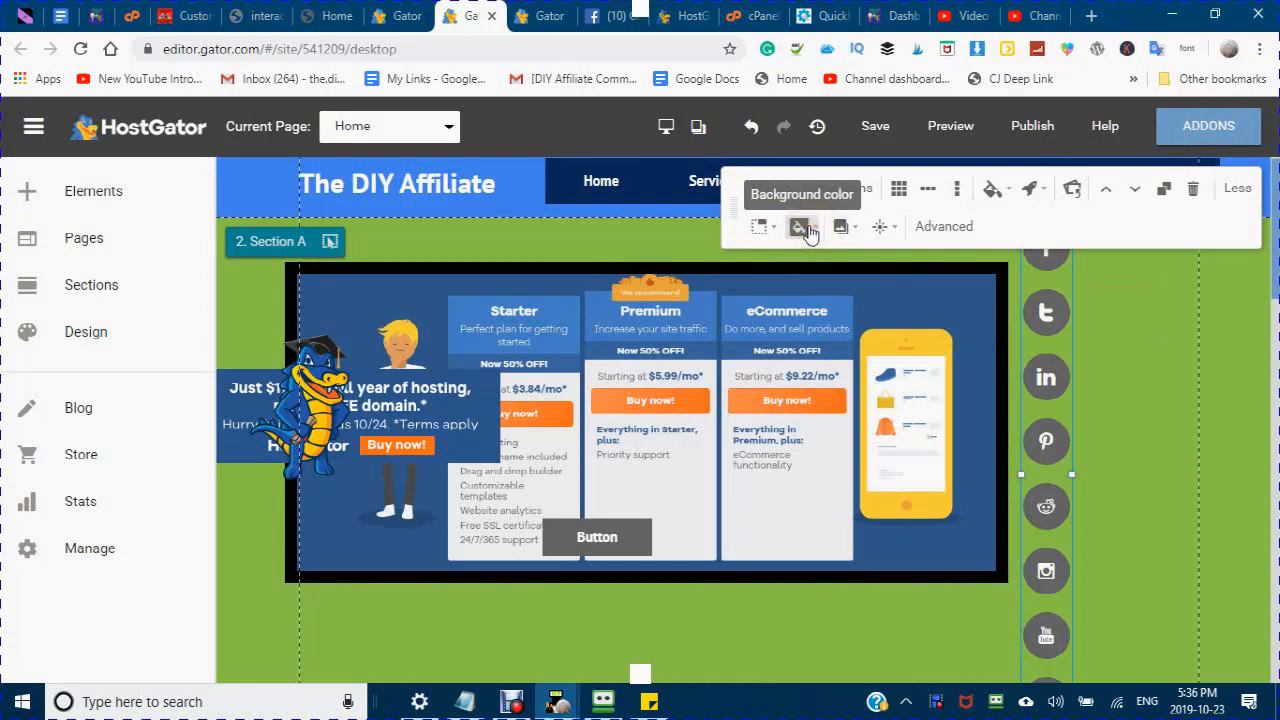
pyautogui.moveTo(815, 237)
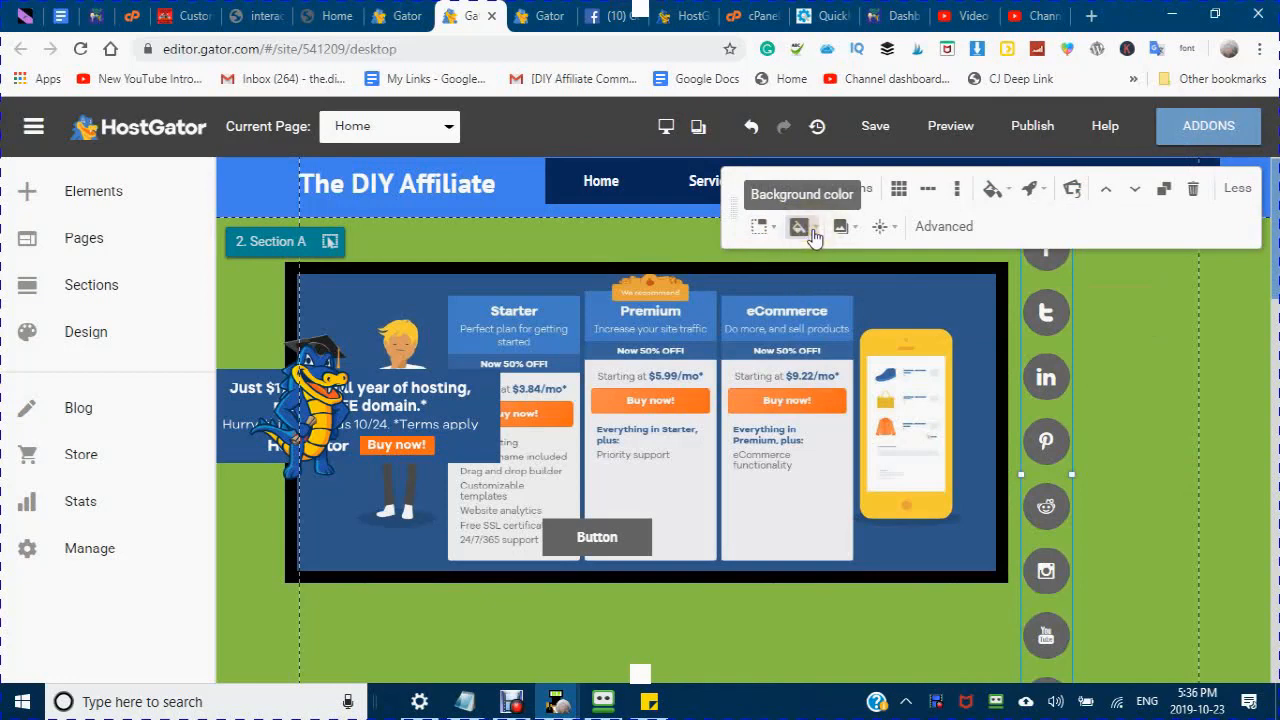
# Step: Change the icon column background from green to blue and close Section A settings
pyautogui.click(799, 226)
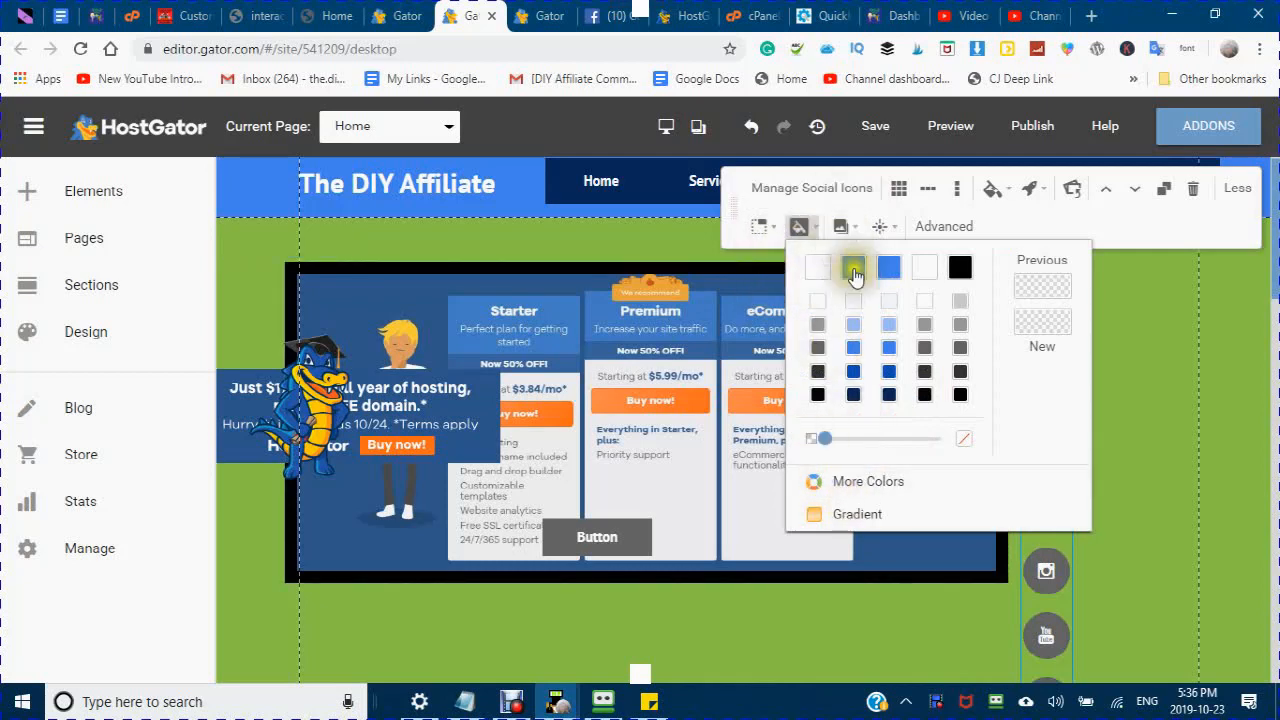
pyautogui.click(853, 267)
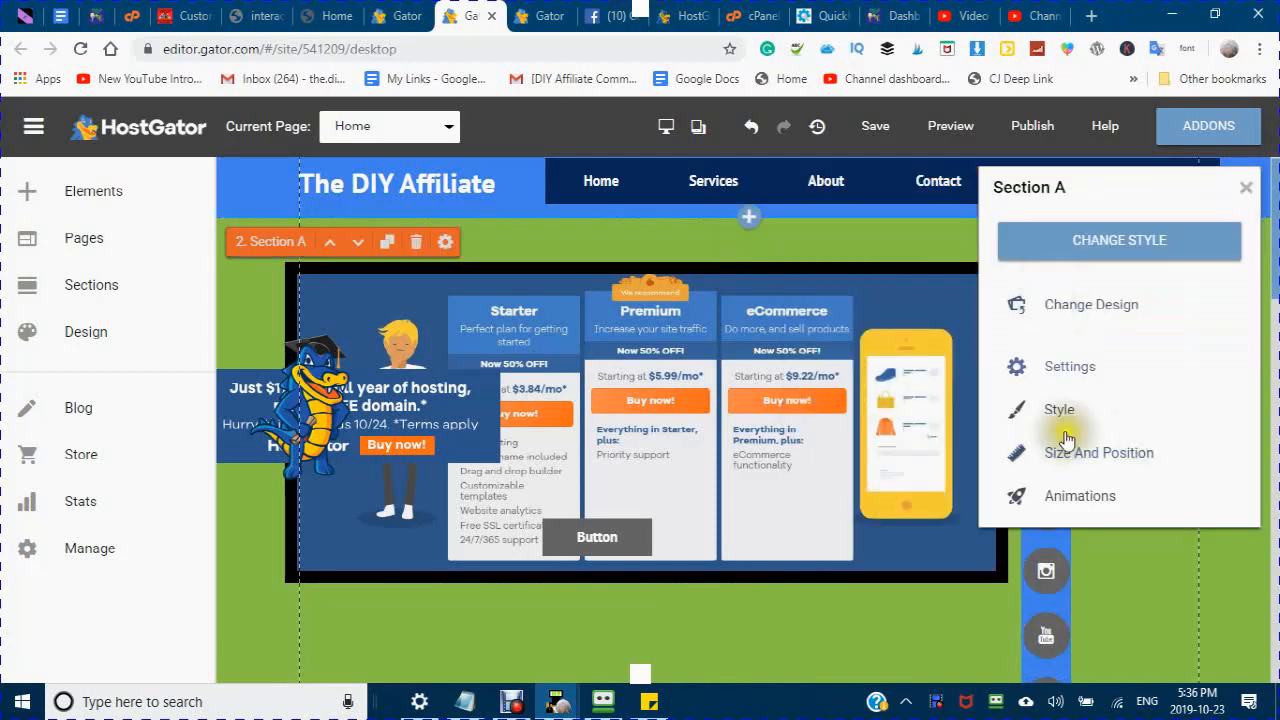
pyautogui.moveTo(1030, 355)
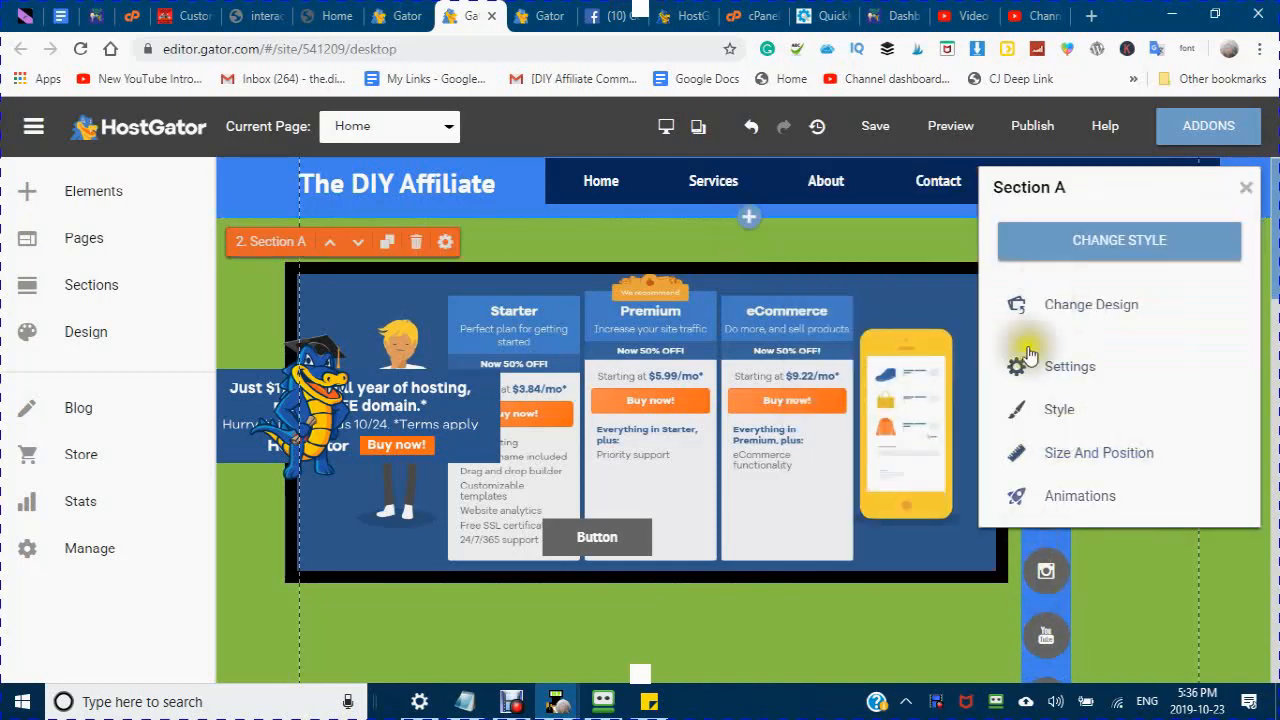
pyautogui.moveTo(1007, 188)
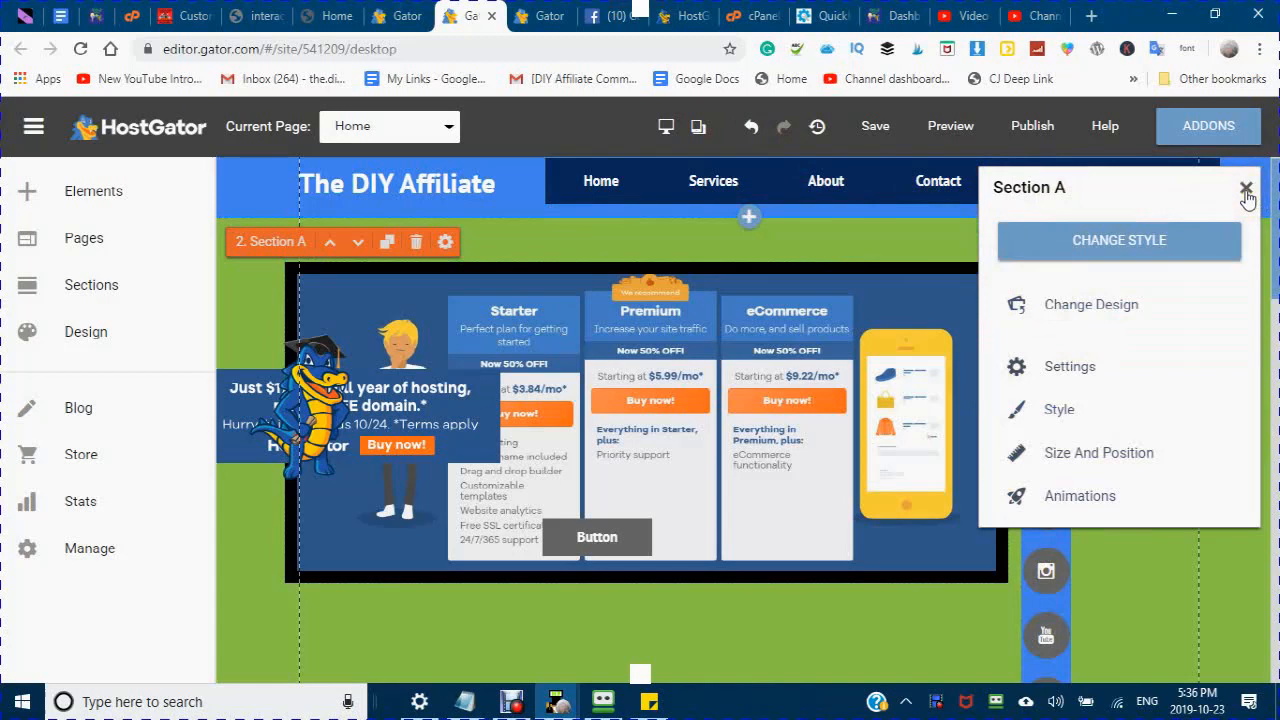
pyautogui.click(1246, 189)
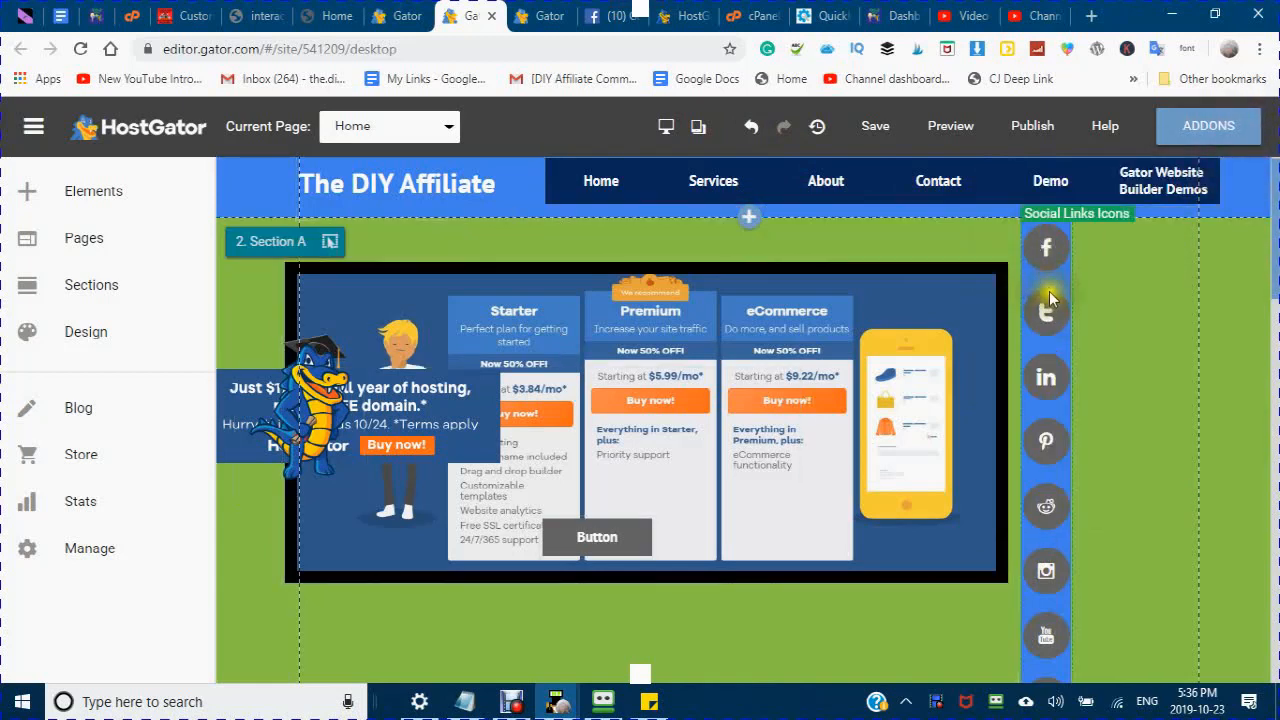
pyautogui.moveTo(1047, 281)
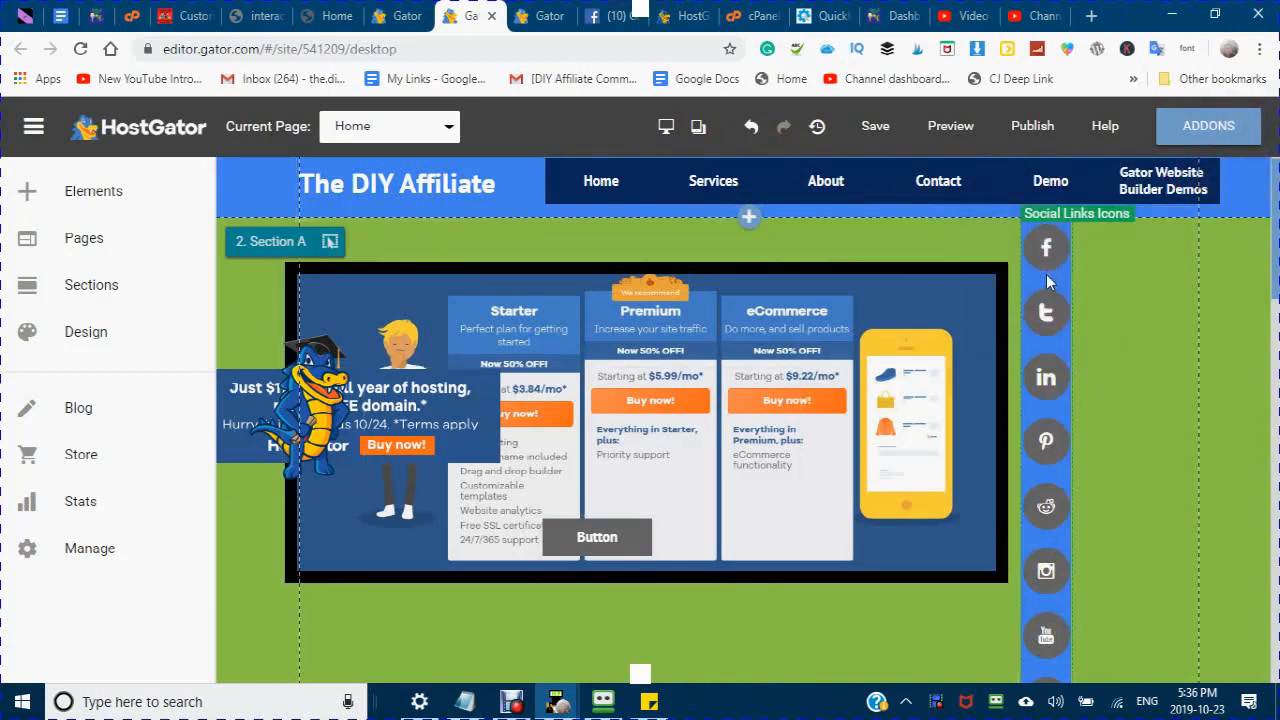
# Step: Remove Instagram and Twitter from the vertical social icons bar, keeping Reddit
pyautogui.click(1046, 246)
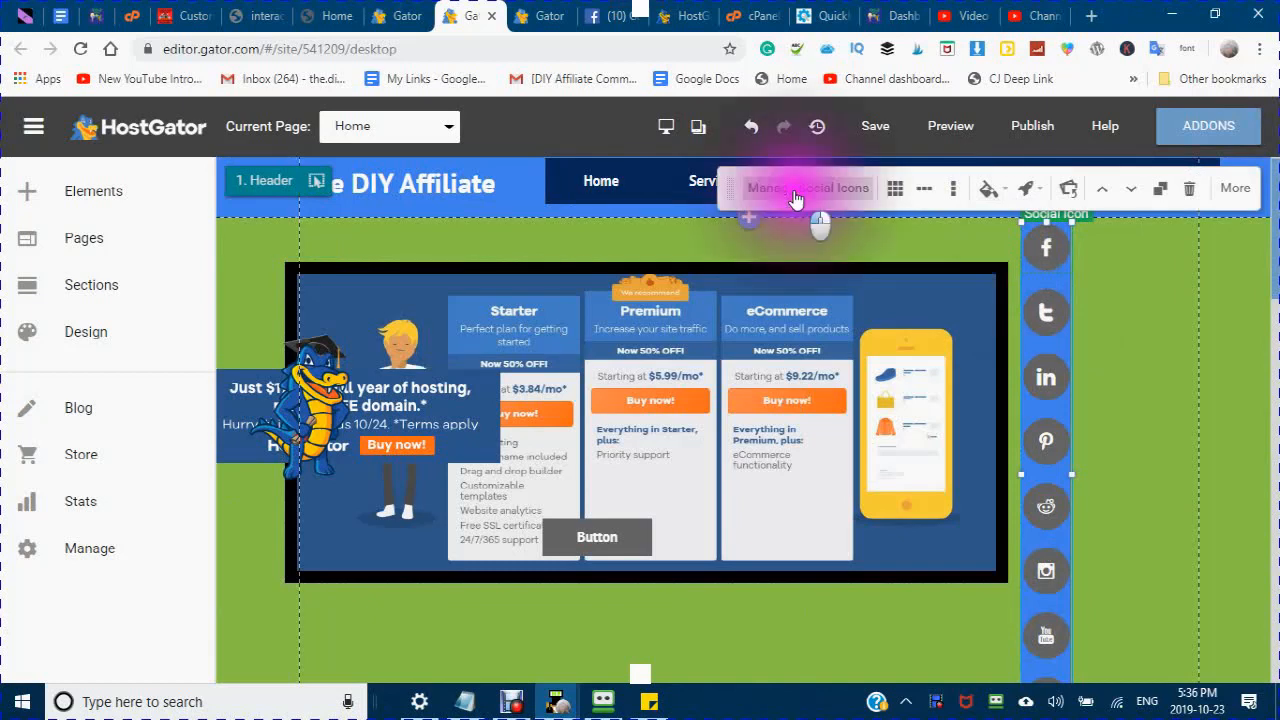
pyautogui.click(808, 188)
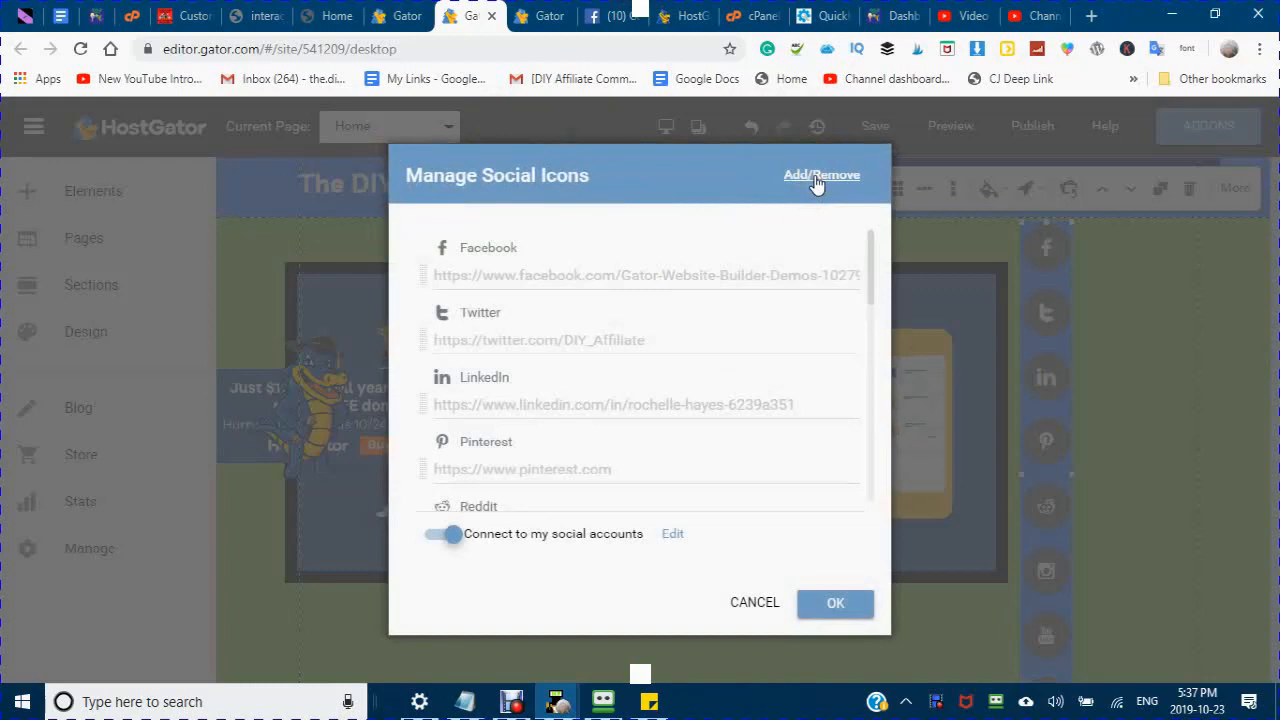
pyautogui.click(822, 174)
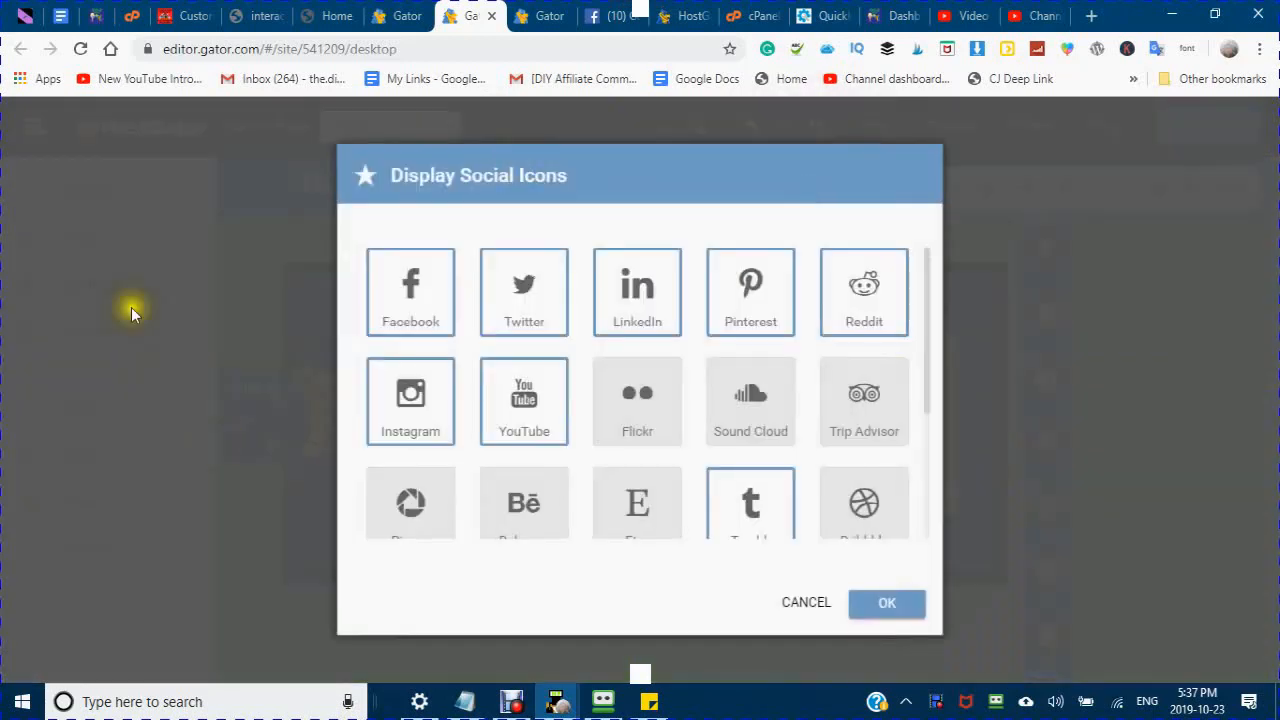
pyautogui.moveTo(864, 292)
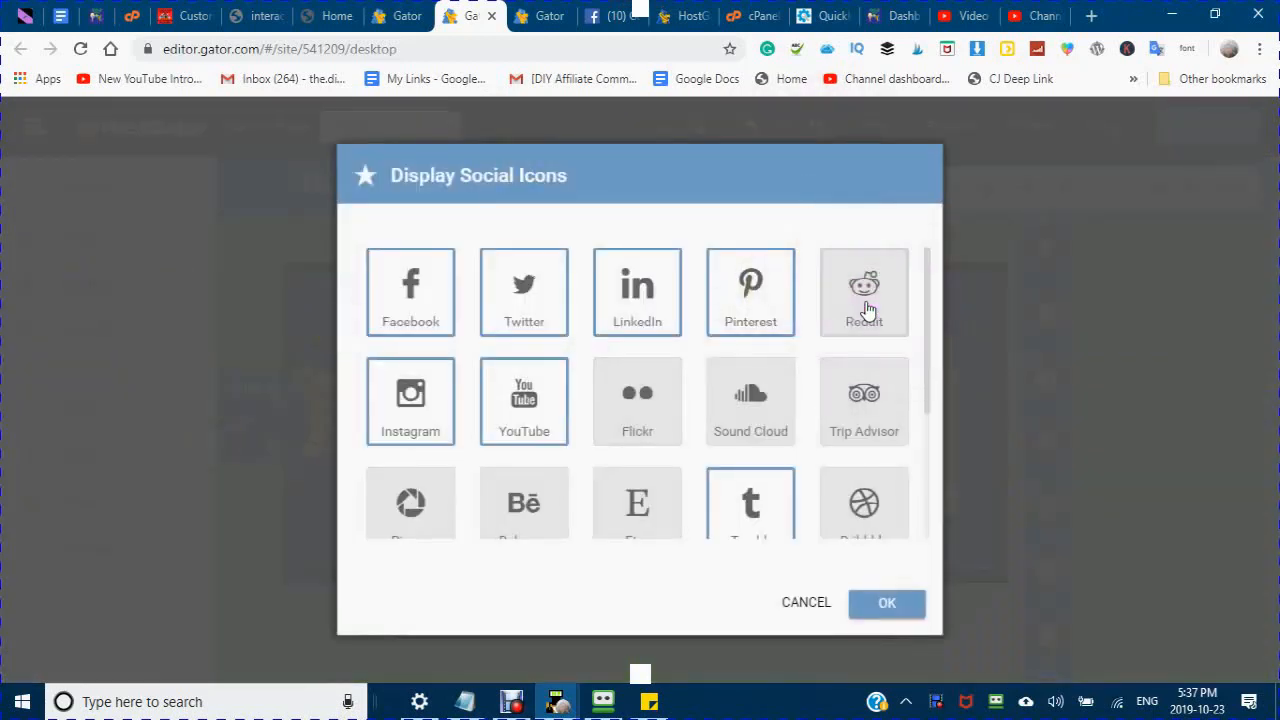
pyautogui.click(410, 393)
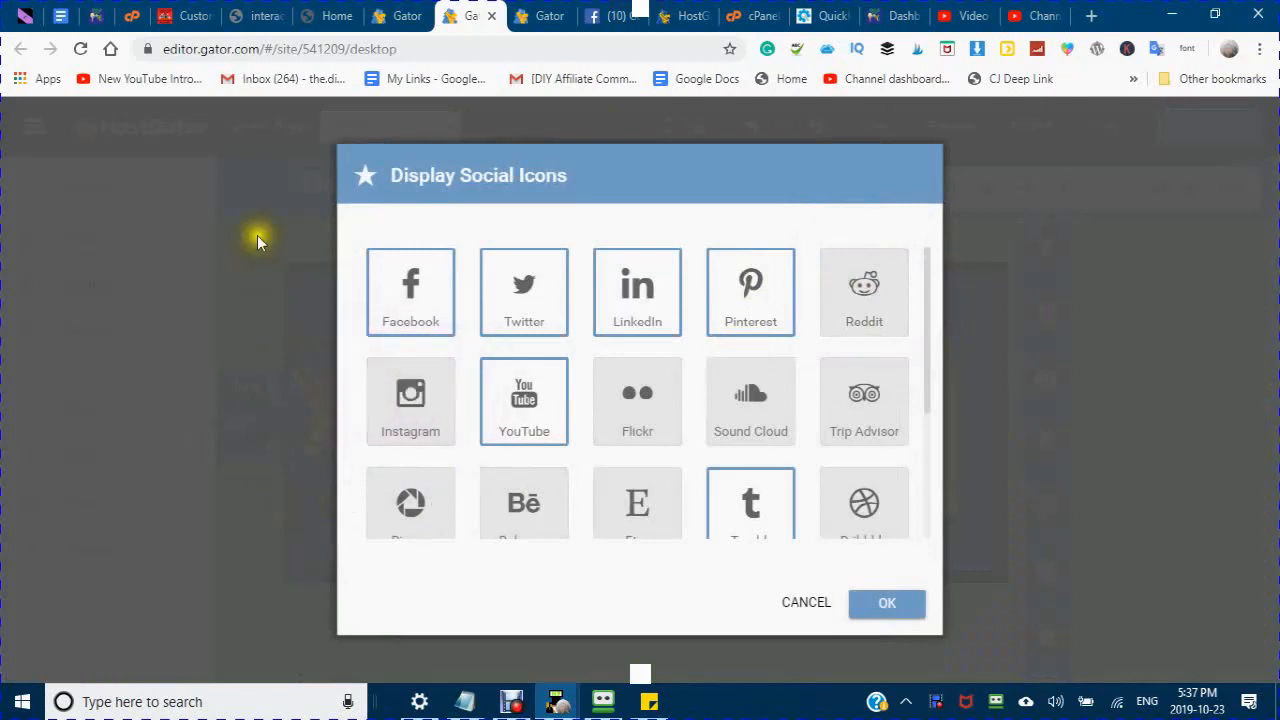
pyautogui.moveTo(460, 280)
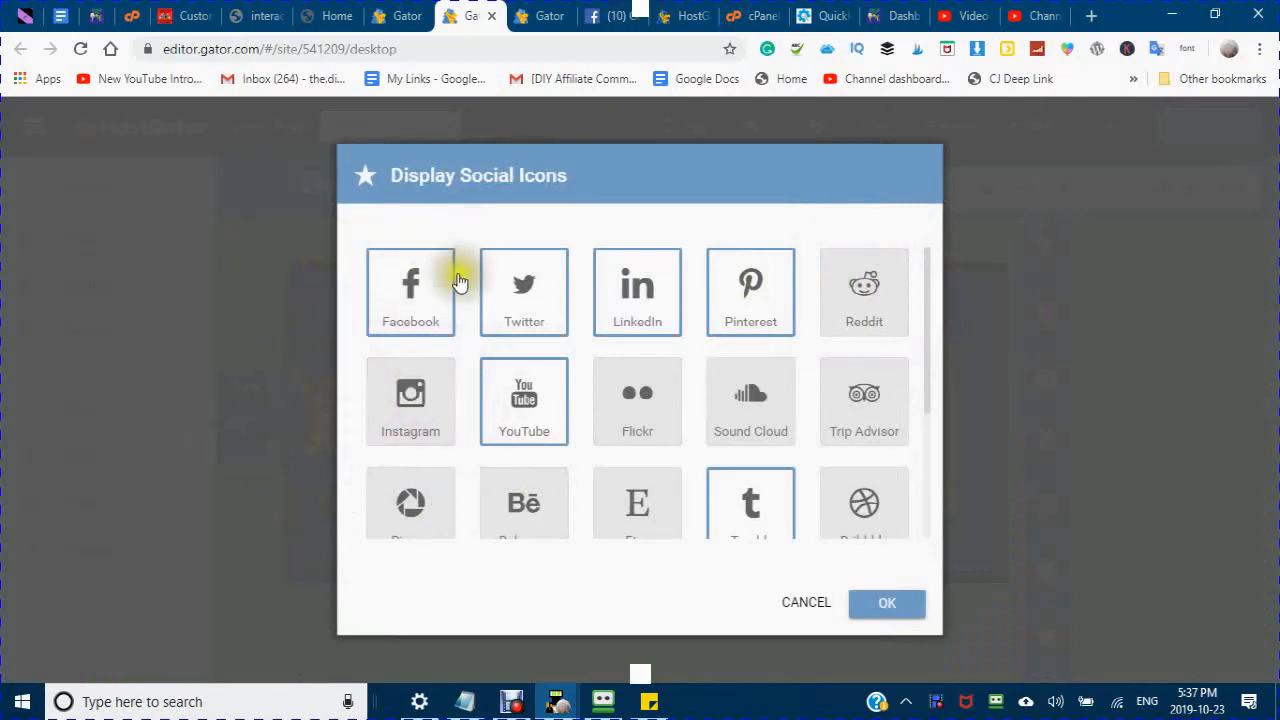
pyautogui.moveTo(443, 300)
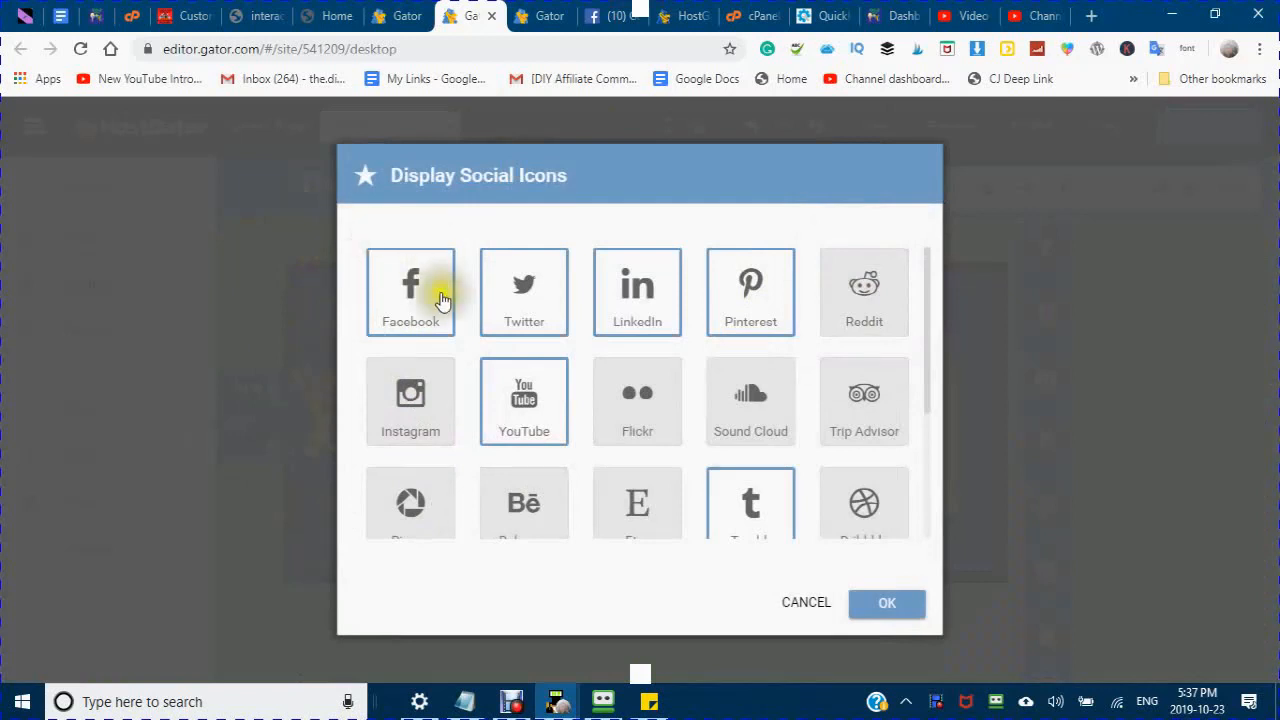
pyautogui.moveTo(567, 265)
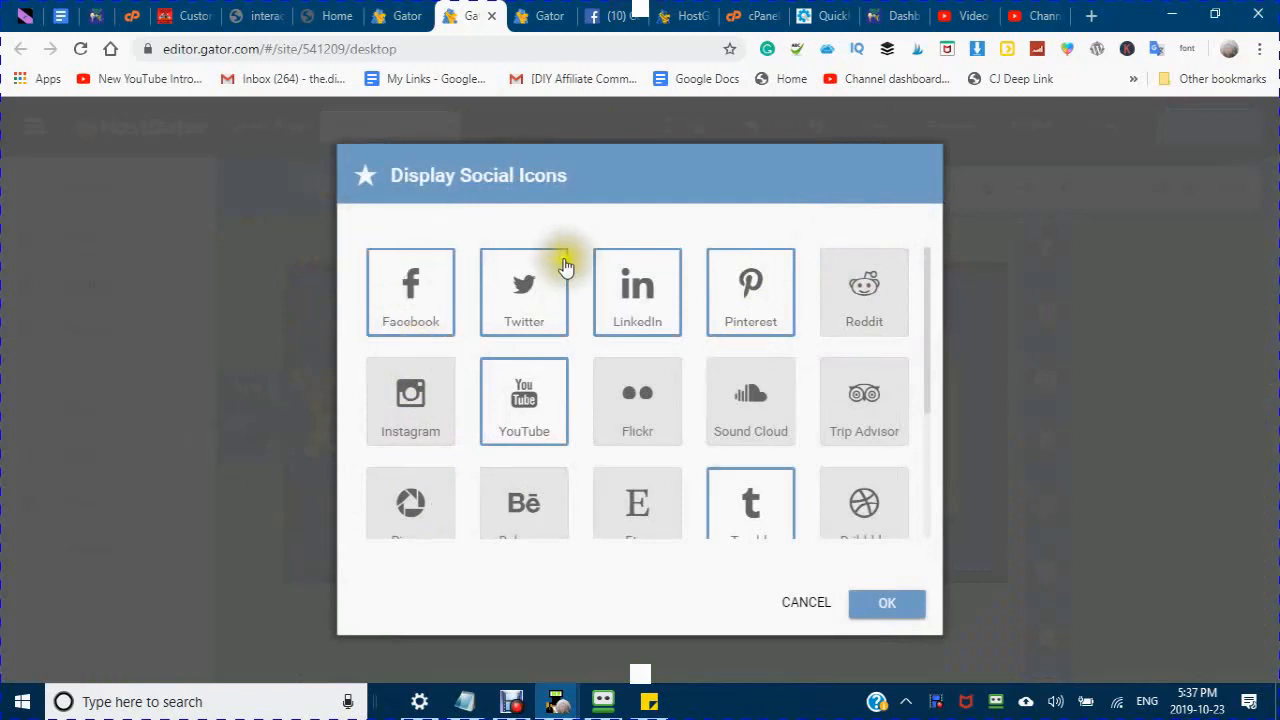
pyautogui.moveTo(335, 297)
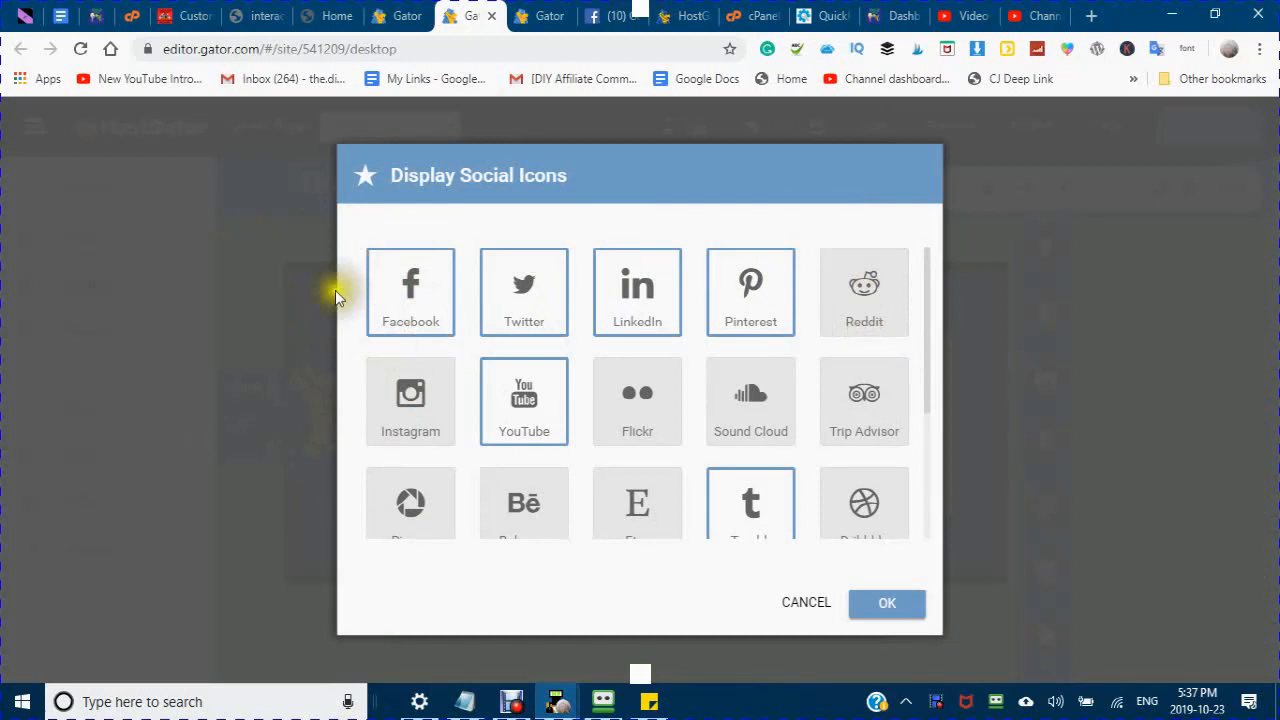
pyautogui.moveTo(575, 185)
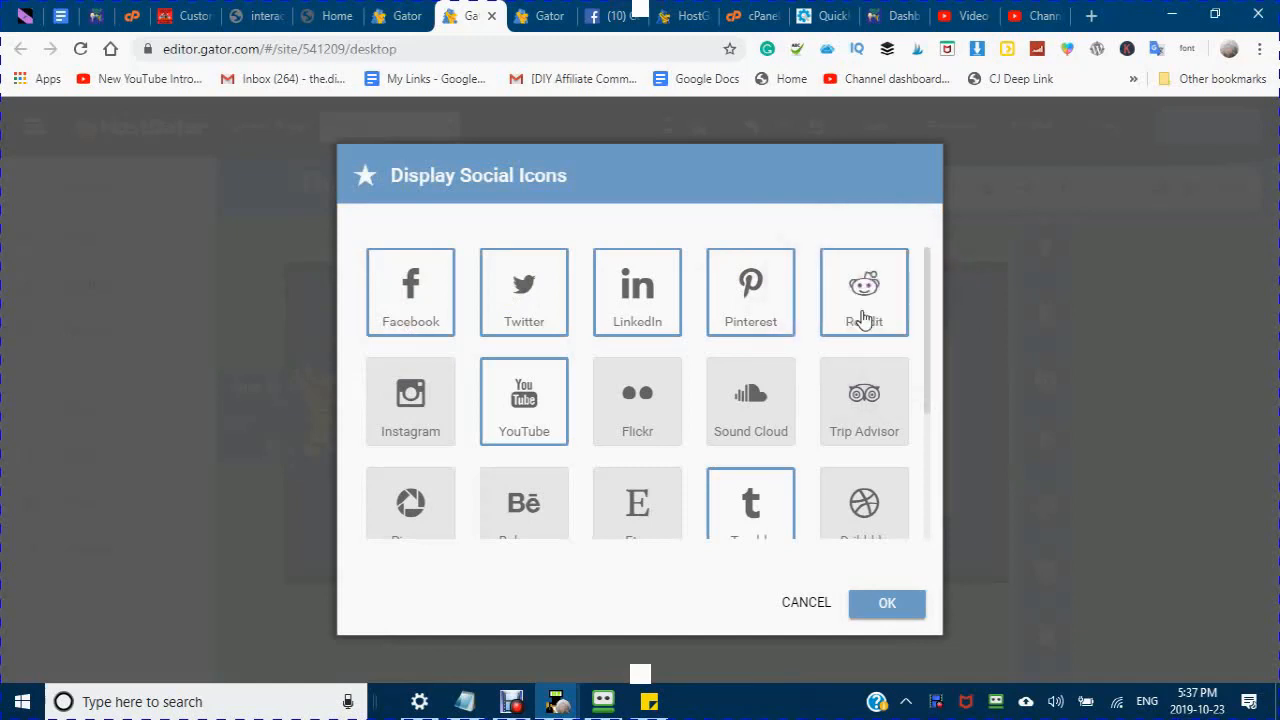
pyautogui.click(524, 292)
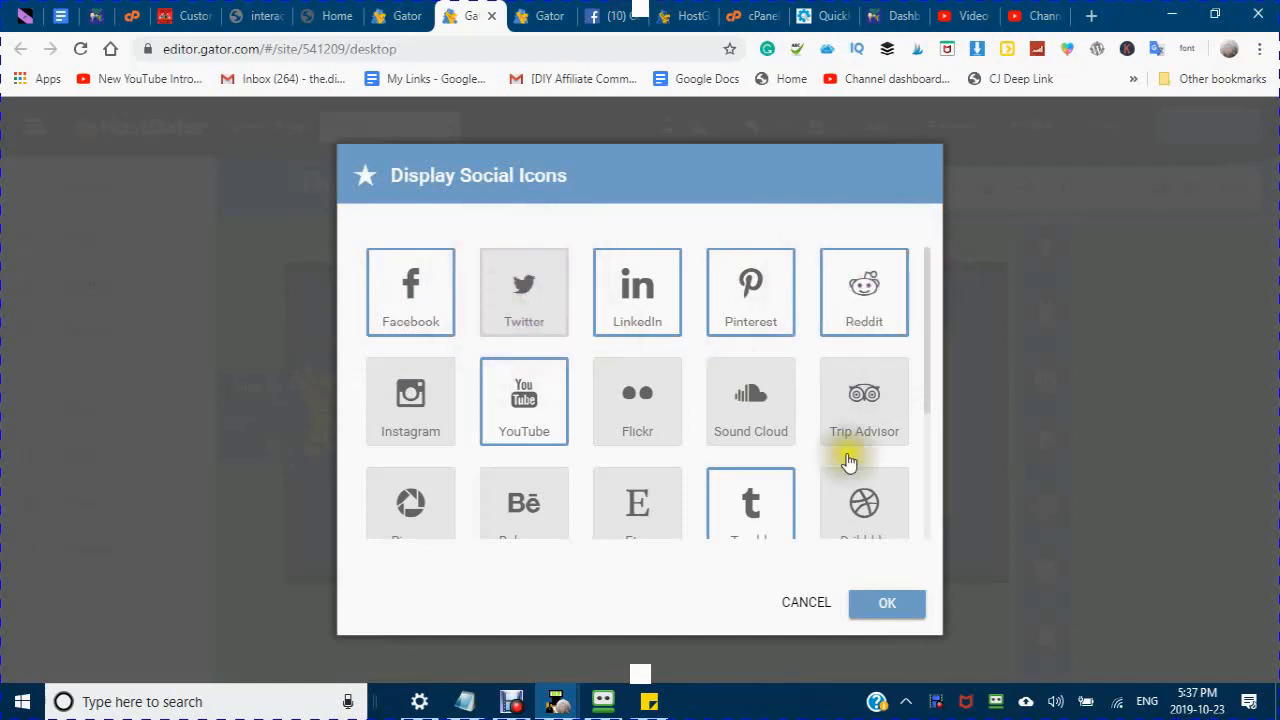
pyautogui.click(887, 602)
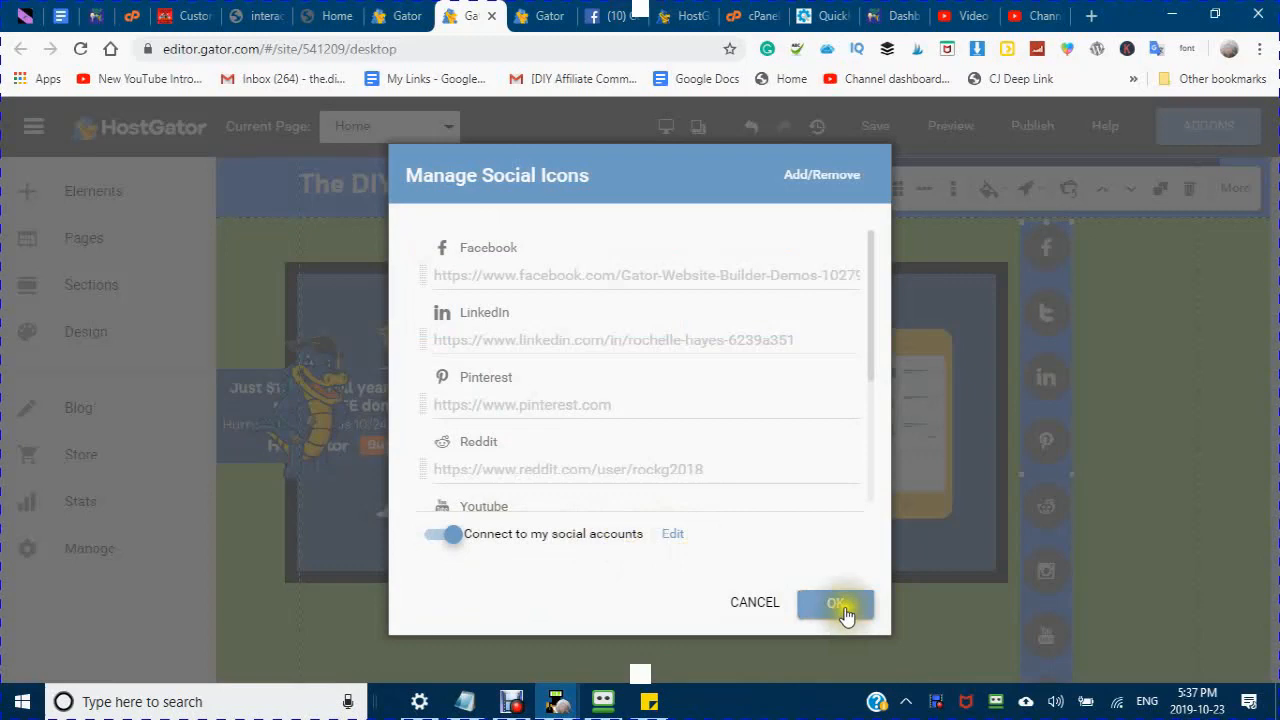
pyautogui.click(836, 602)
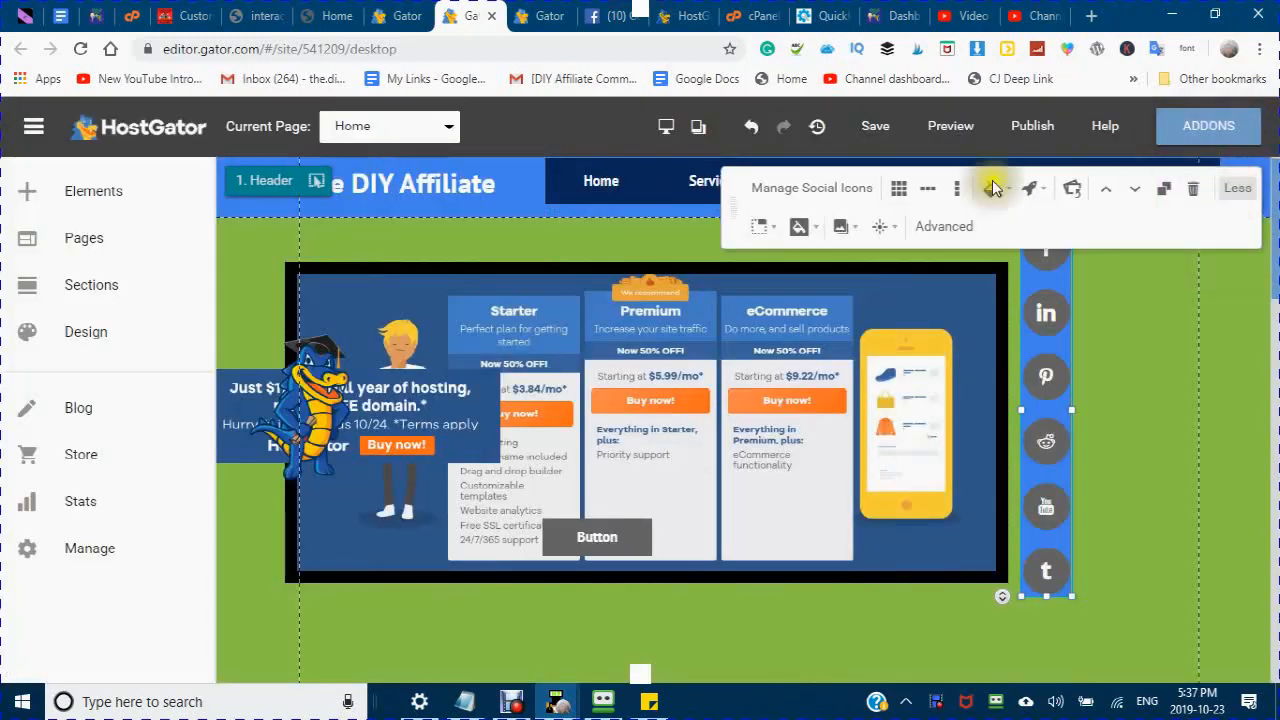
# Step: Apply a Bounce In entrance animation to the Social Links Icons bar
pyautogui.click(943, 226)
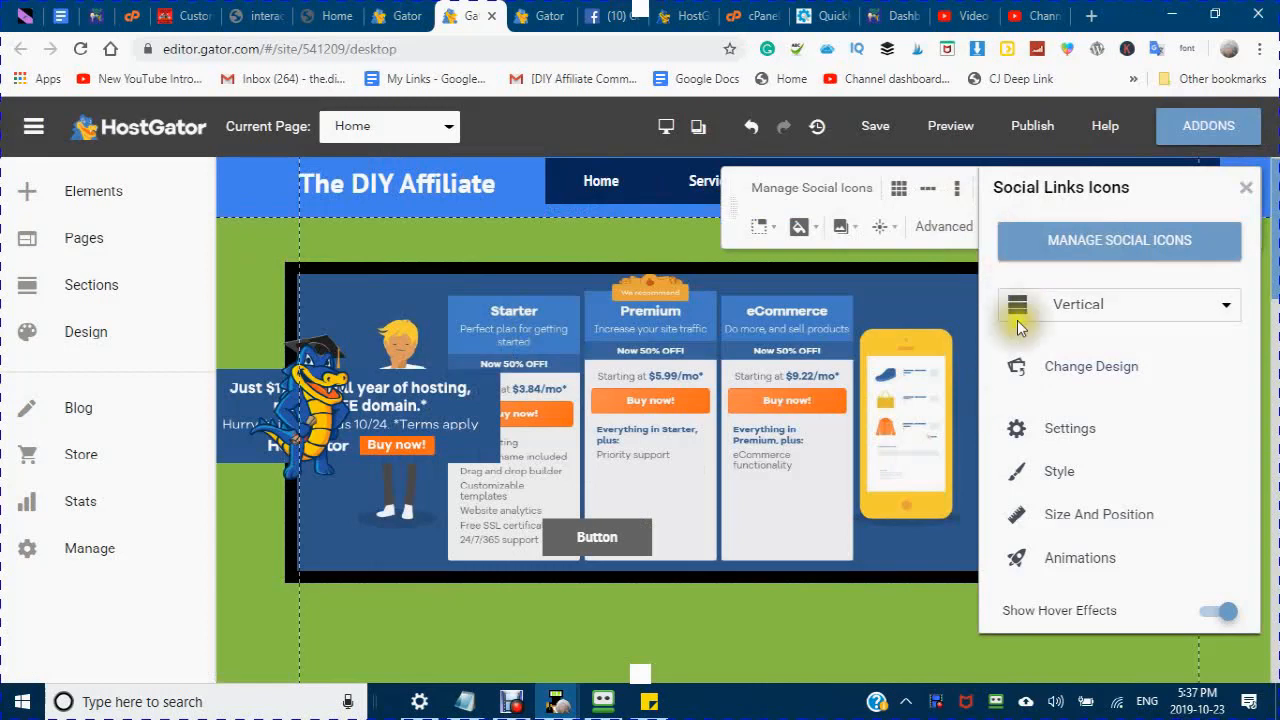
pyautogui.moveTo(1018, 382)
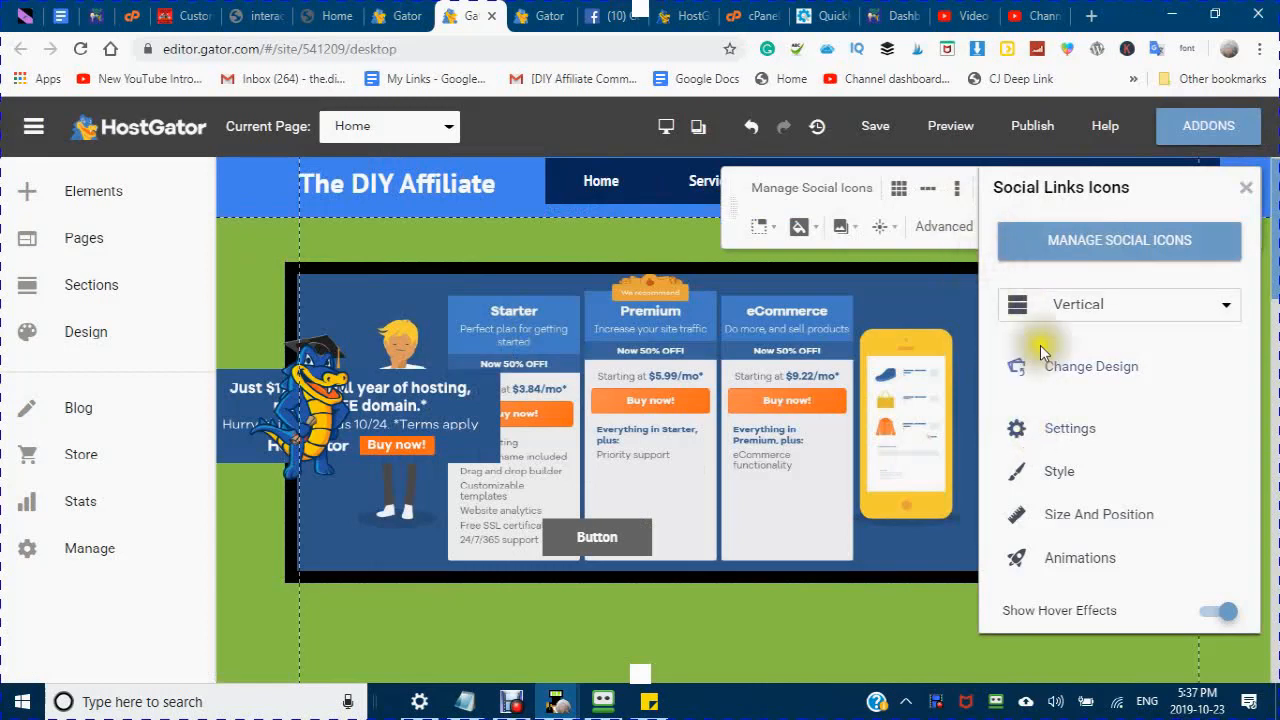
pyautogui.moveTo(1040, 540)
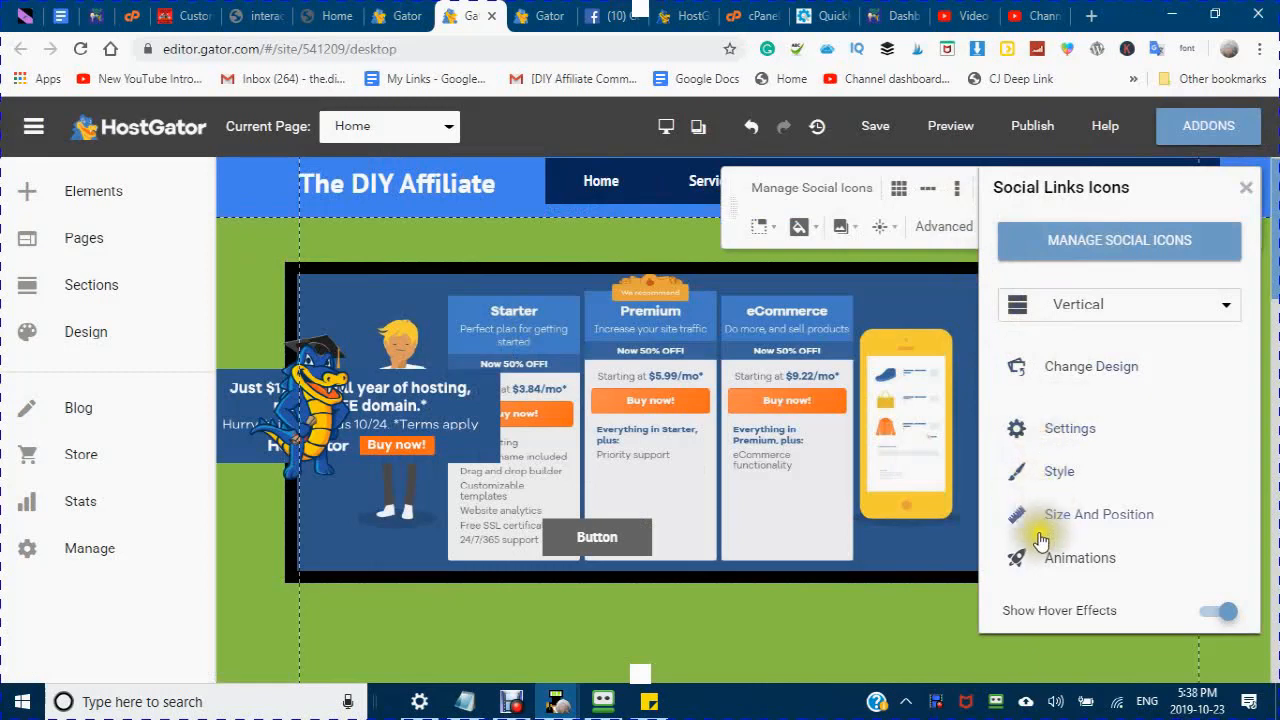
pyautogui.moveTo(1058, 570)
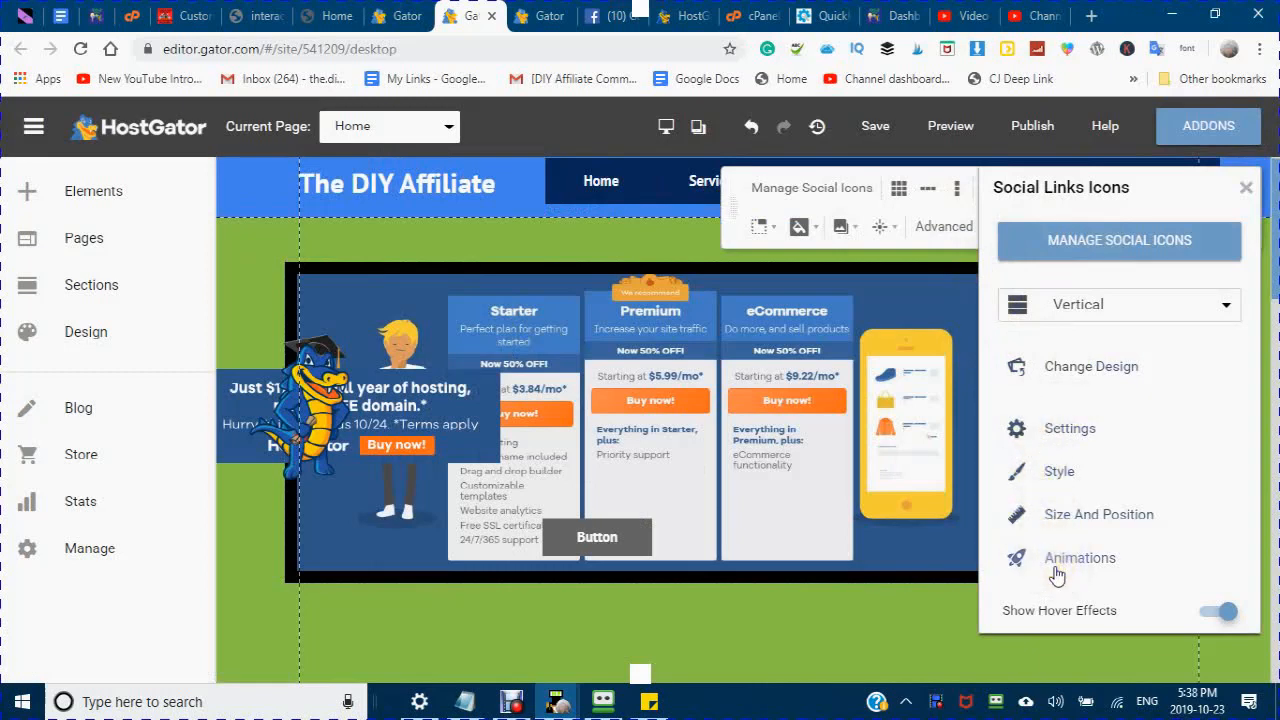
pyautogui.moveTo(1058, 575)
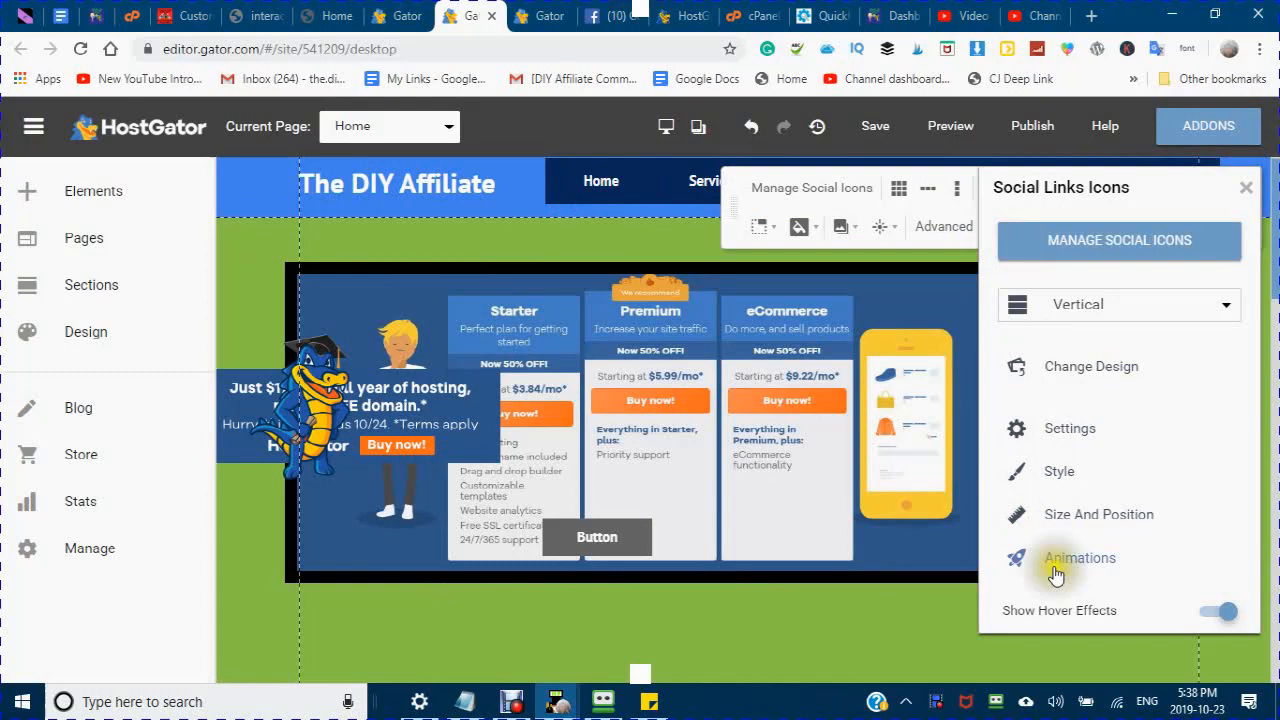
pyautogui.click(1079, 558)
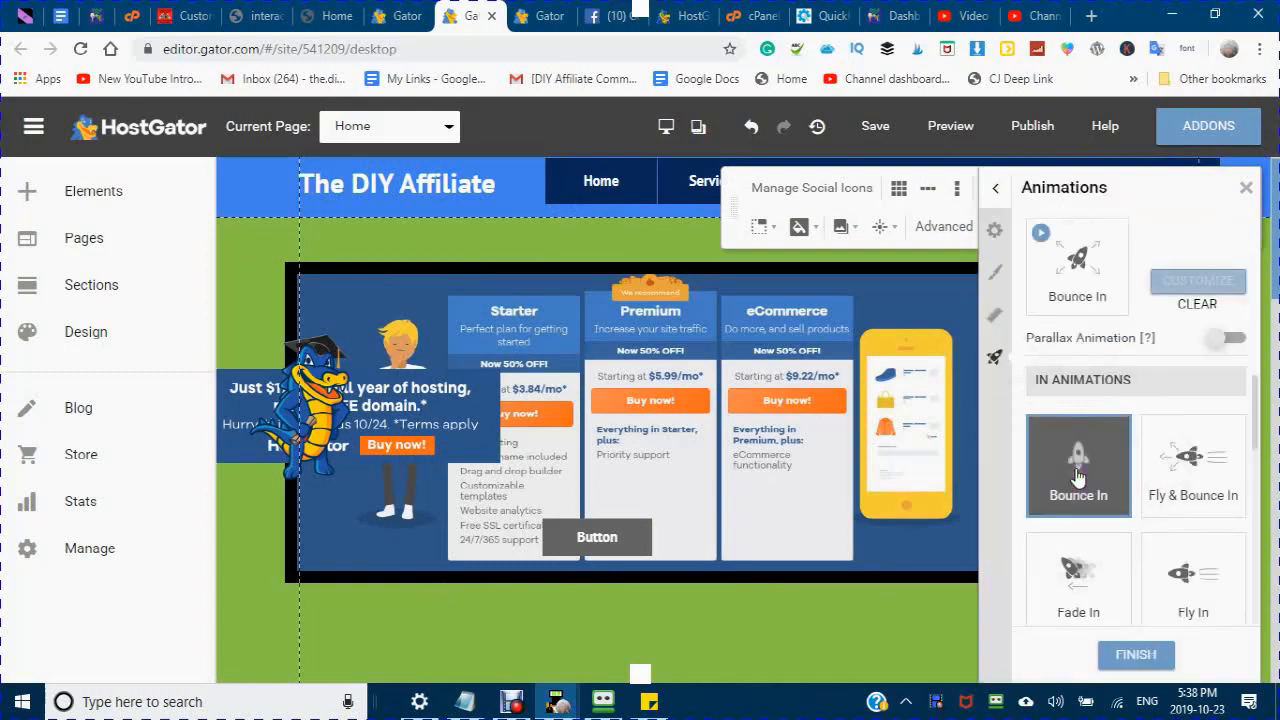
pyautogui.click(1136, 655)
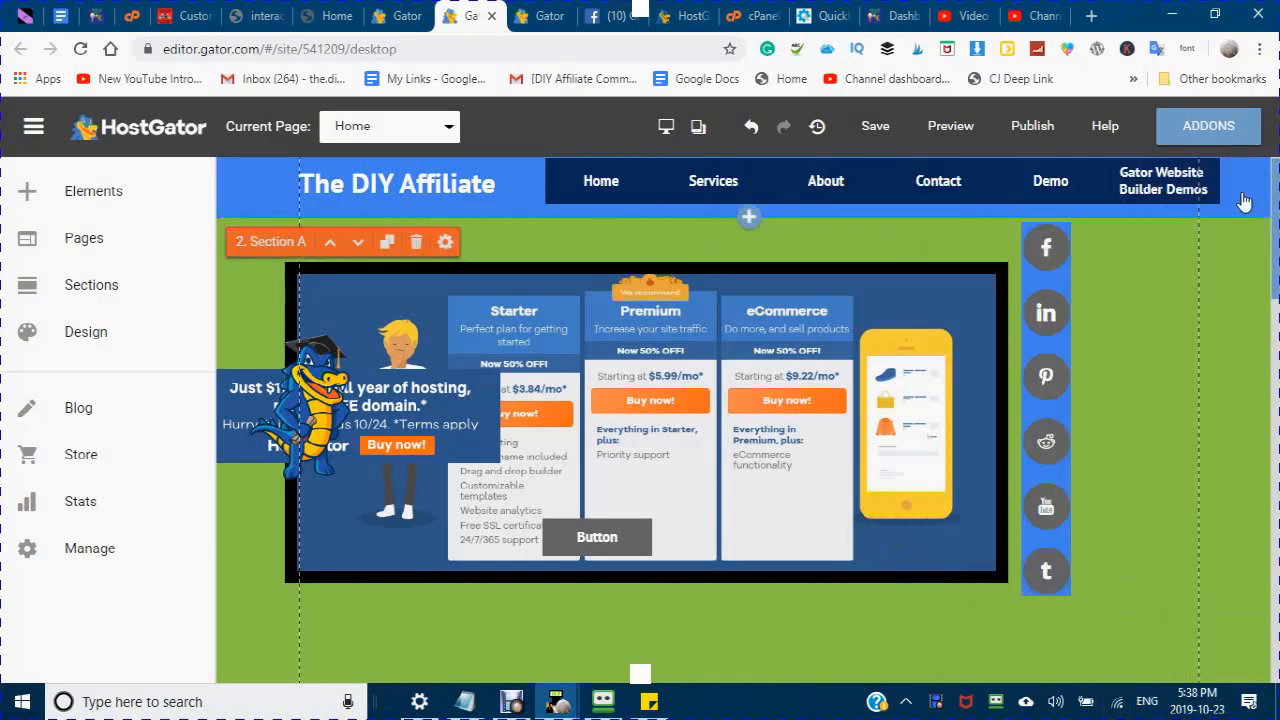
pyautogui.moveTo(1046, 313)
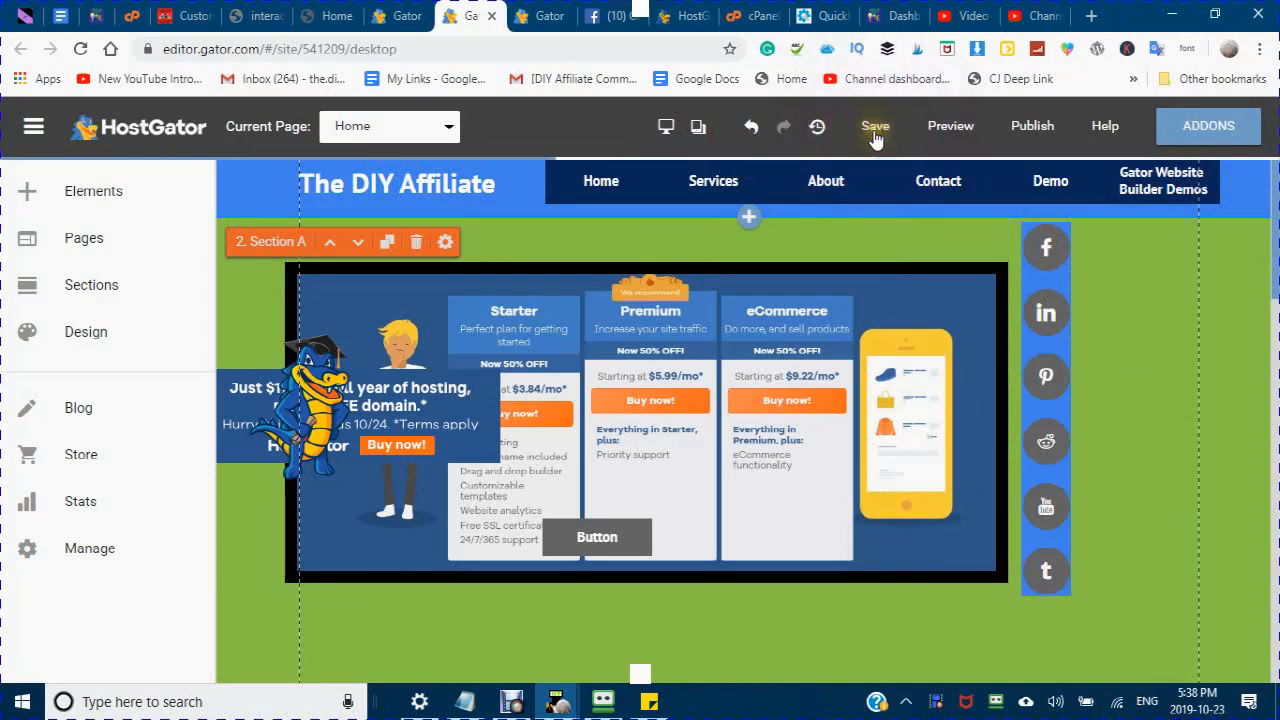
pyautogui.moveTo(950, 126)
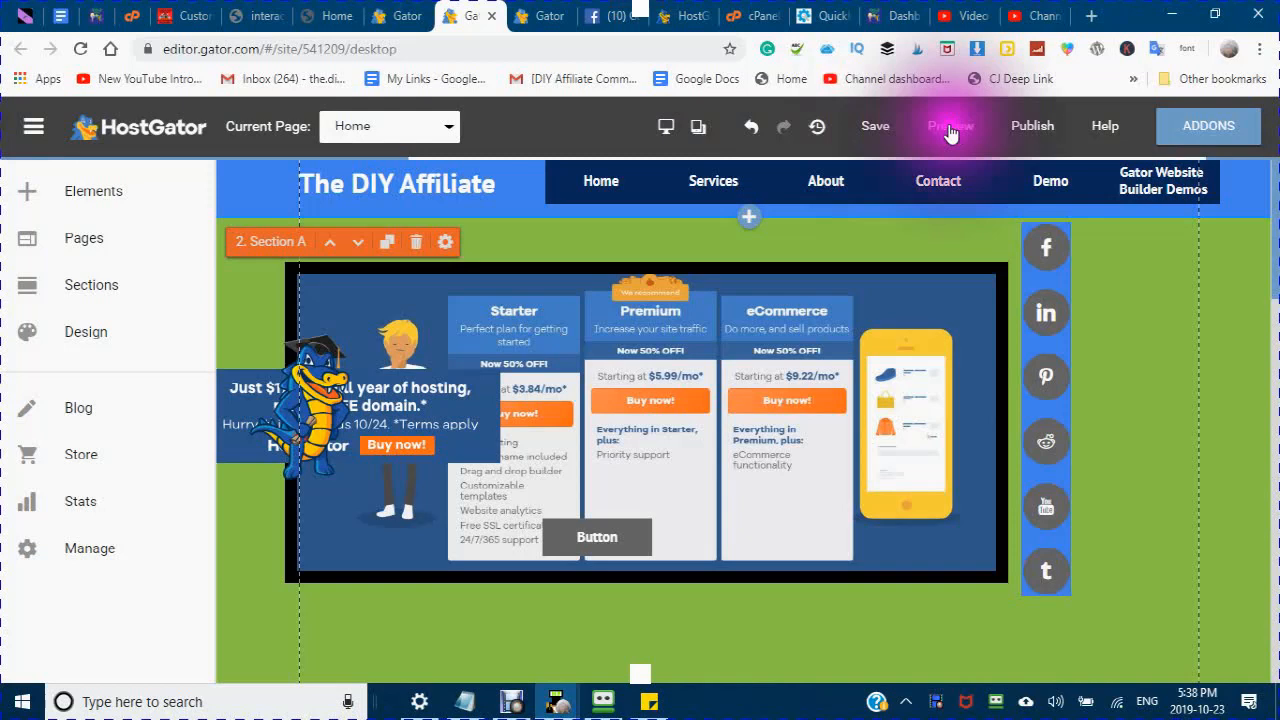
# Step: Preview the home page and open the Facebook icon's link in a new window
pyautogui.click(950, 126)
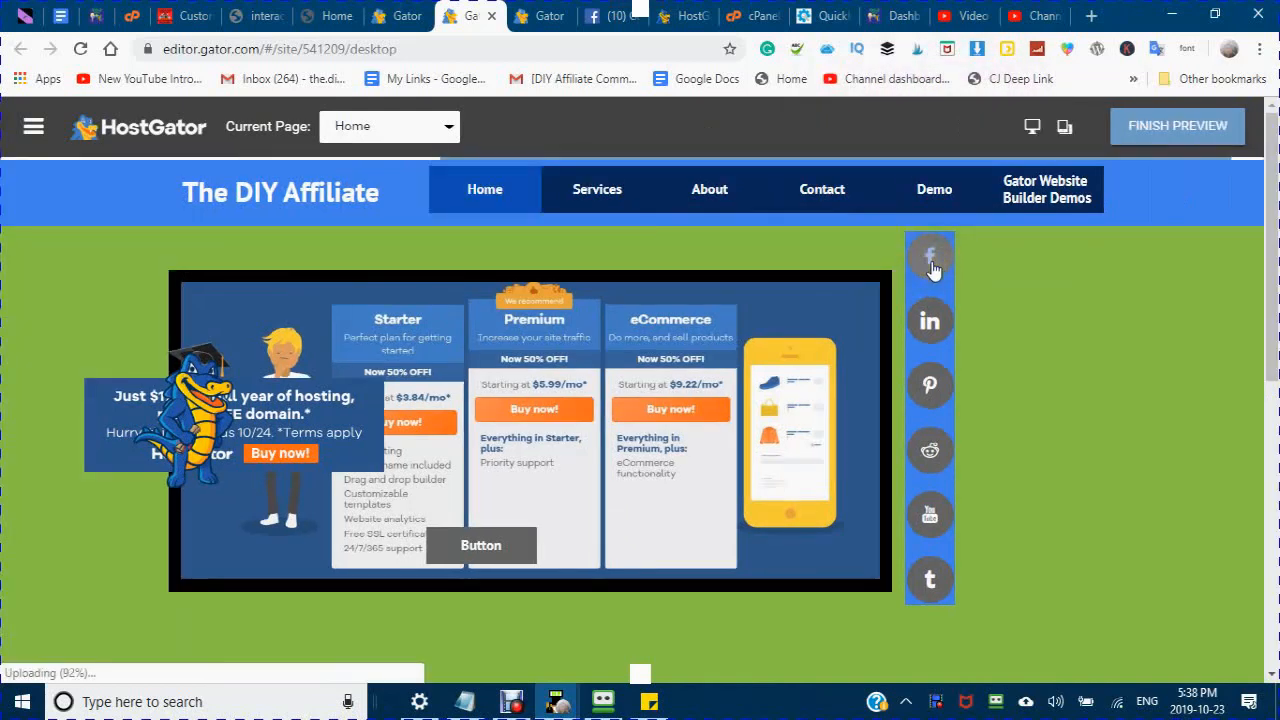
pyautogui.click(929, 255)
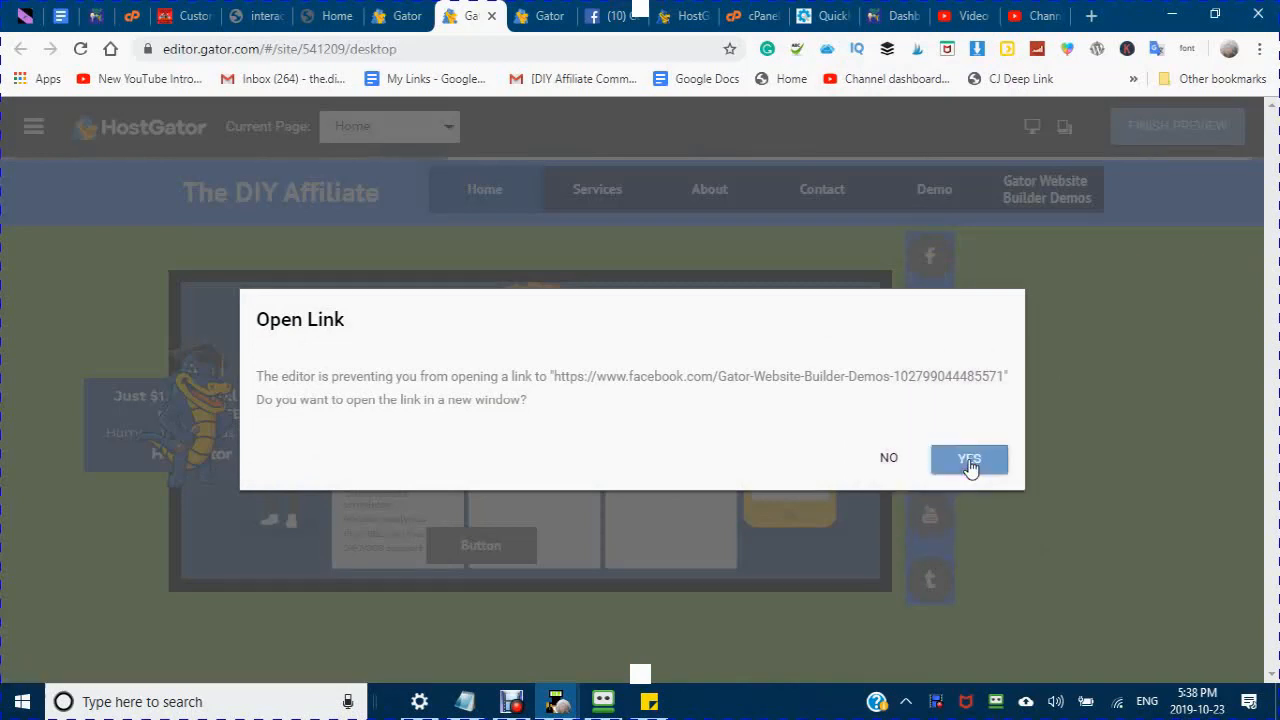
pyautogui.click(968, 458)
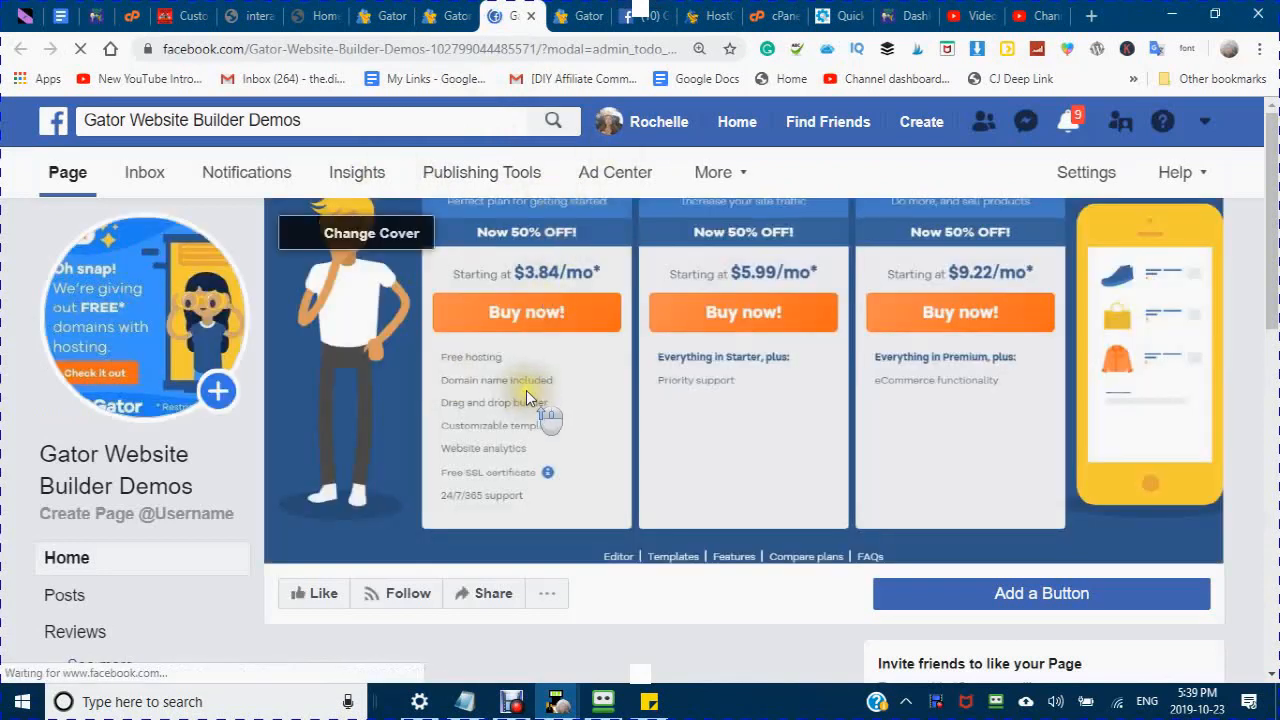
pyautogui.moveTo(500, 410)
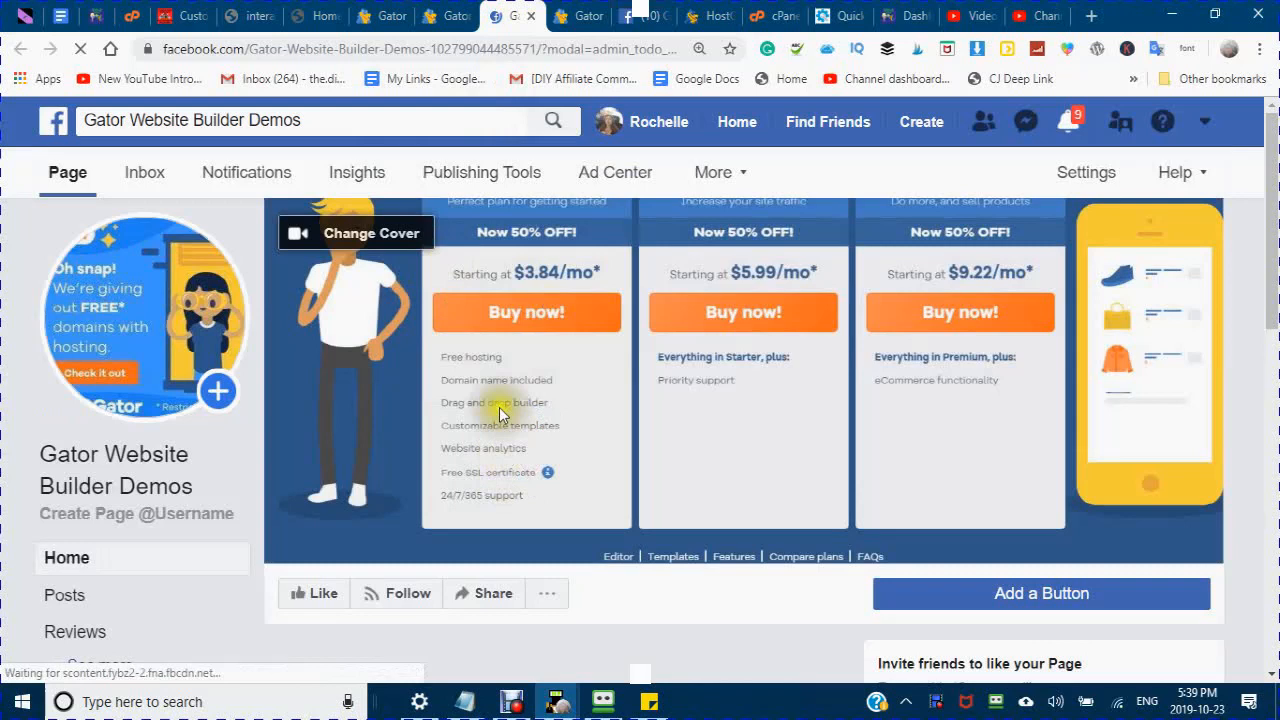
pyautogui.moveTo(230, 97)
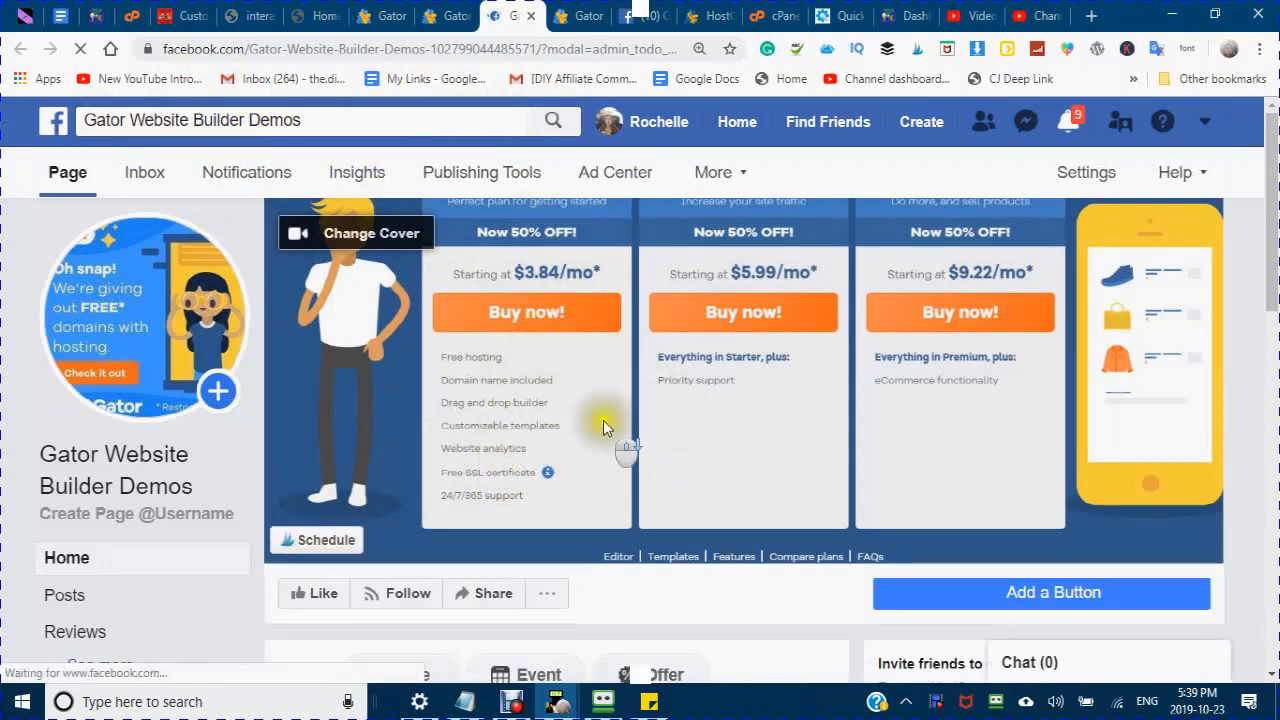
# Step: Scroll through the Gator Website Builder Demos Facebook page to confirm the link
pyautogui.scroll(-3)
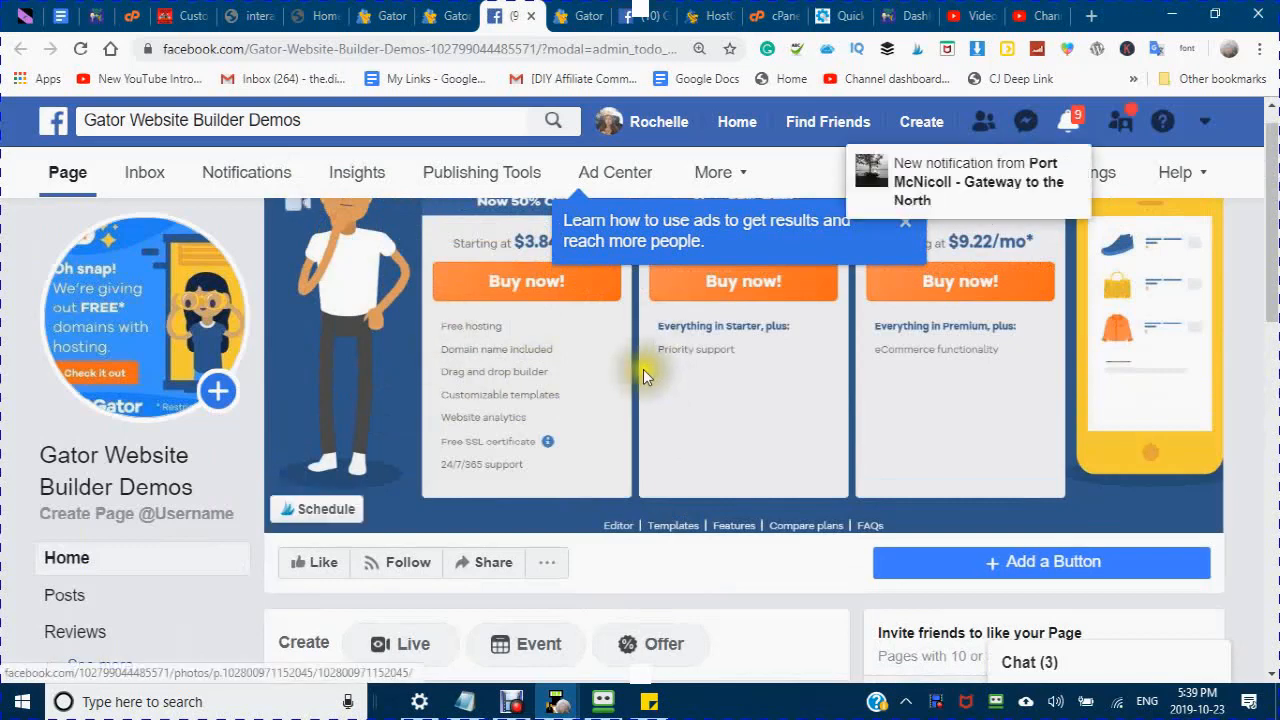
pyautogui.moveTo(600, 505)
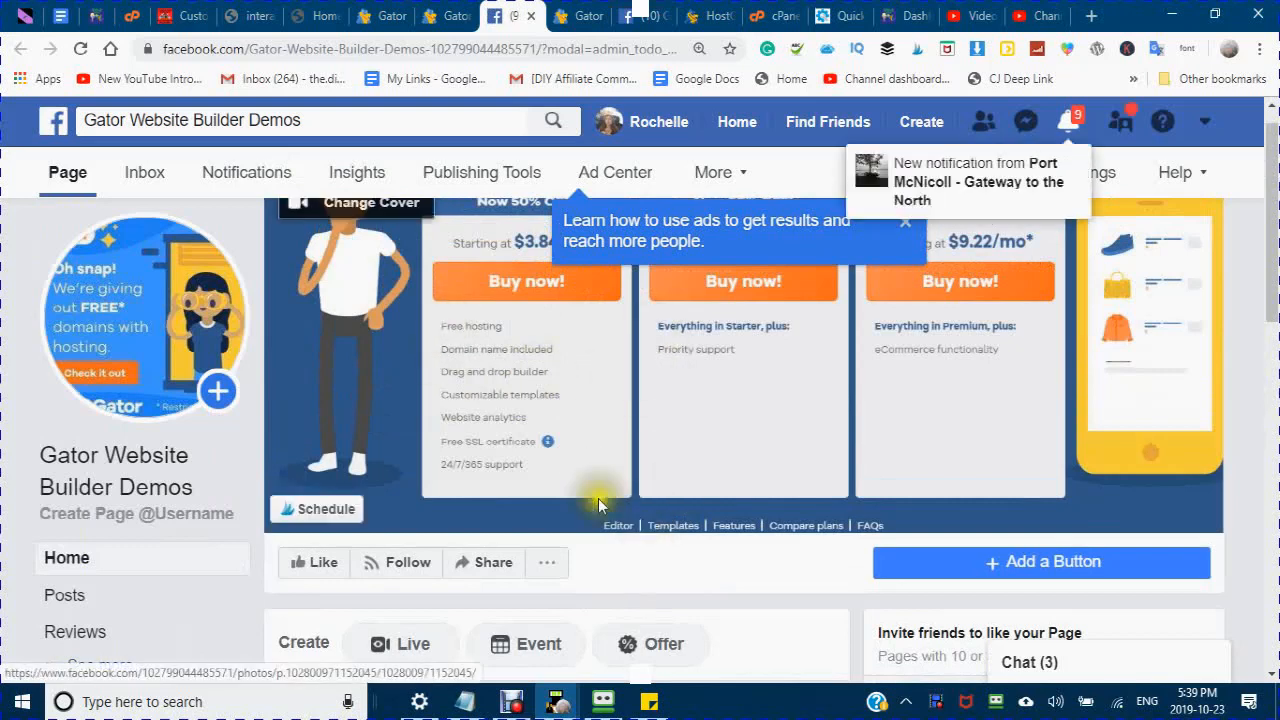
pyautogui.scroll(-3)
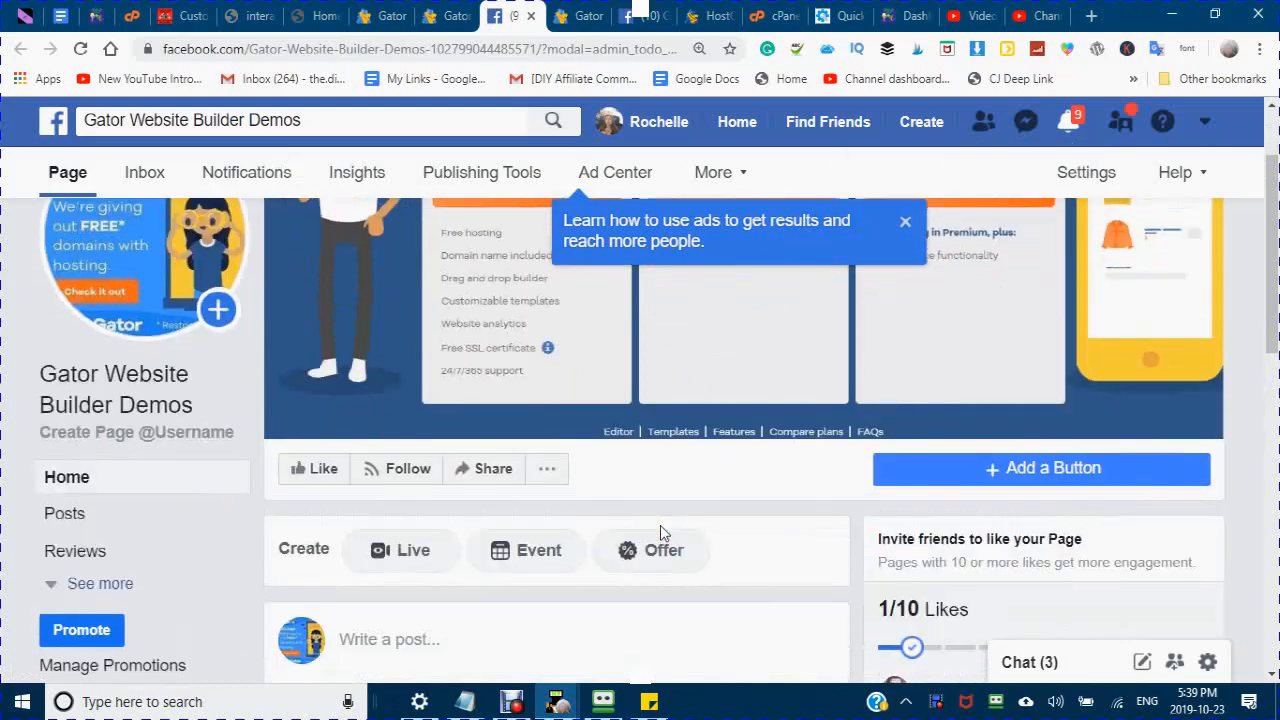
pyautogui.scroll(3)
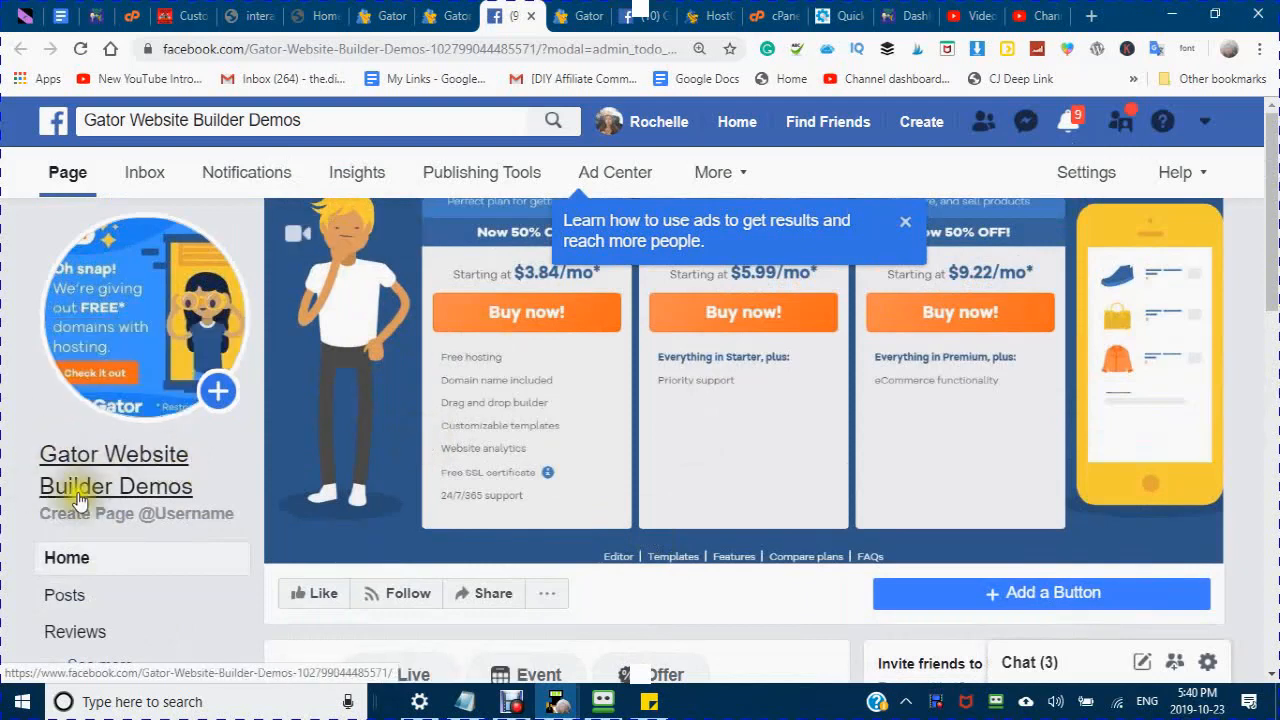
pyautogui.moveTo(485, 410)
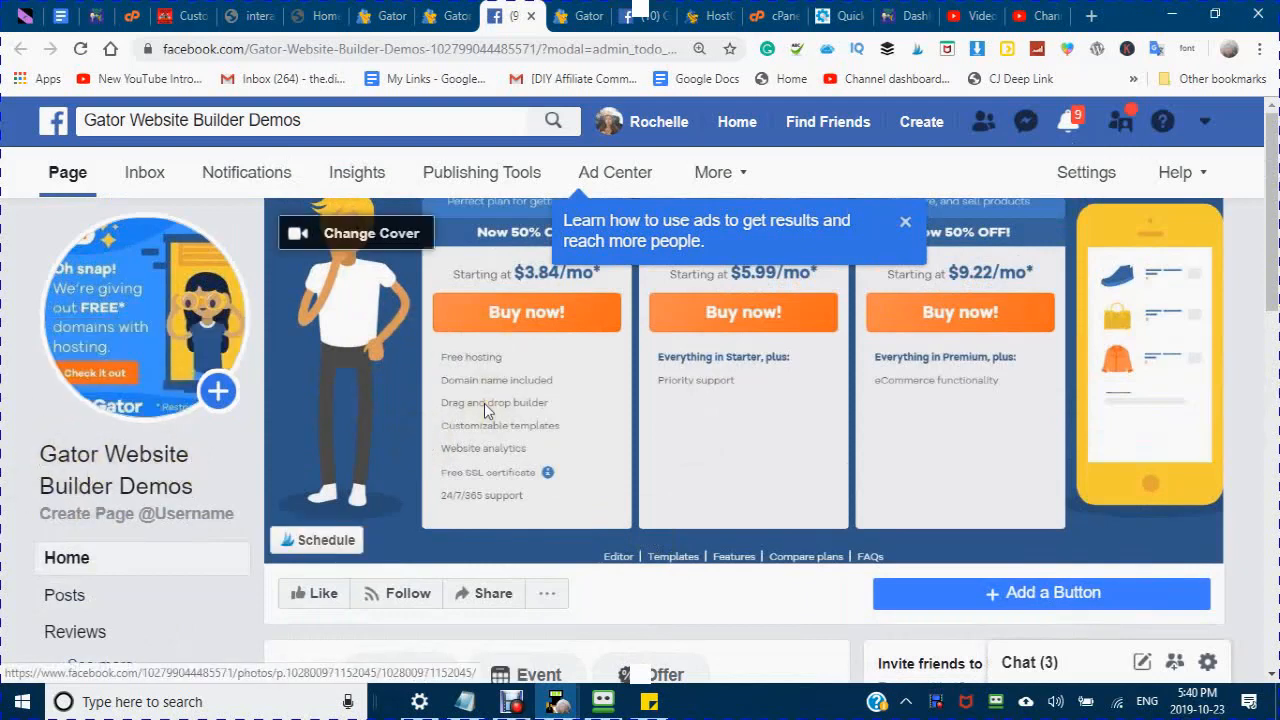
pyautogui.moveTo(452, 247)
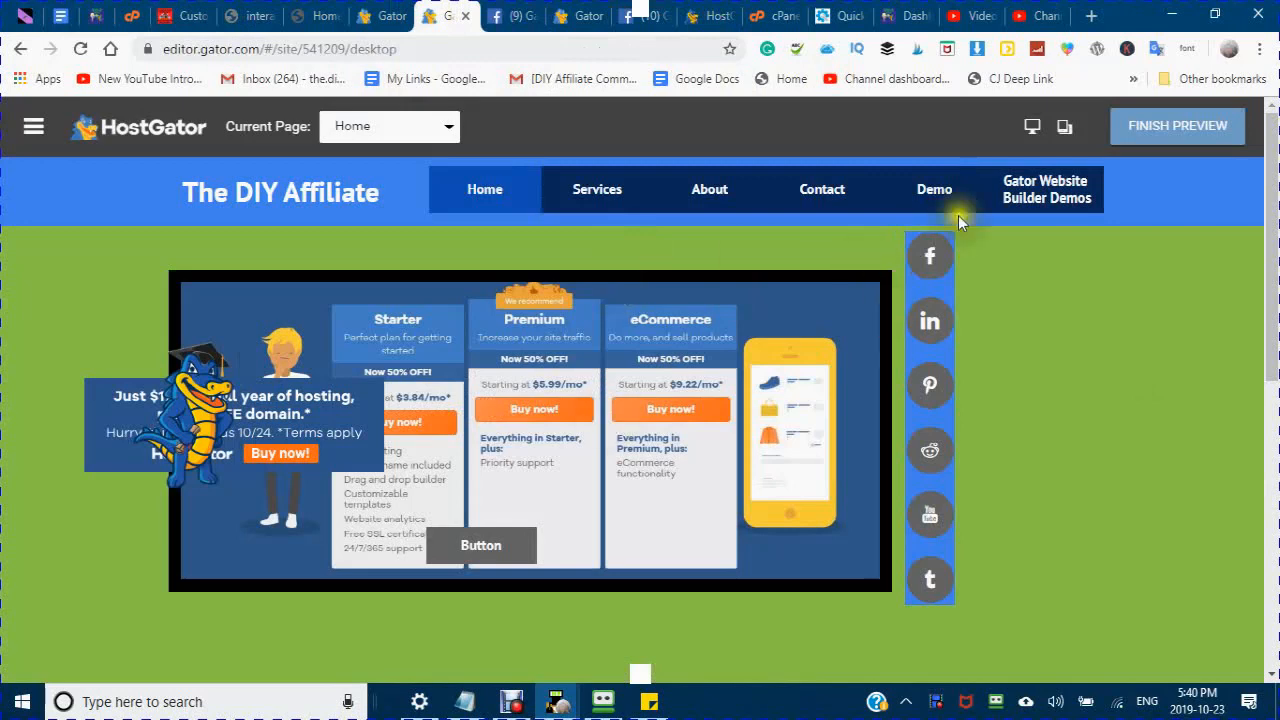
pyautogui.moveTo(950, 415)
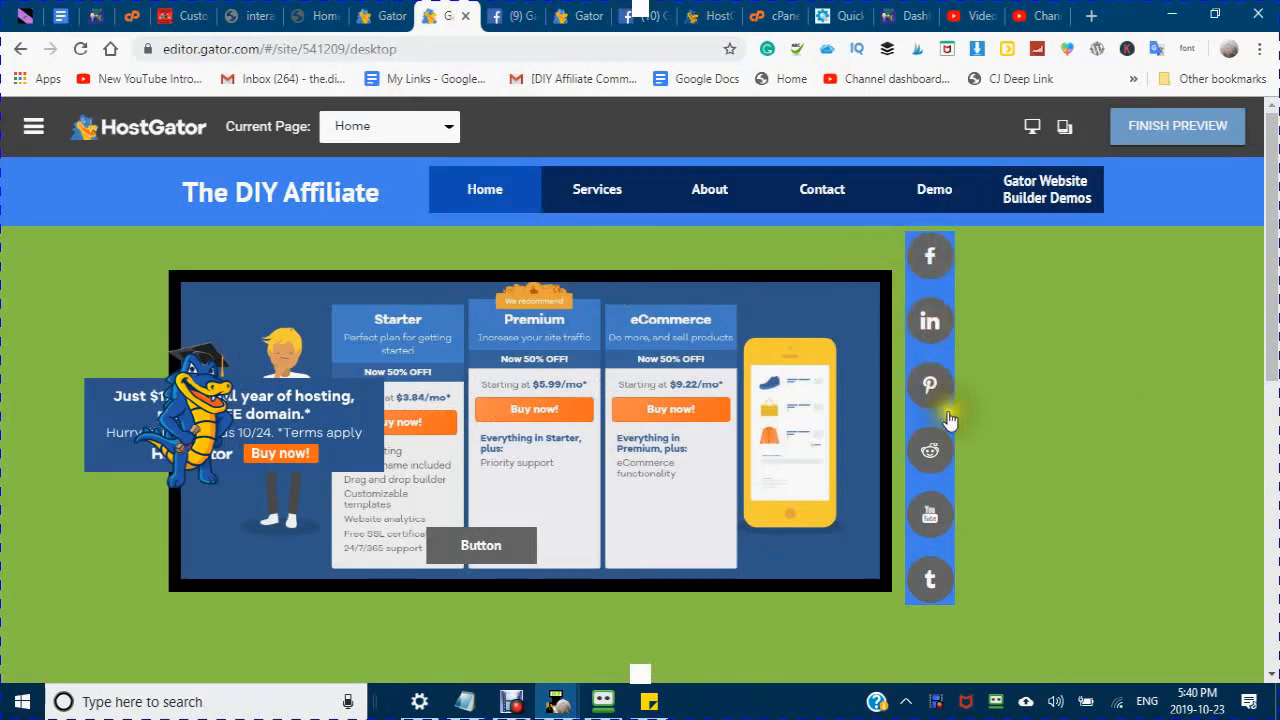
pyautogui.moveTo(930, 582)
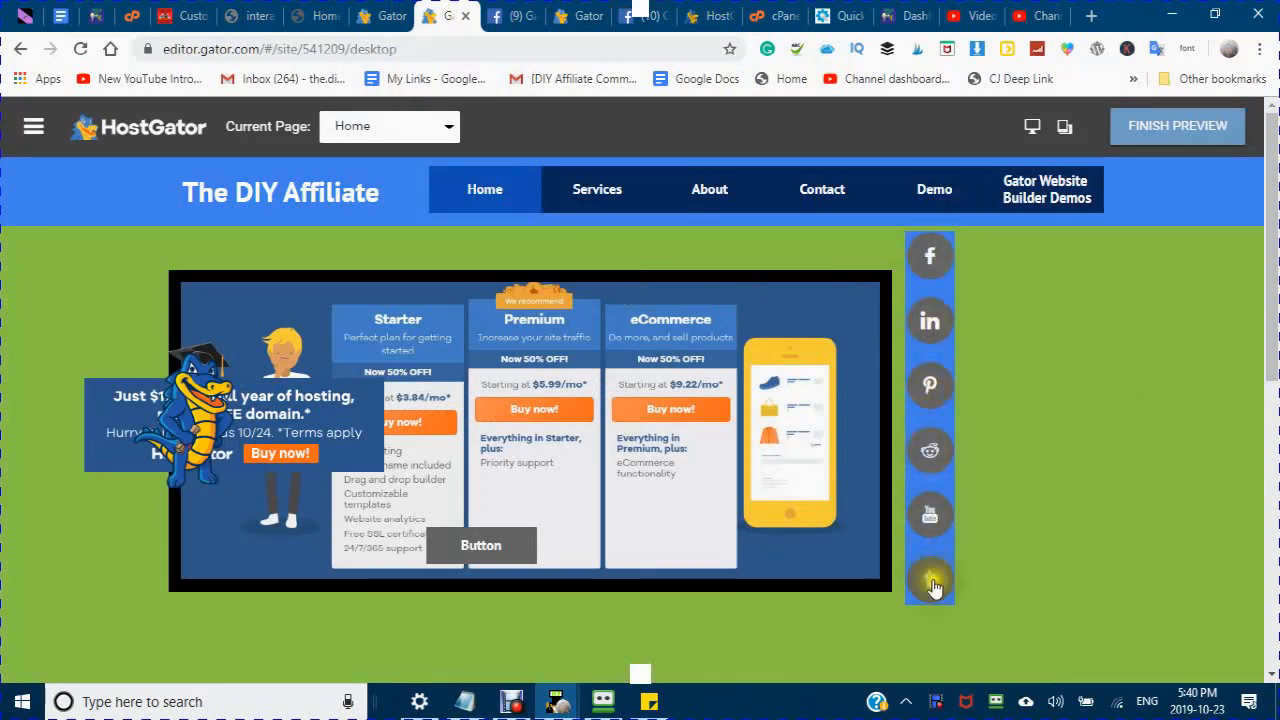
pyautogui.moveTo(905, 572)
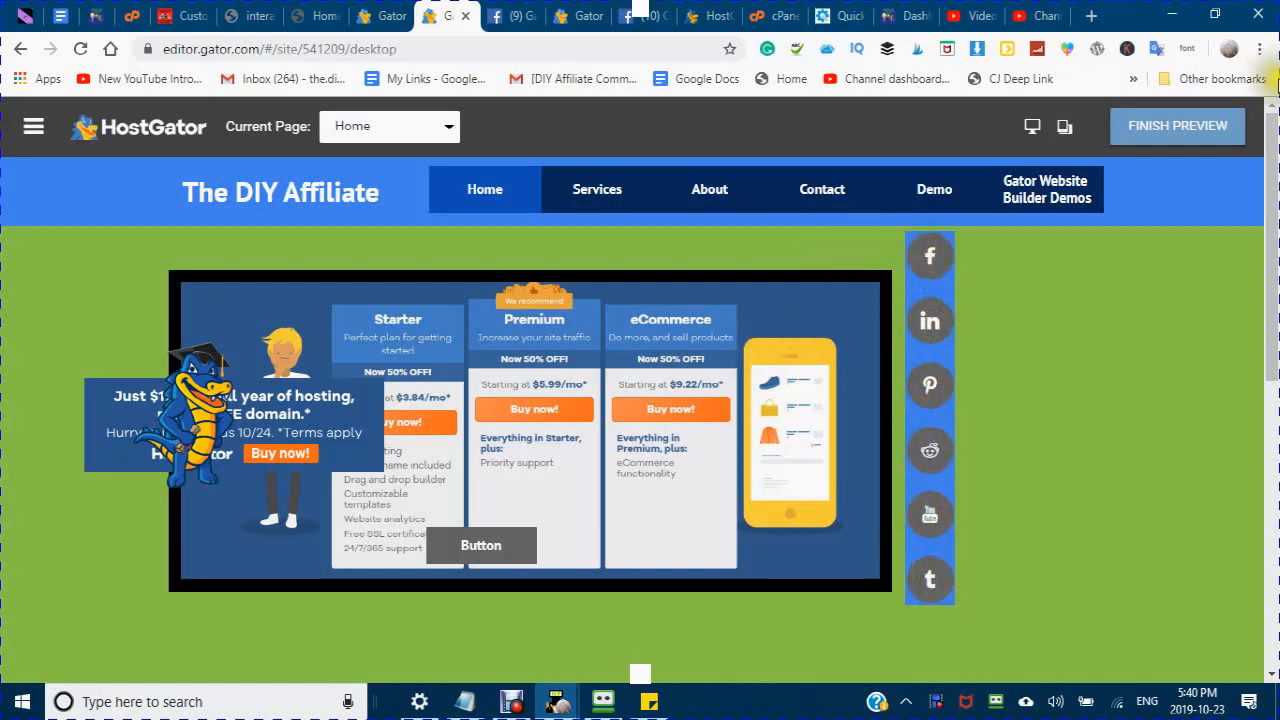
pyautogui.moveTo(1177, 126)
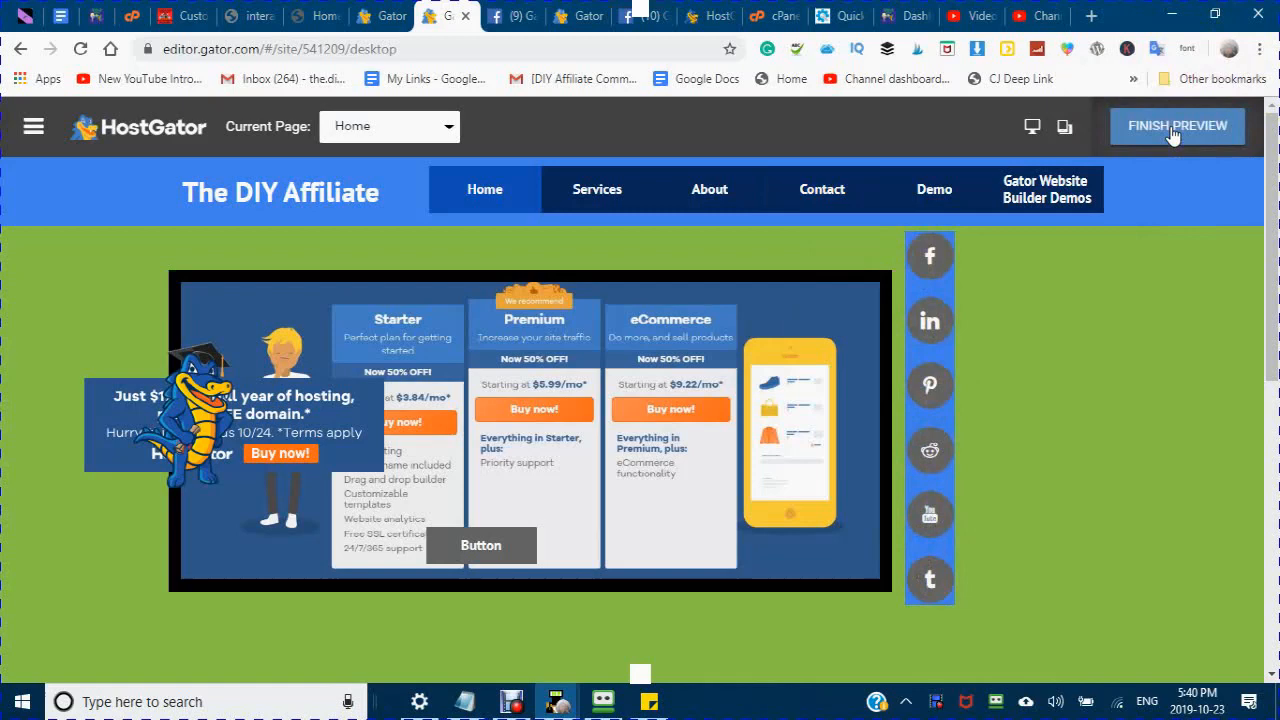
# Step: Exit preview mode and return to the editor
pyautogui.click(1177, 125)
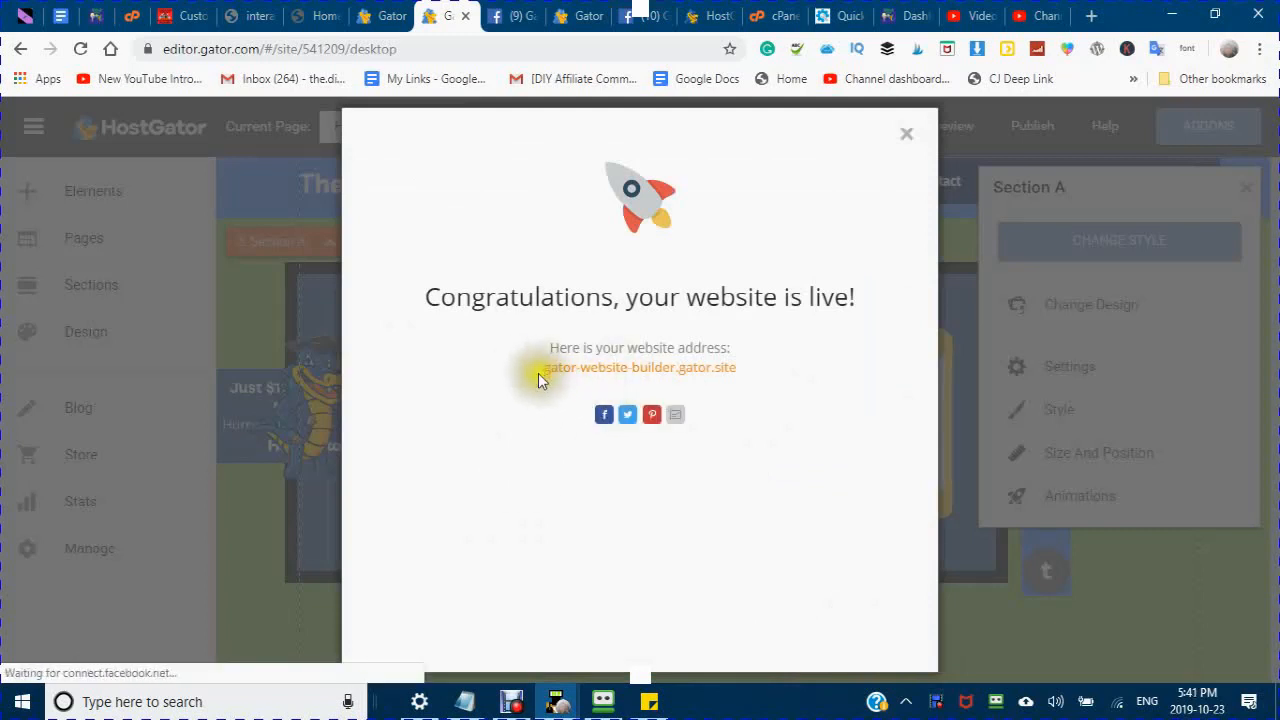
pyautogui.moveTo(730, 383)
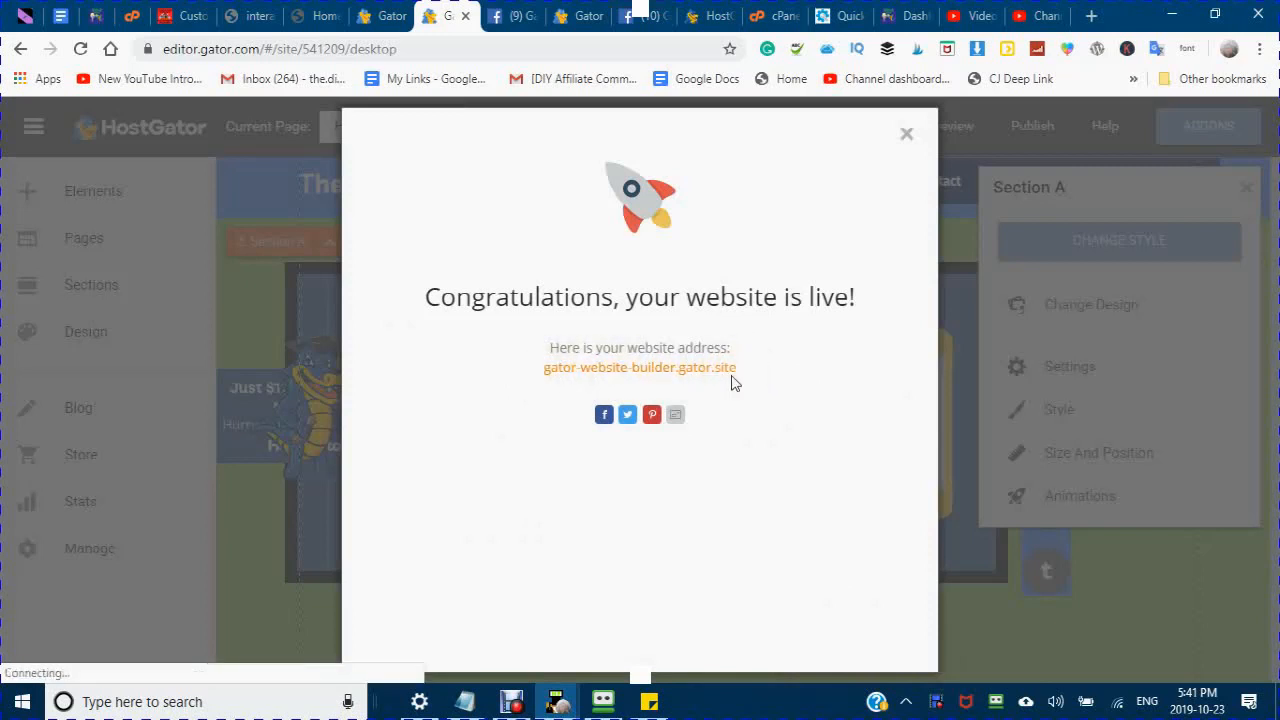
pyautogui.moveTo(620, 378)
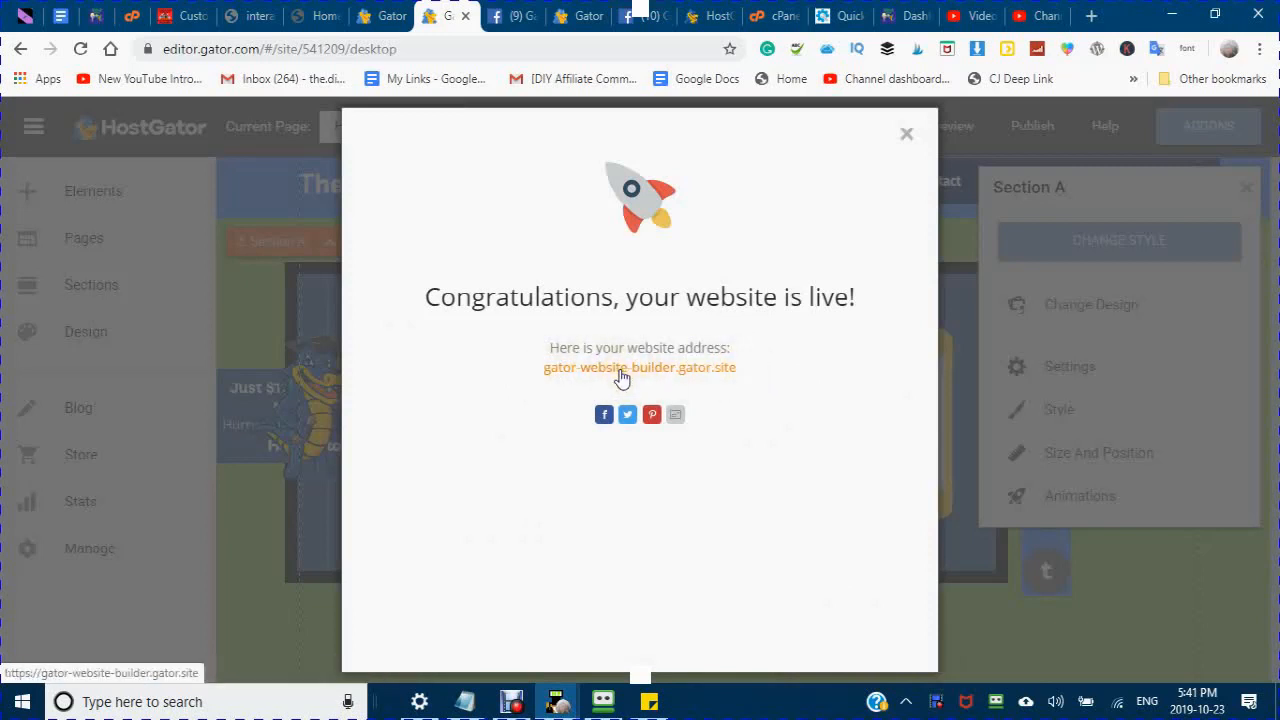
# Step: Open the live site at gator-website-builder.gator.site, then switch to the account dashboard
pyautogui.click(639, 367)
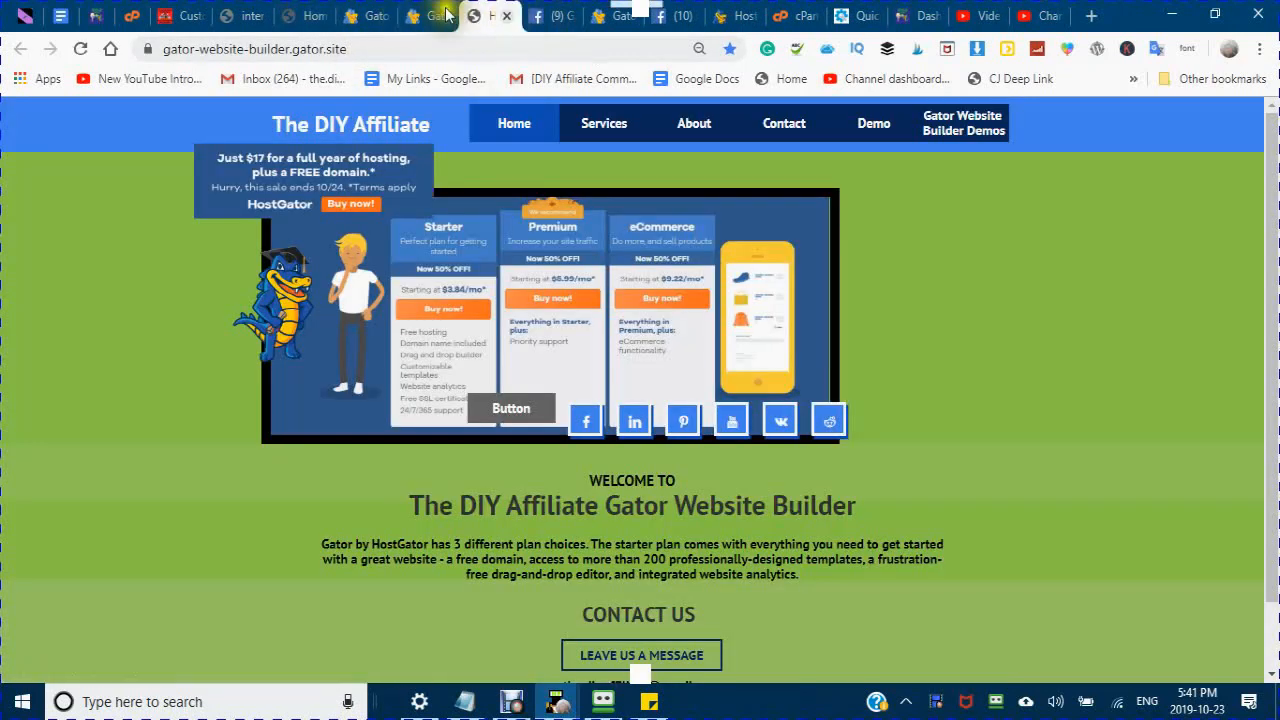
pyautogui.click(360, 16)
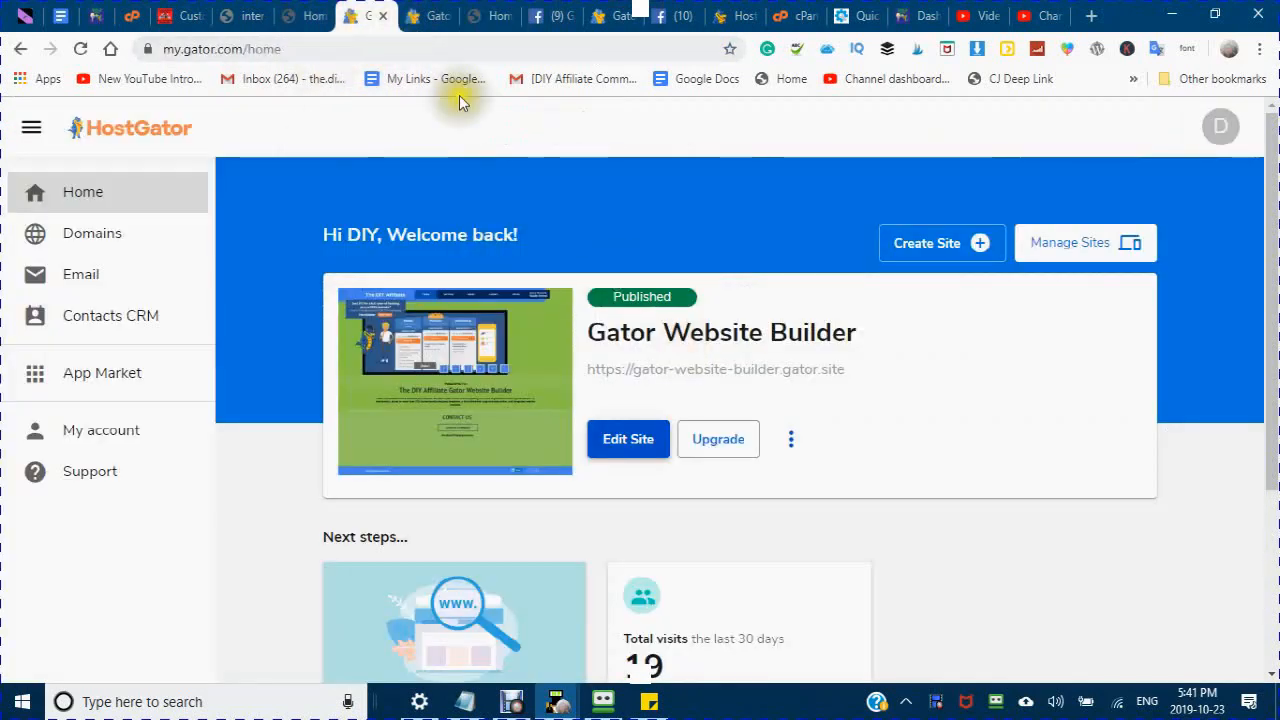
pyautogui.moveTo(439, 55)
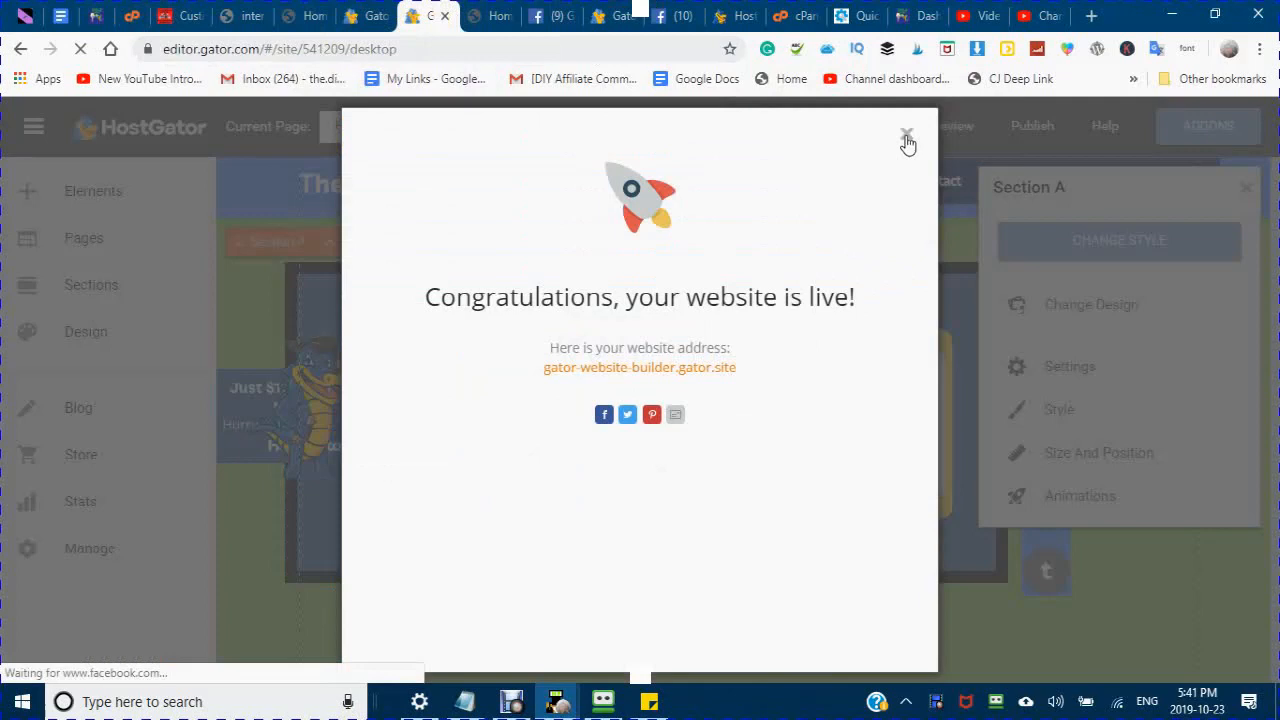
# Step: Dismiss the website-is-live message and add Social Links Icons from Elements > Social
pyautogui.click(907, 135)
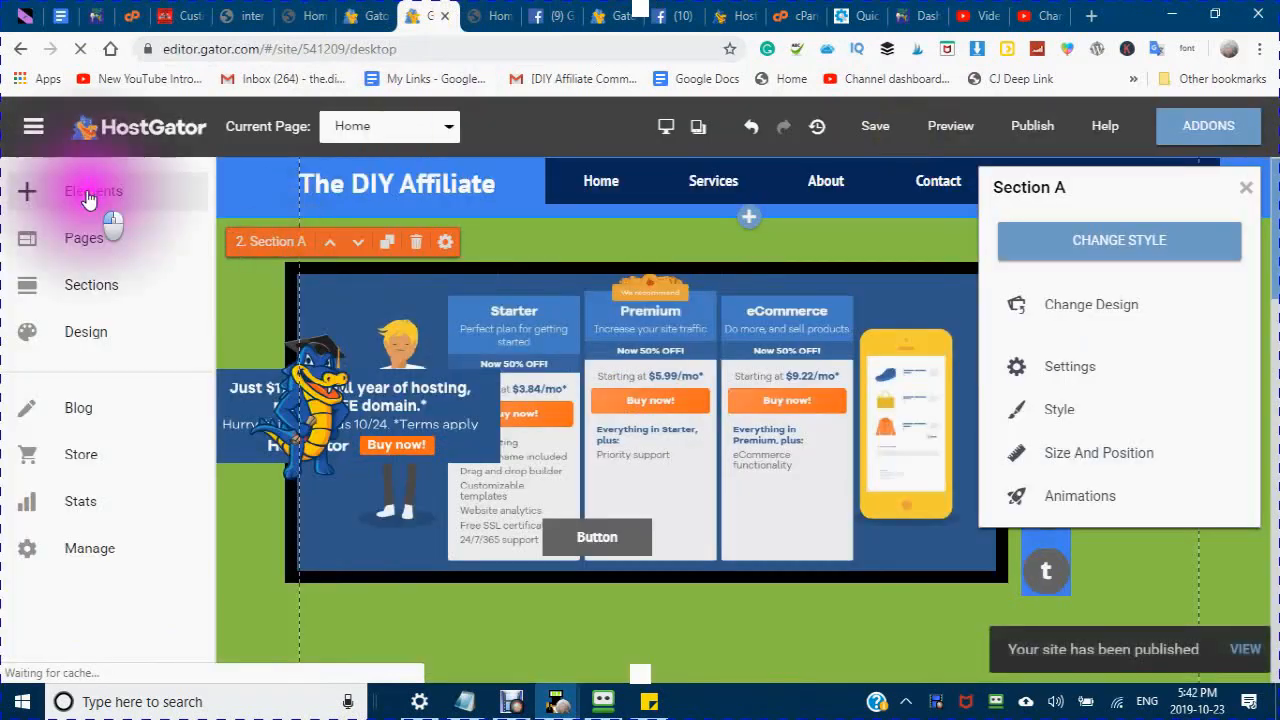
pyautogui.click(93, 191)
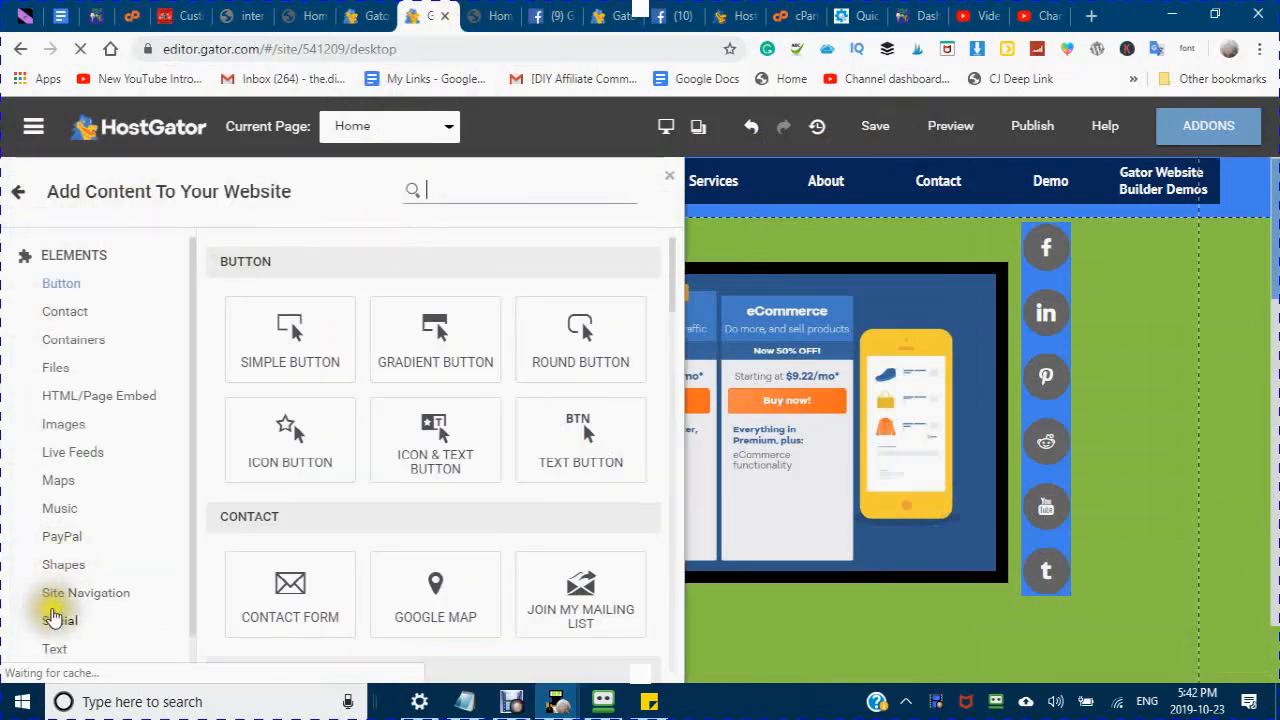
pyautogui.click(59, 620)
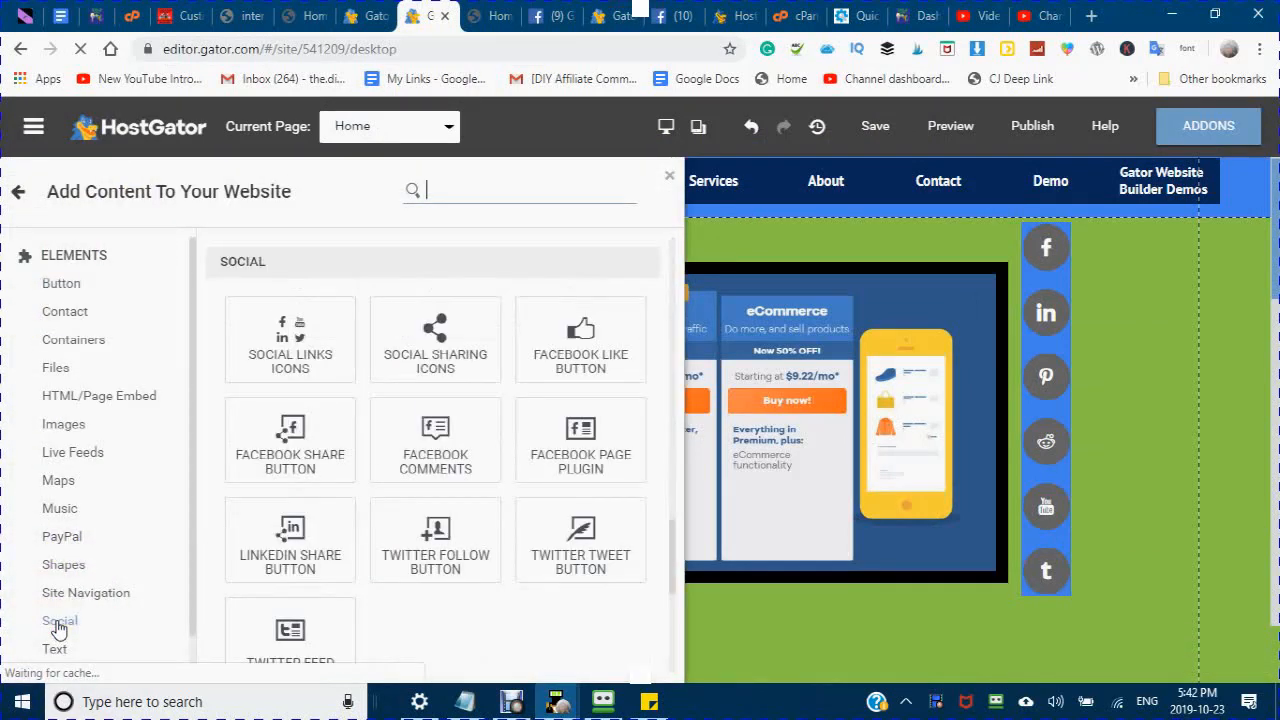
pyautogui.moveTo(290, 355)
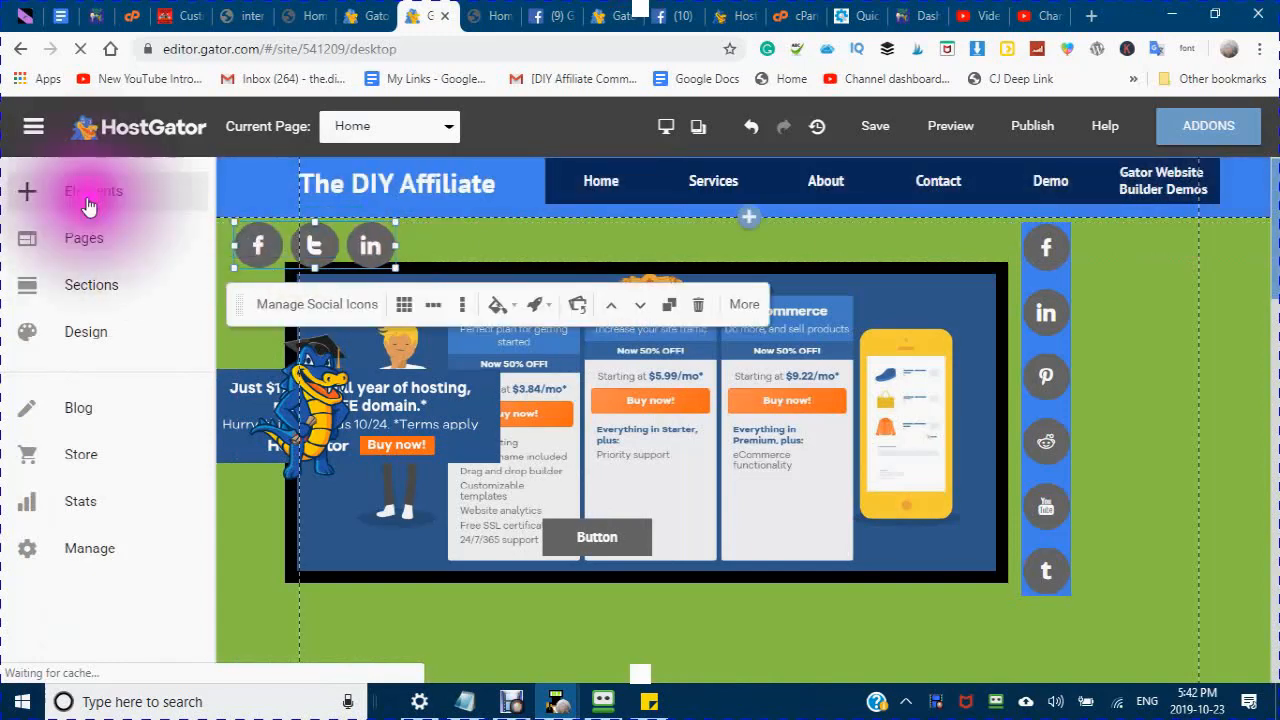
# Step: Add a row of Social Sharing Icons from Elements > Social
pyautogui.click(93, 191)
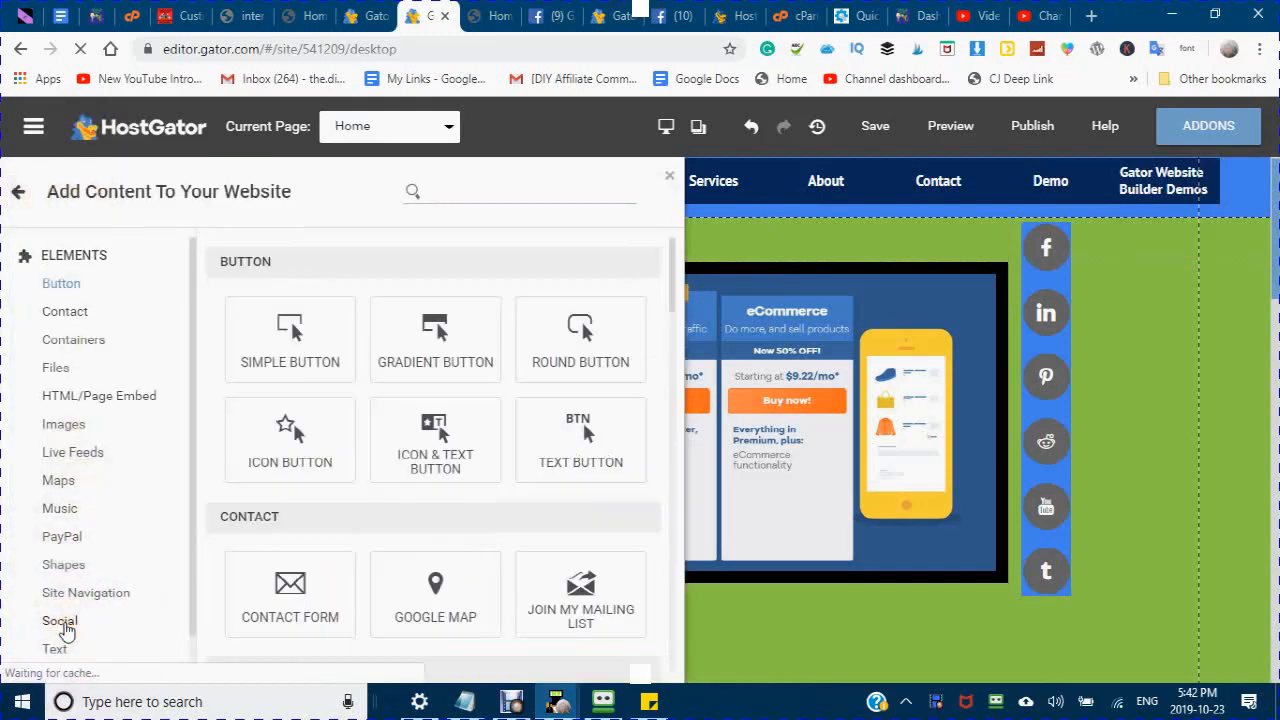
pyautogui.click(59, 621)
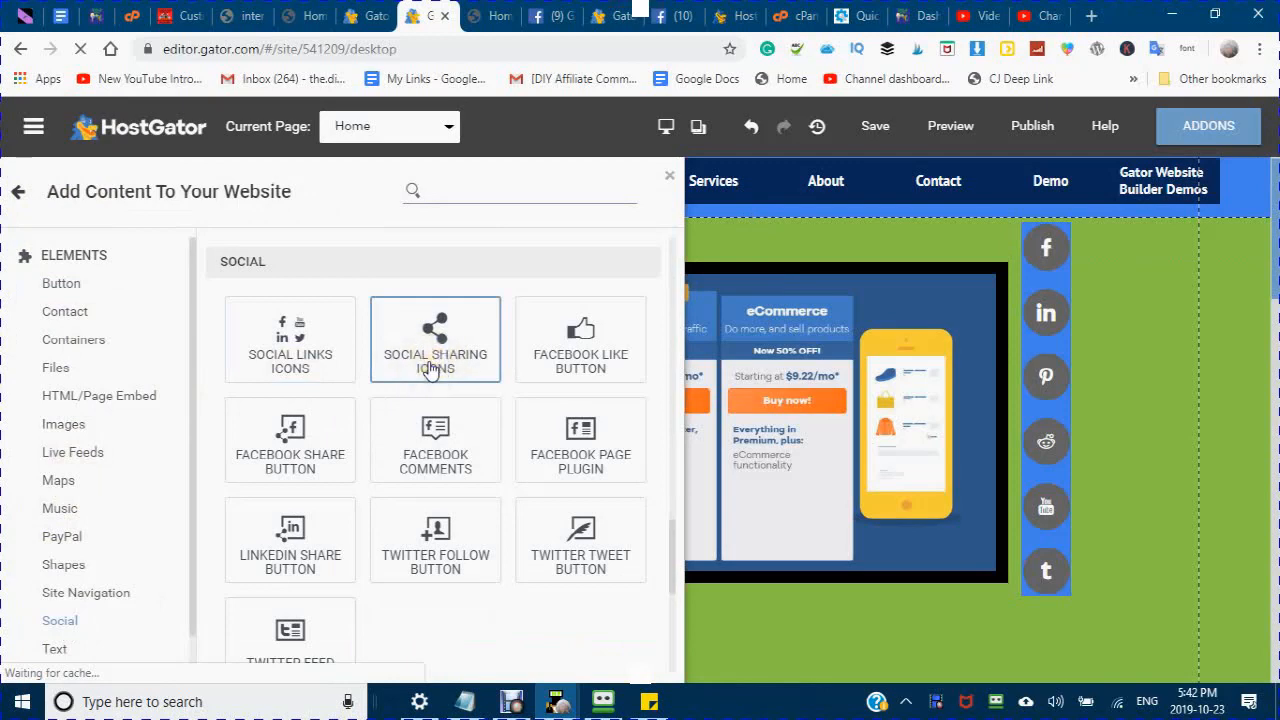
pyautogui.click(435, 340)
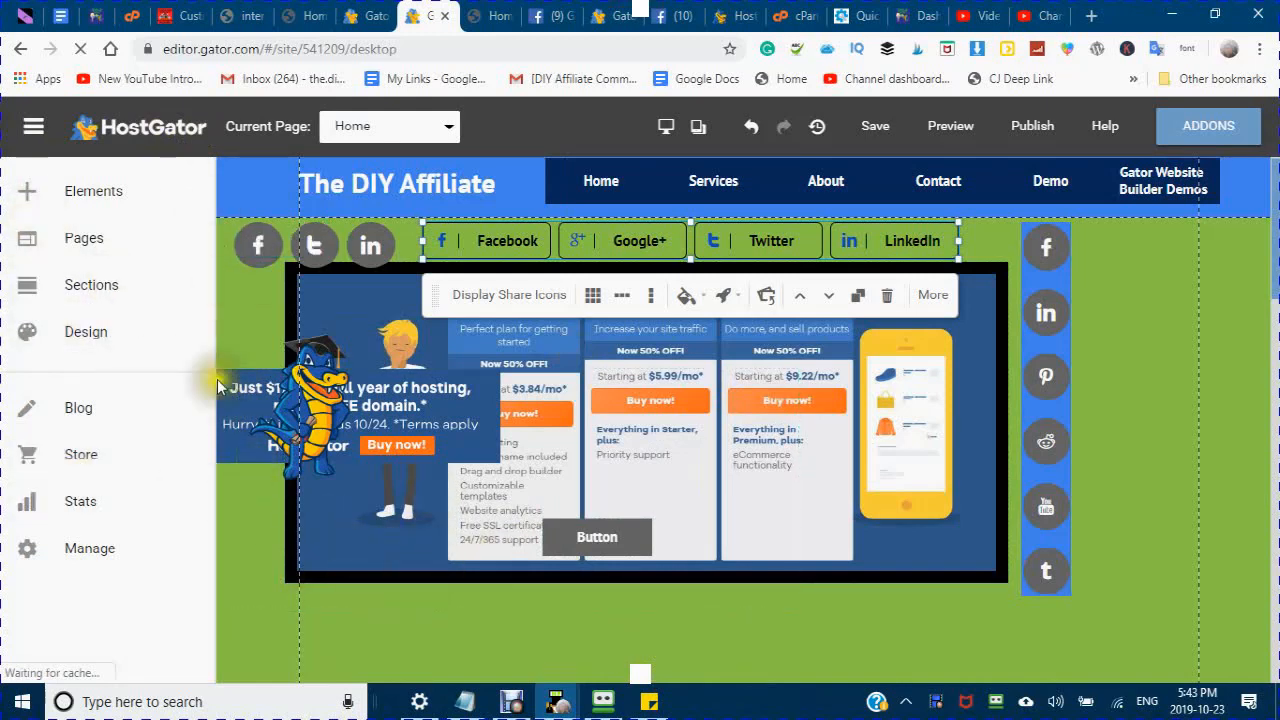
pyautogui.moveTo(165, 265)
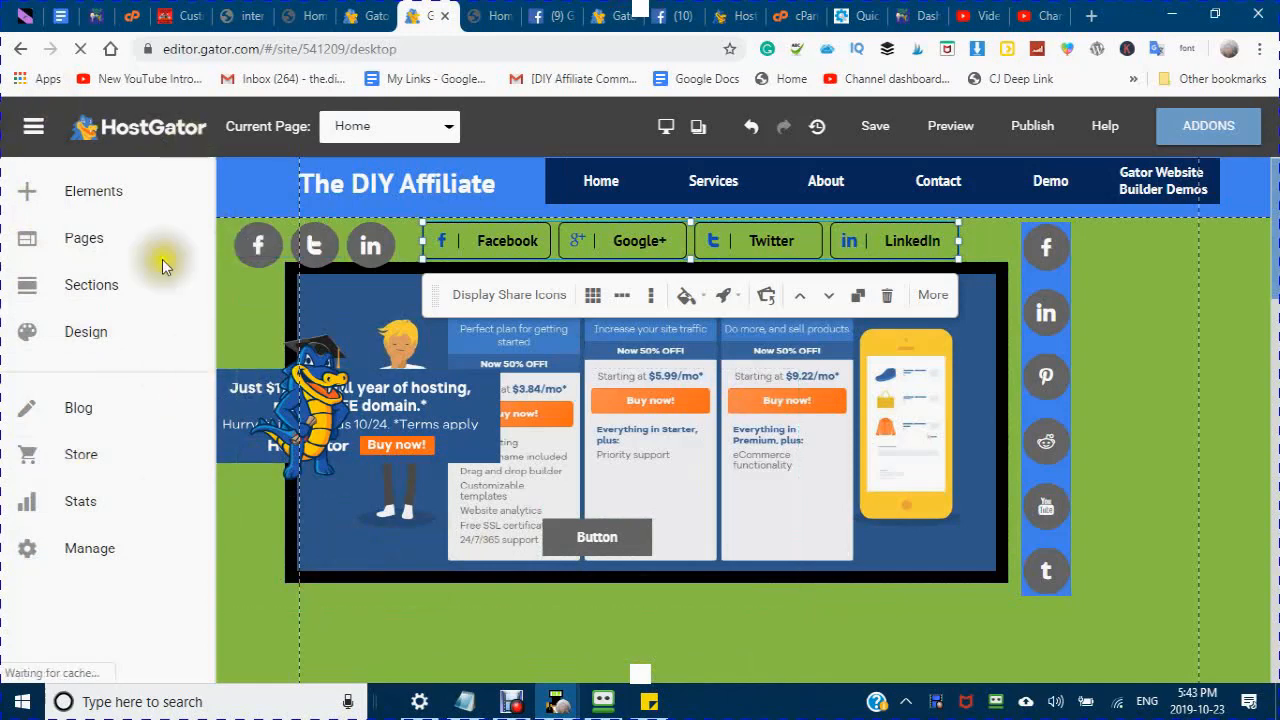